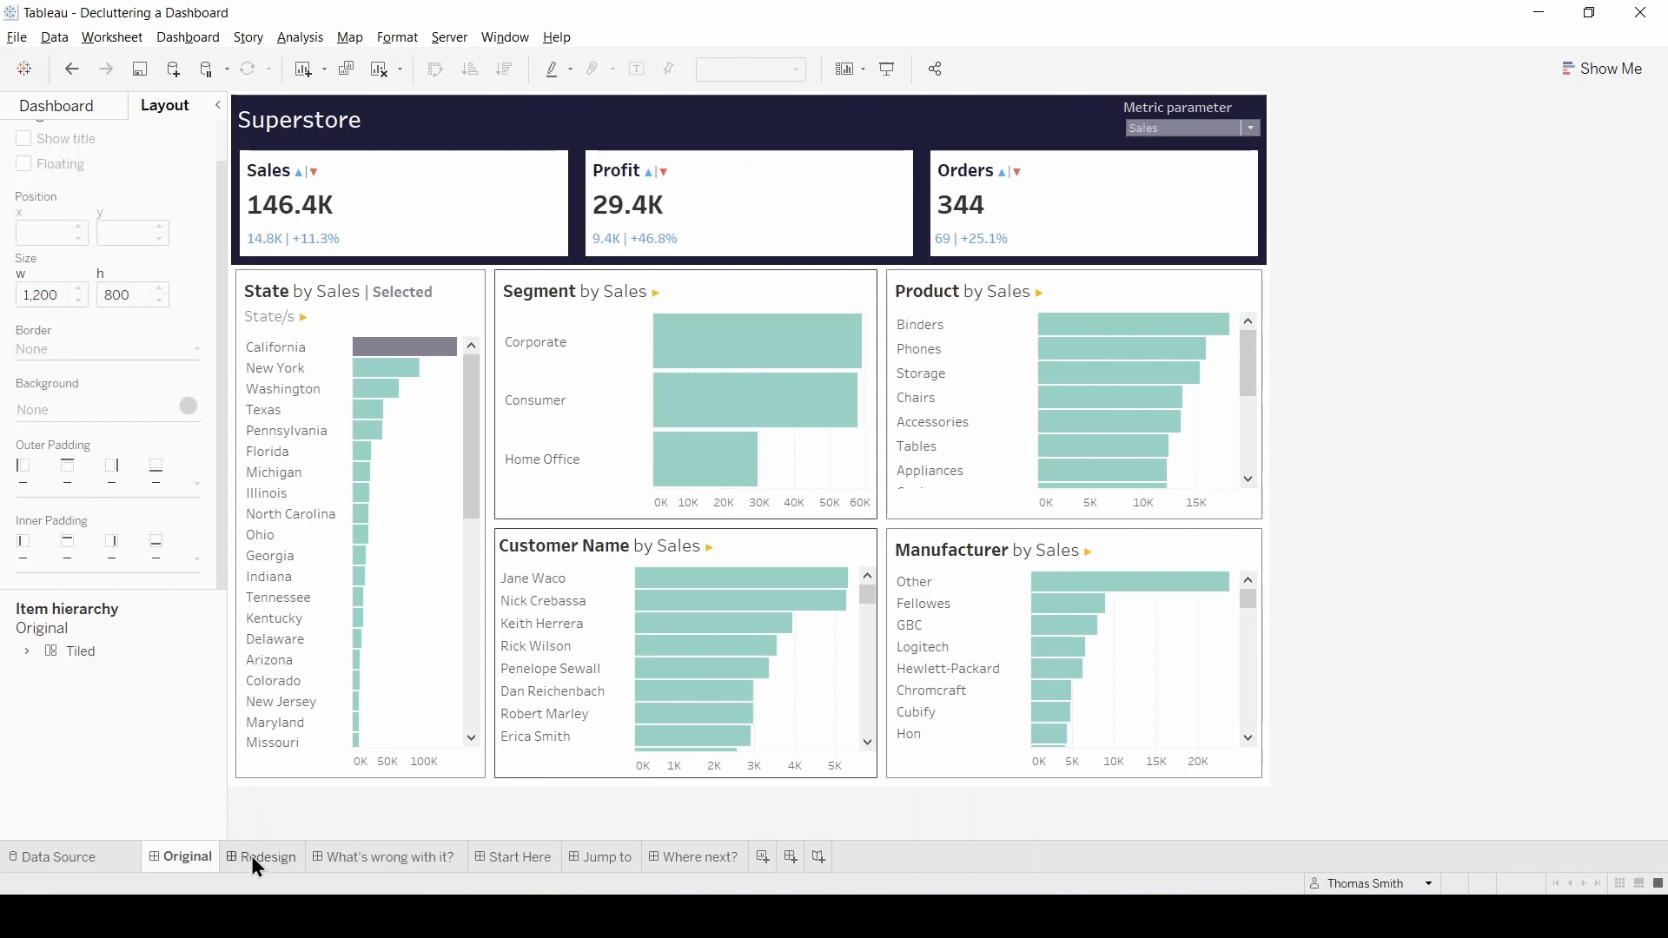
Step: Compare with the Redesign dashboard, then set the Original dashboard's metric to Orders
click(270, 857)
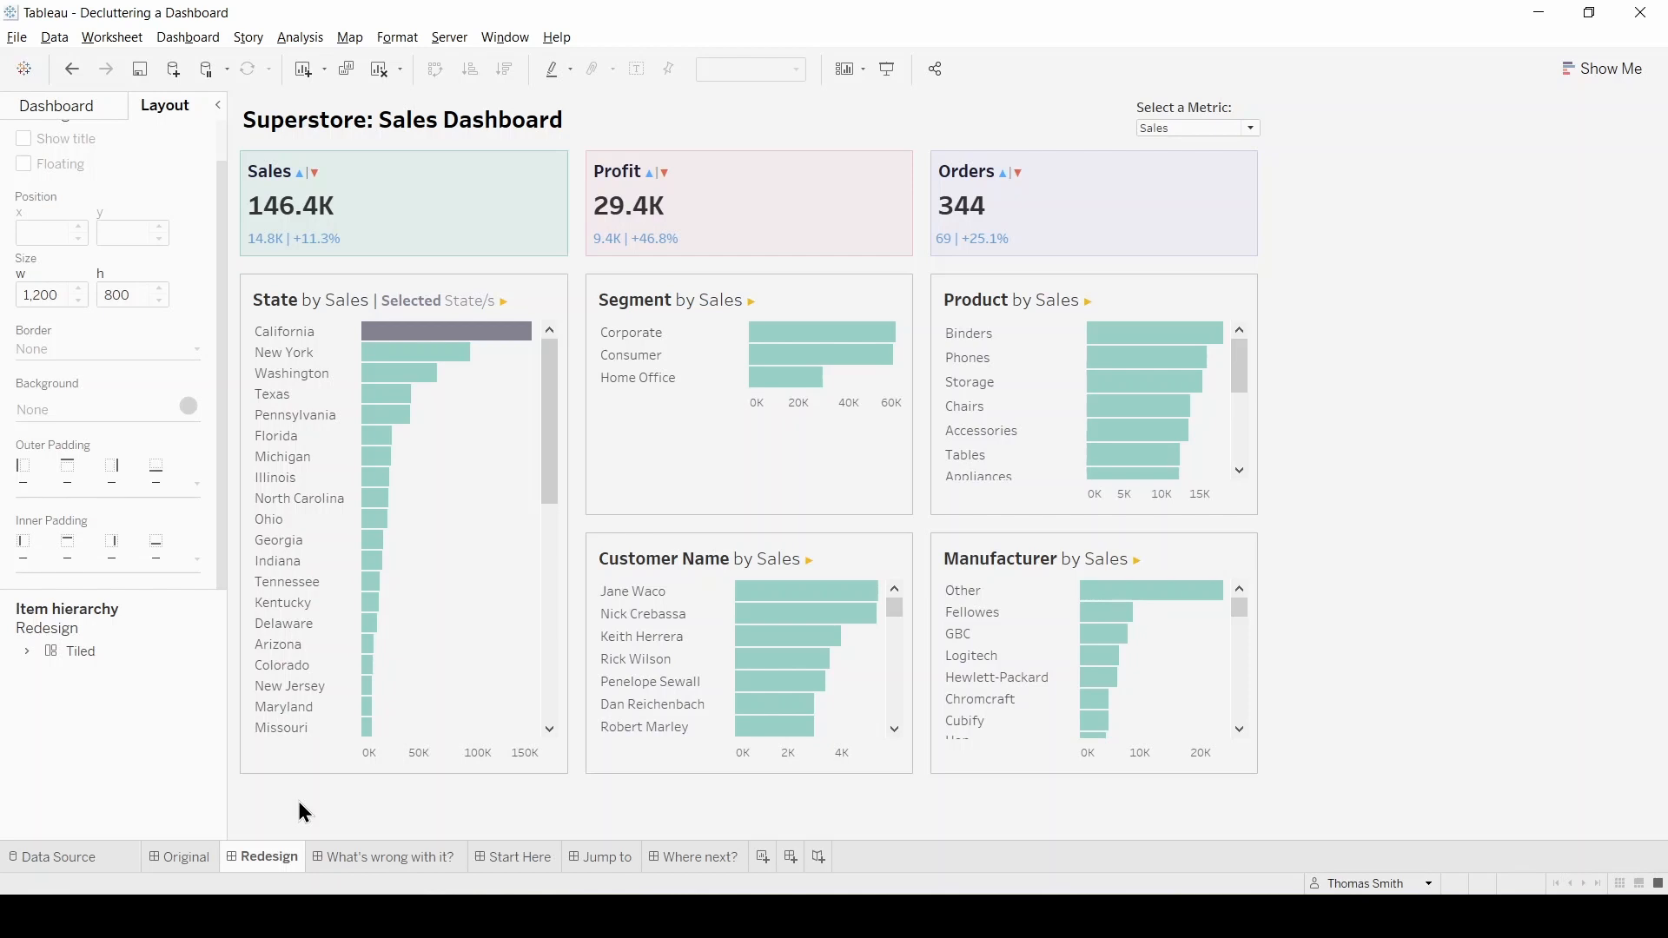
click(186, 857)
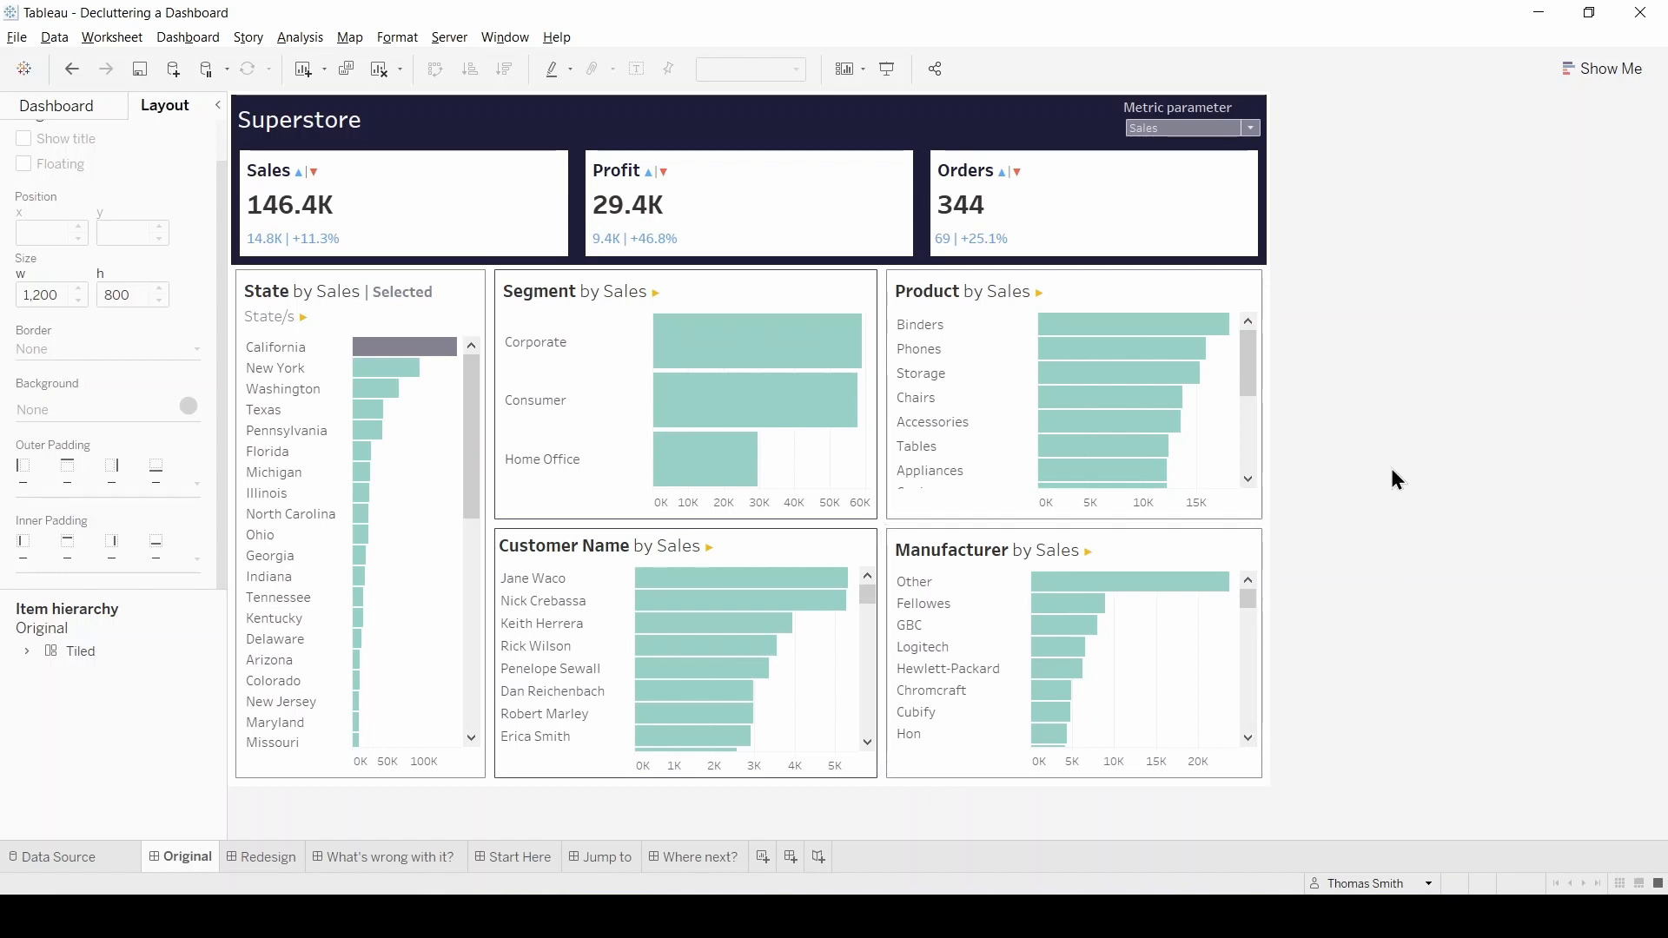
mouse_move(1386, 337)
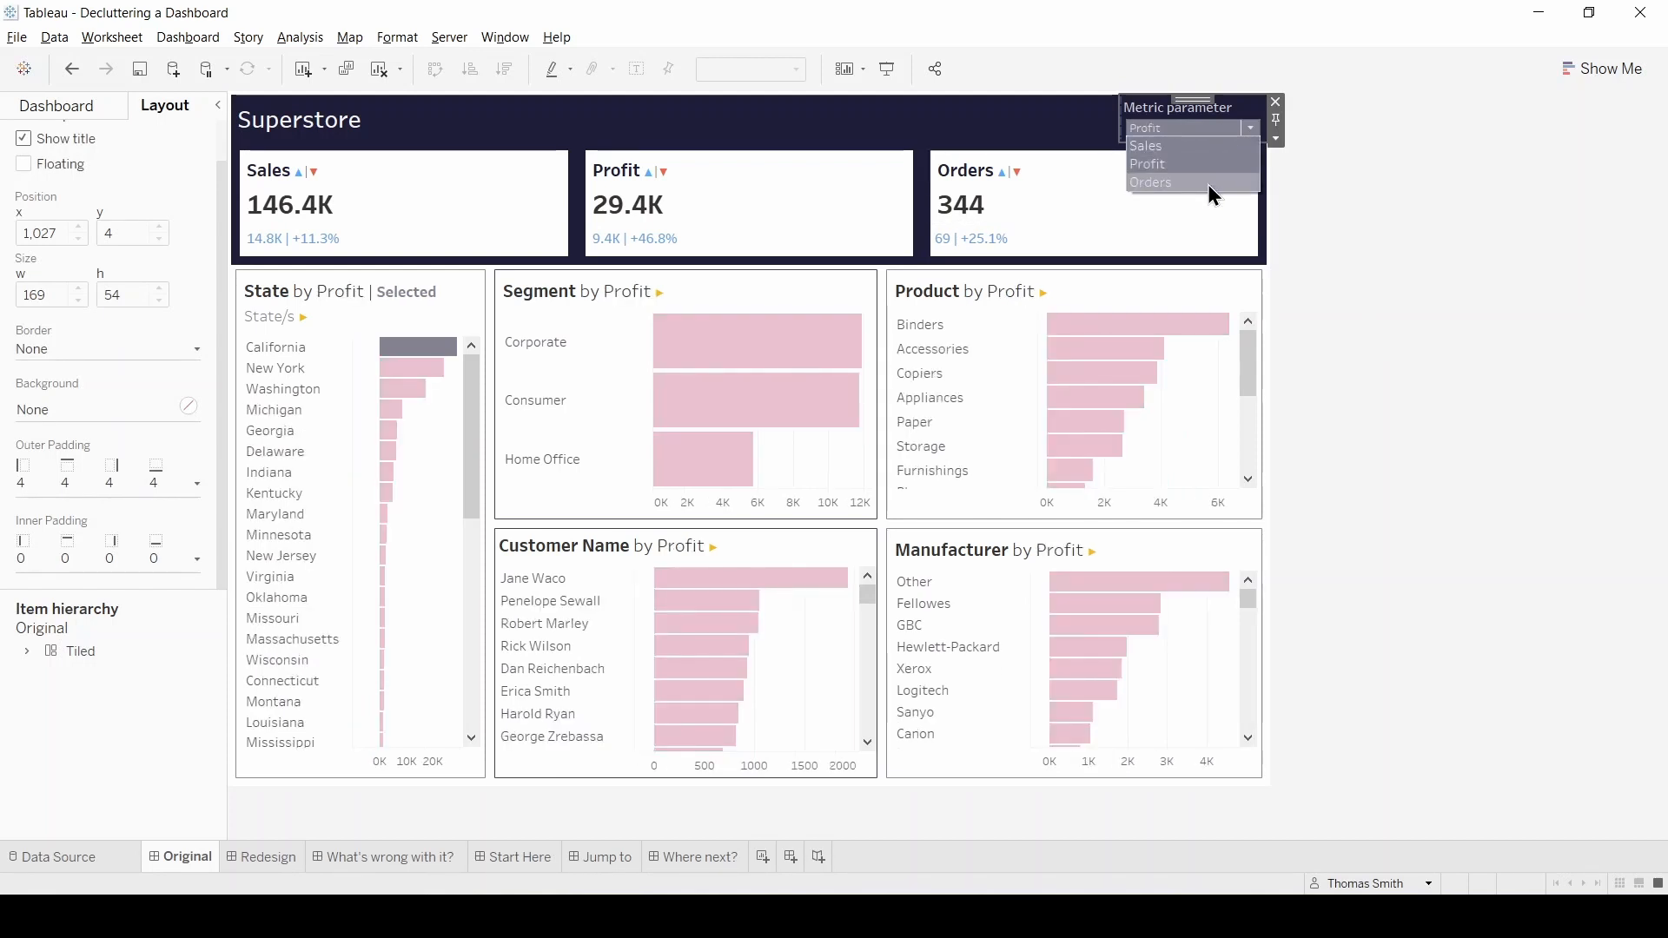
click(1150, 180)
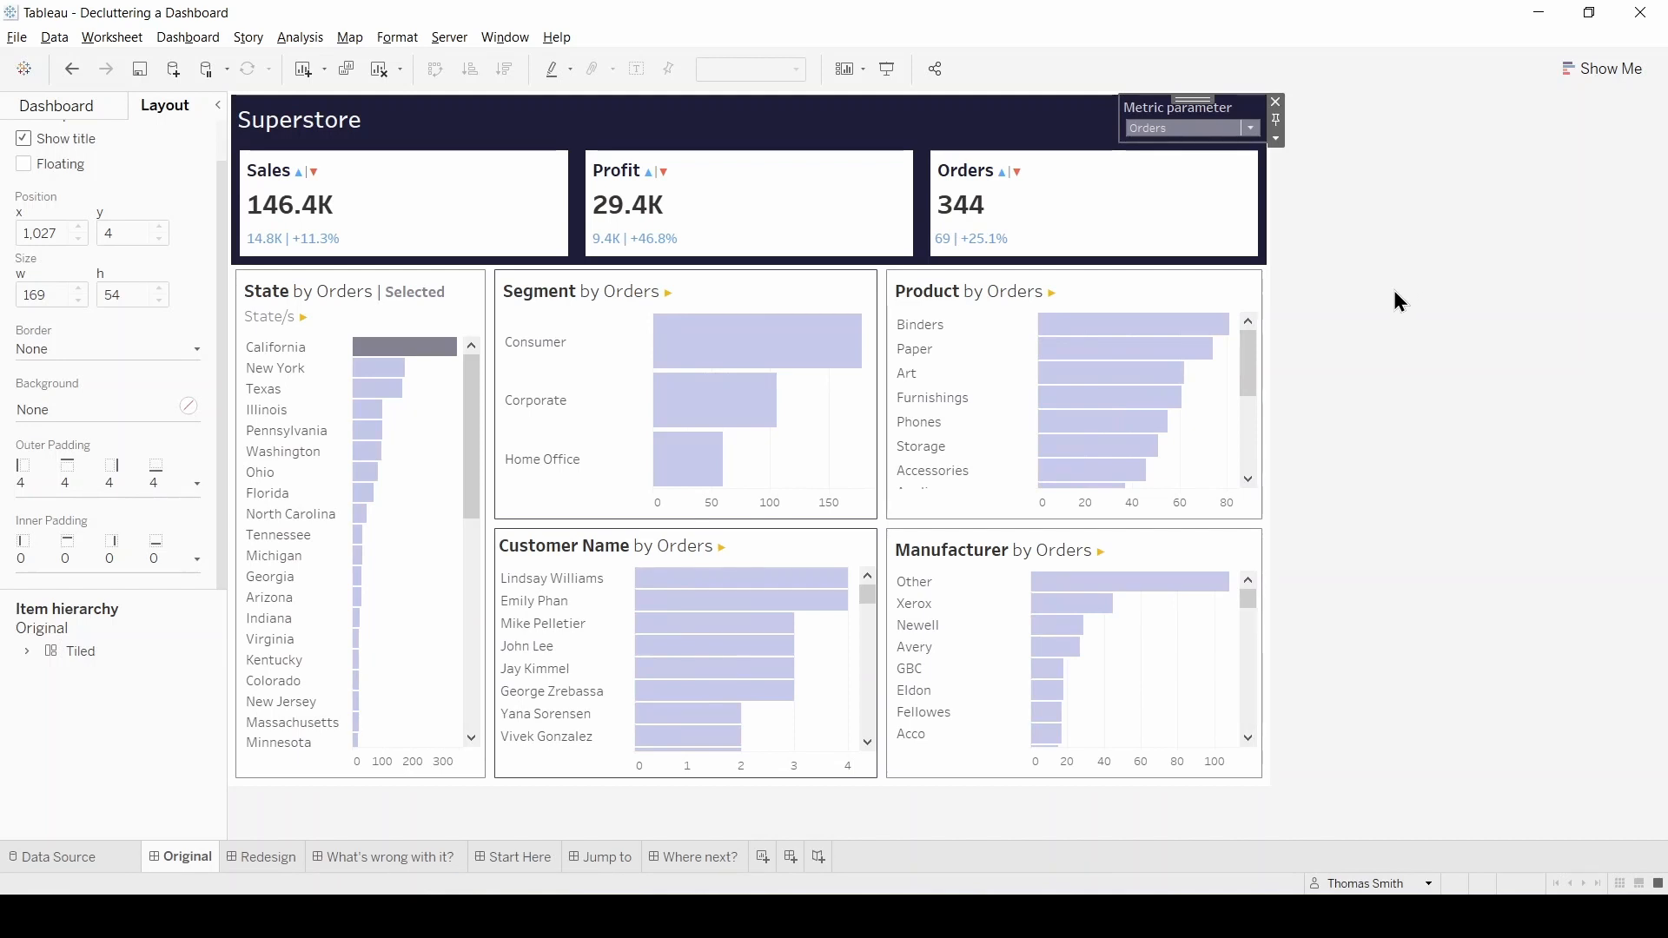
mouse_move(514, 811)
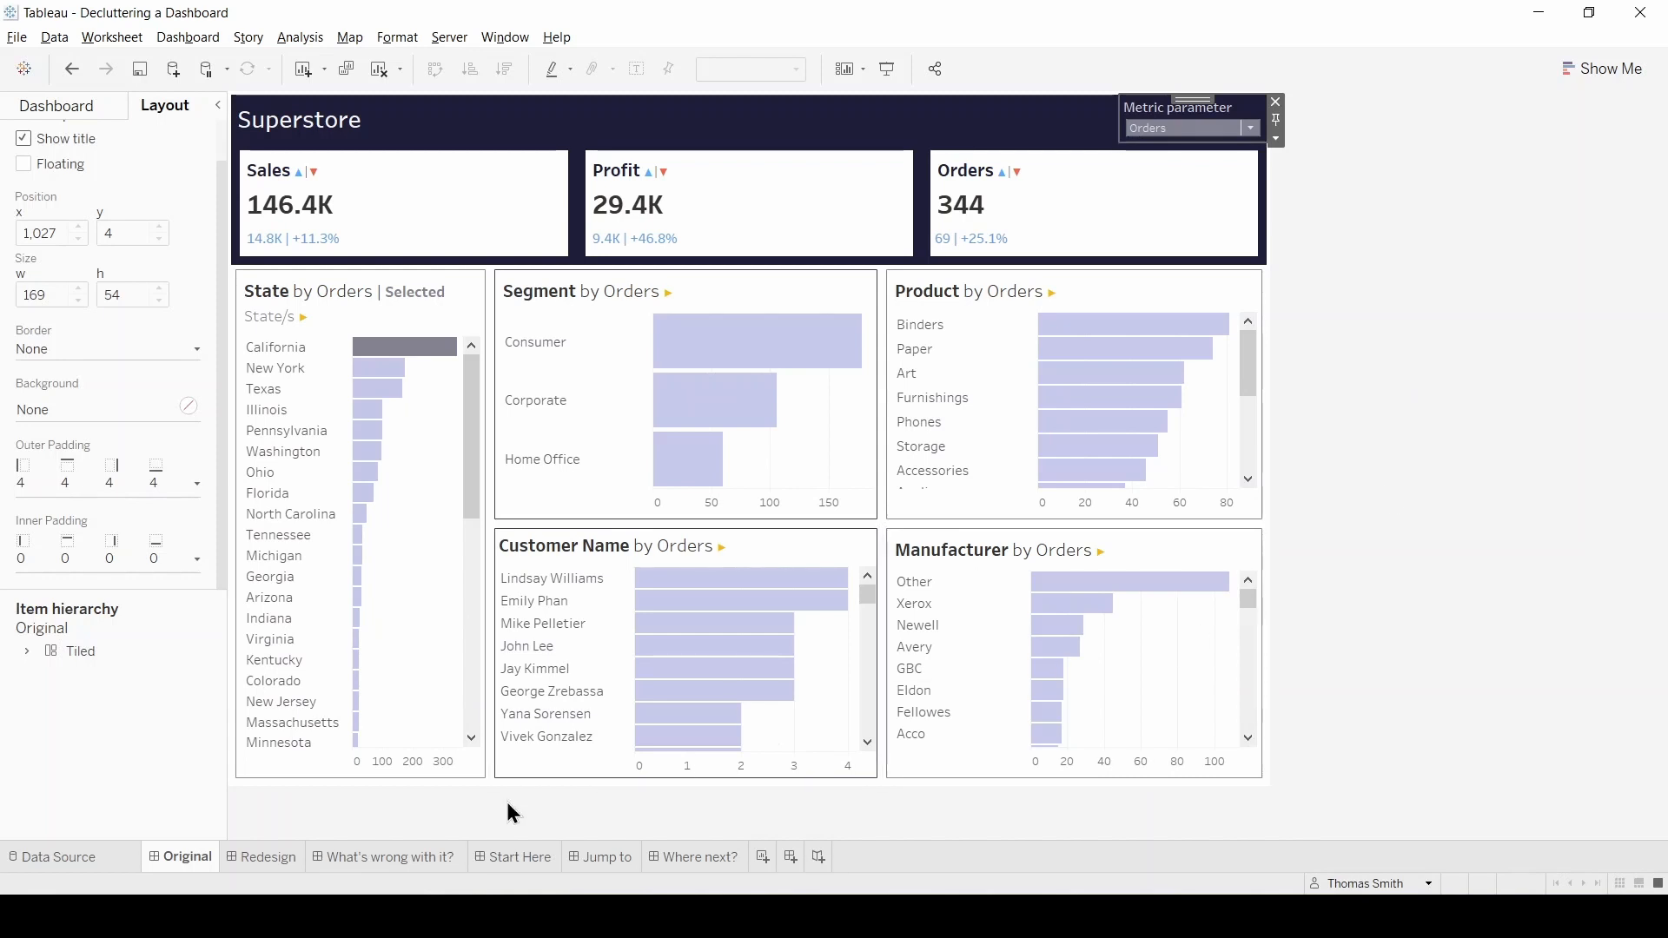
Step: Show the 'What's wrong with it?' dashboard listing the design issues
click(393, 856)
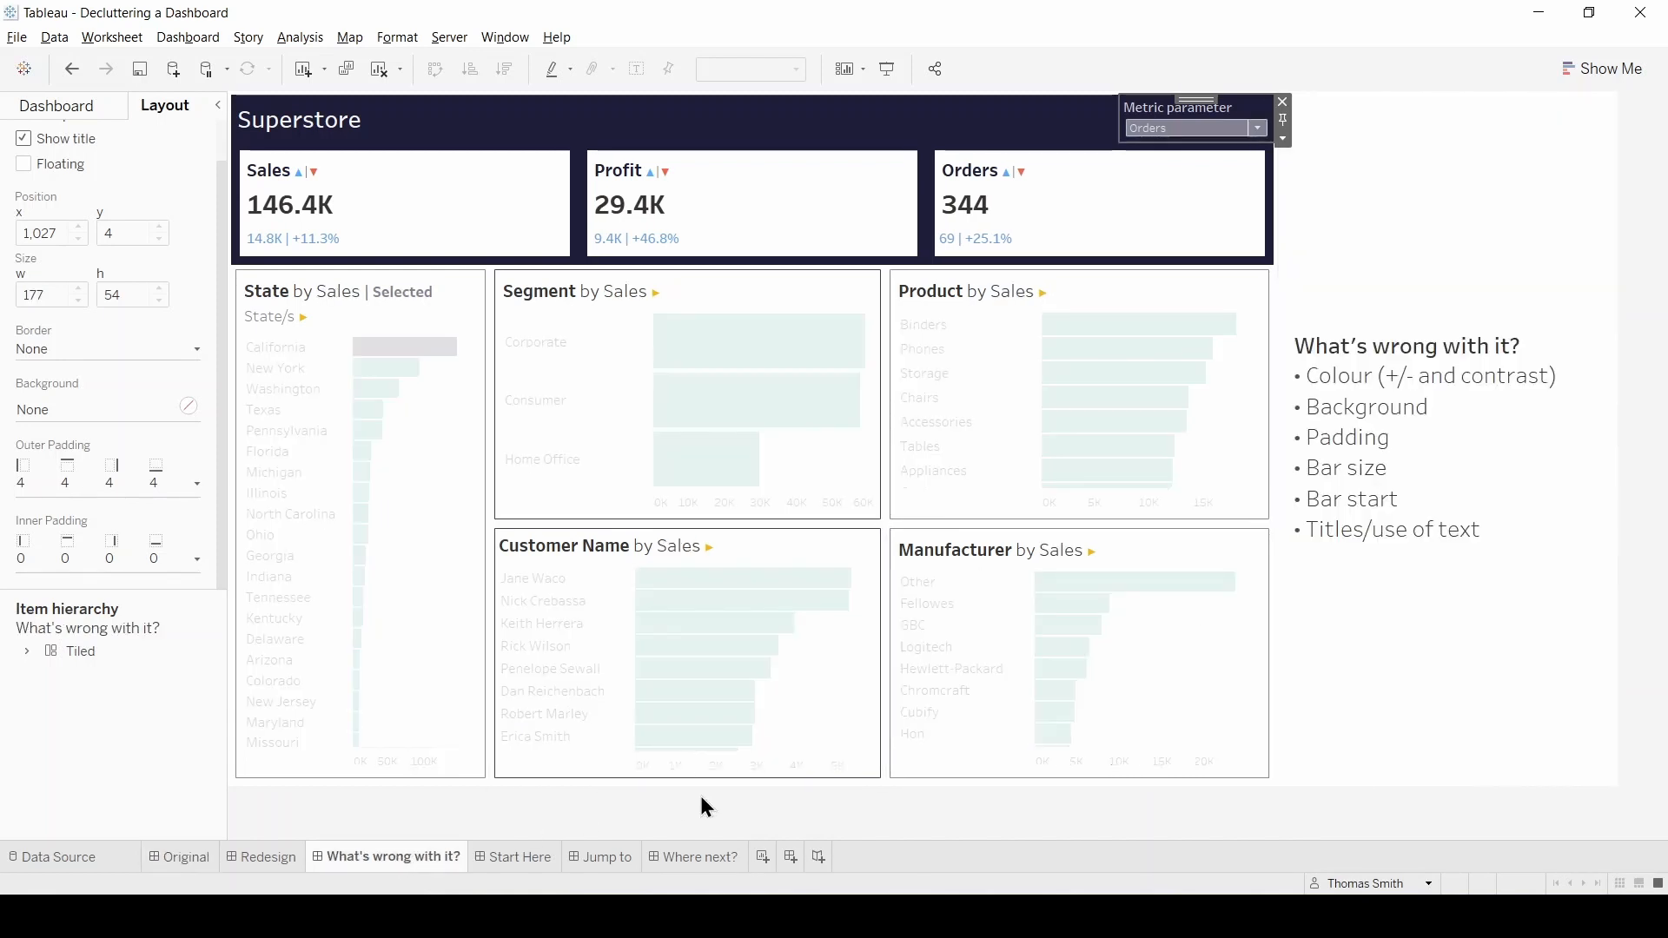
click(1191, 127)
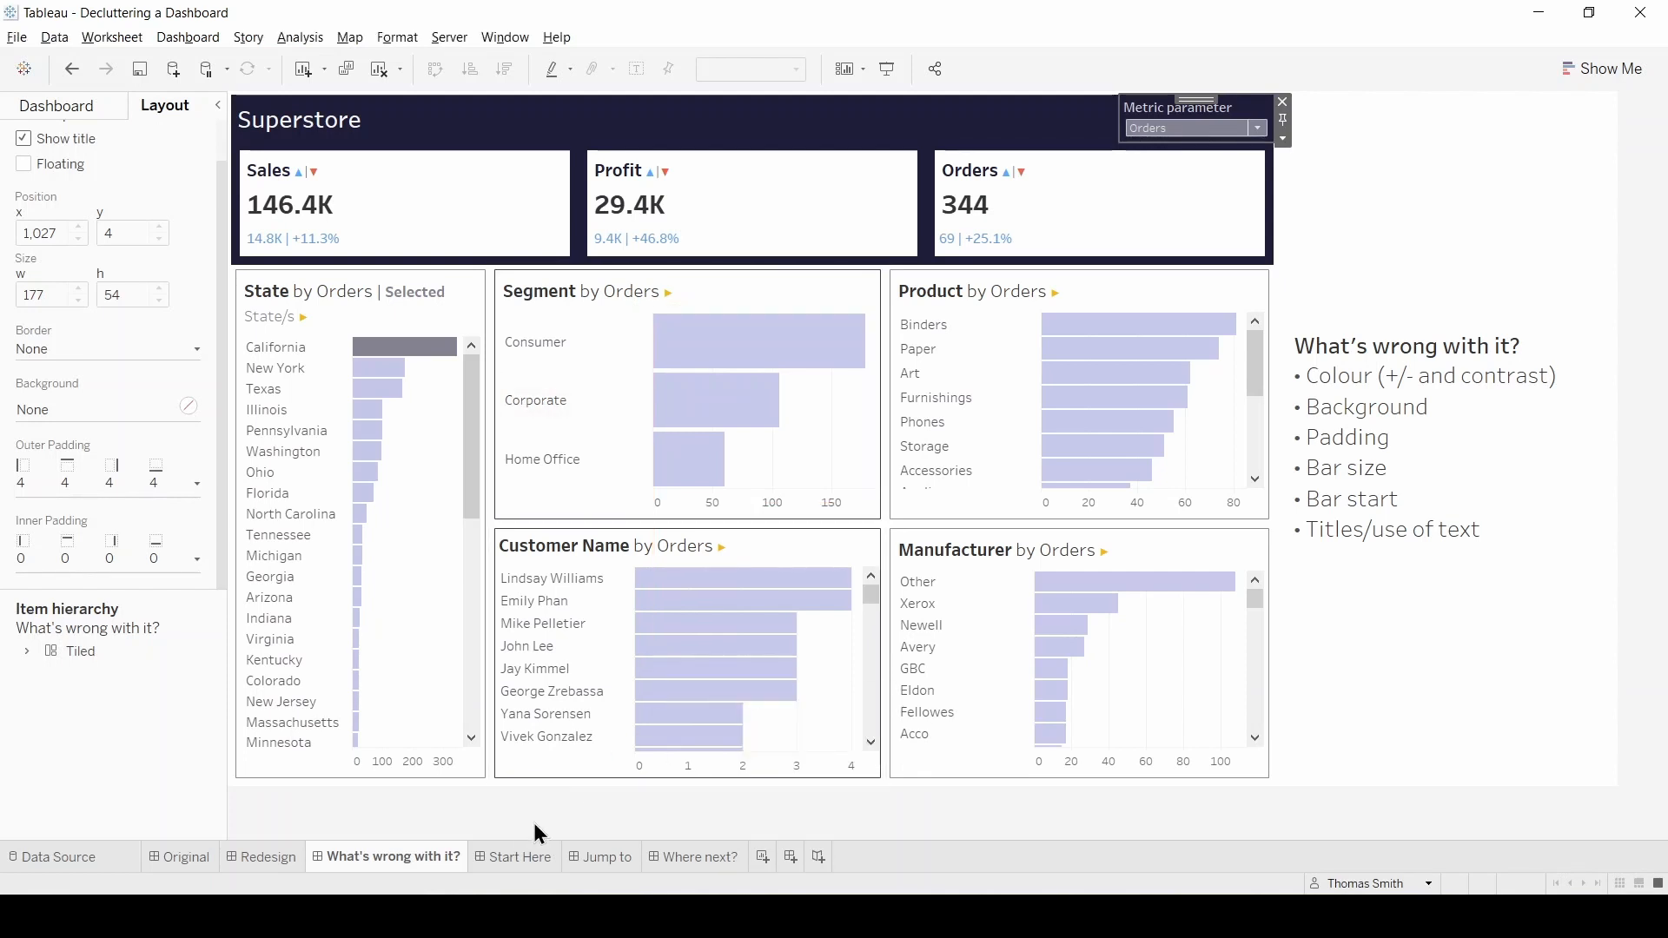
Step: On Start Here, set the title banner and KPI card backgrounds to None
click(522, 857)
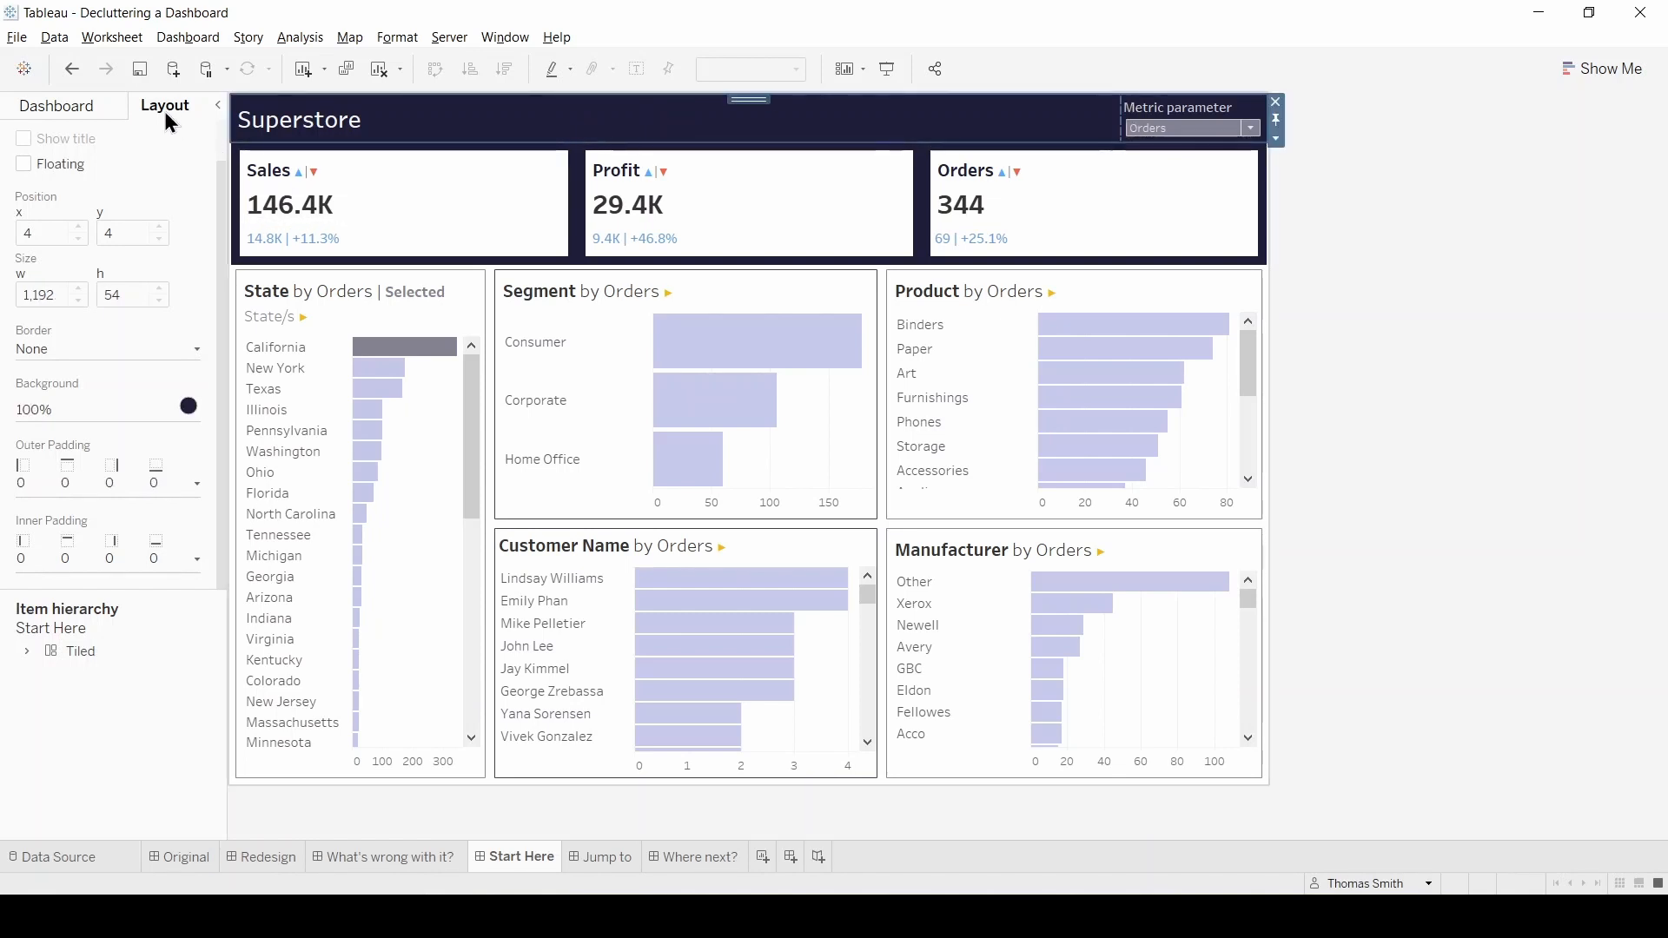
click(188, 406)
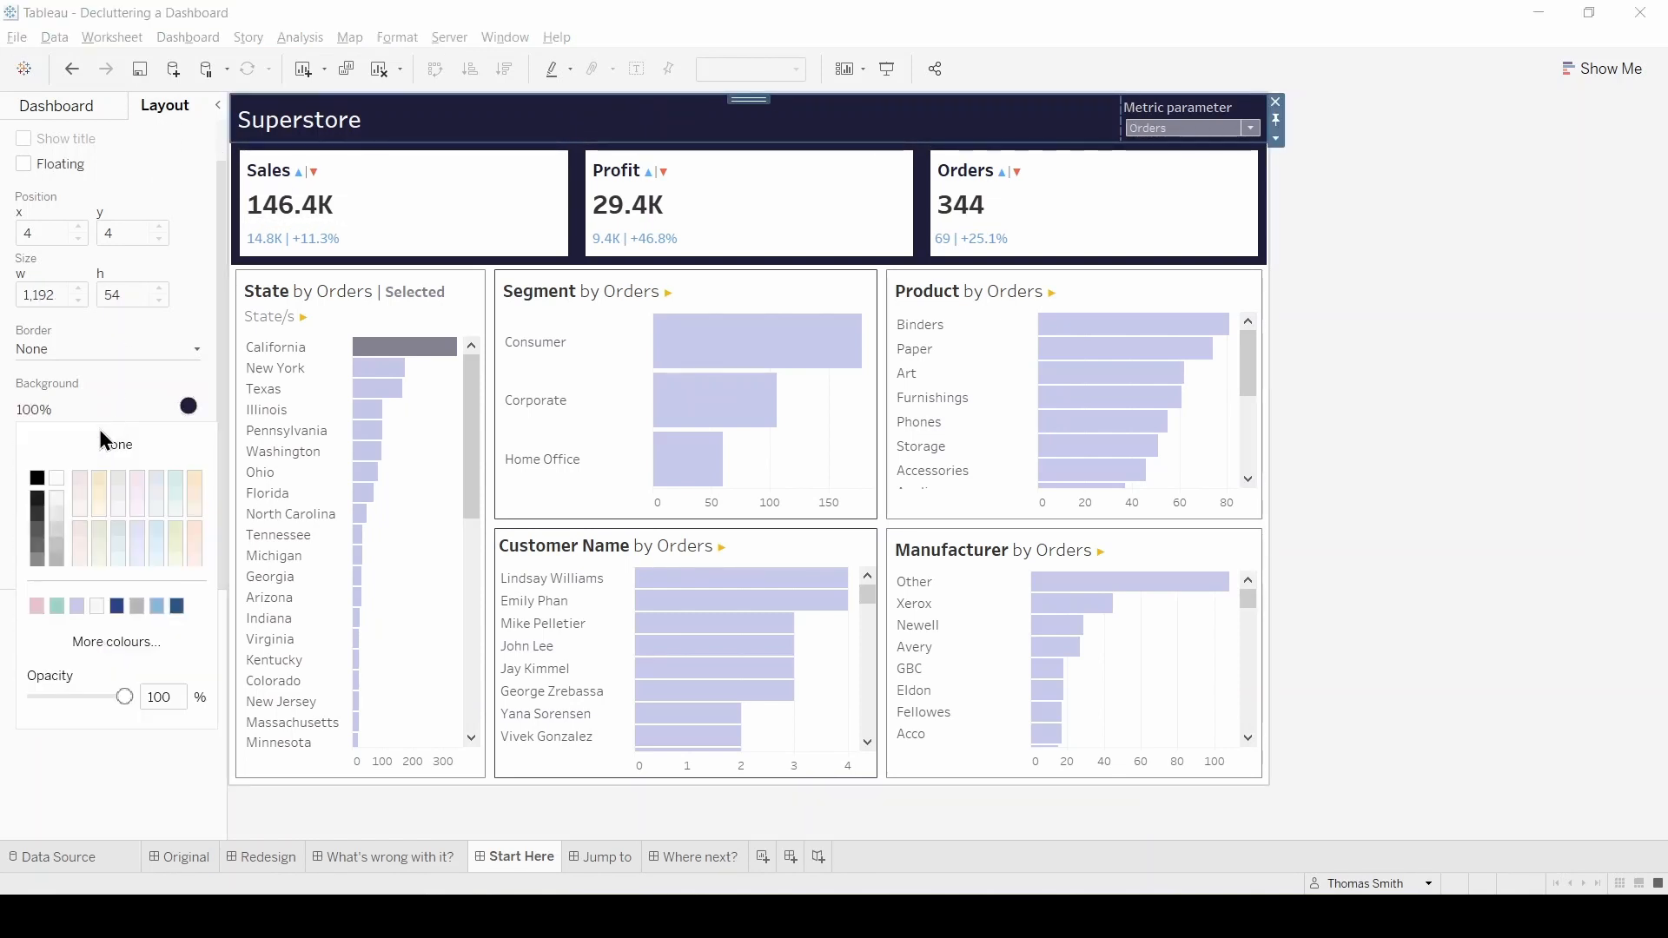
click(115, 444)
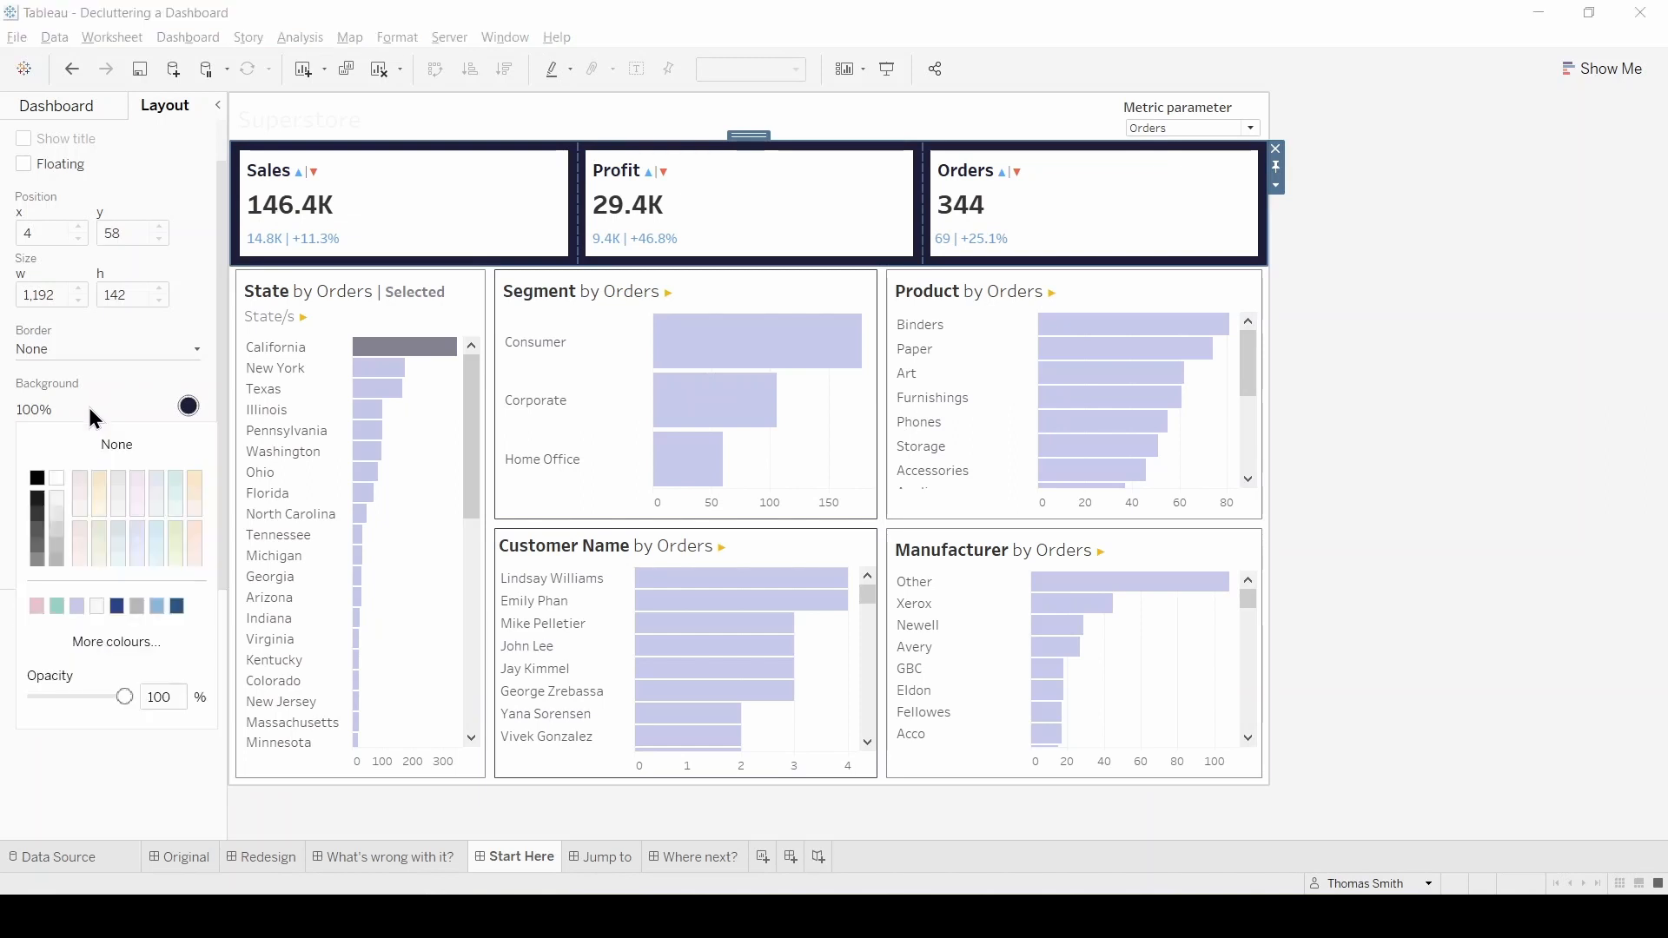
click(114, 444)
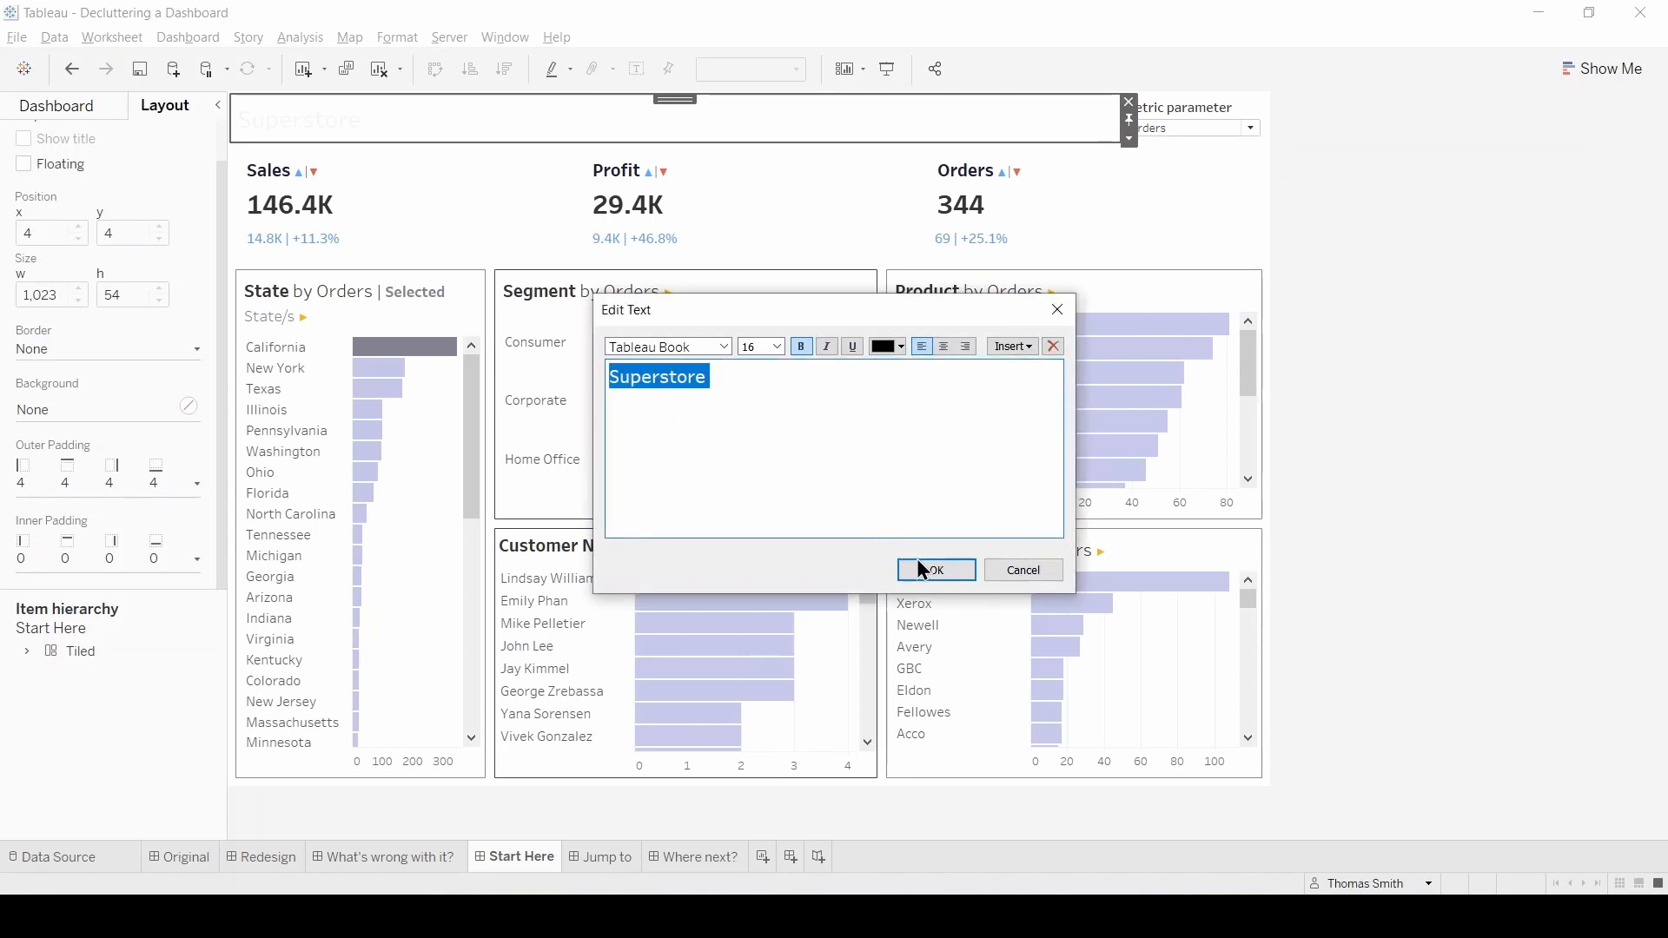
Step: Confirm the Superstore title in dark text on the white banner
click(934, 569)
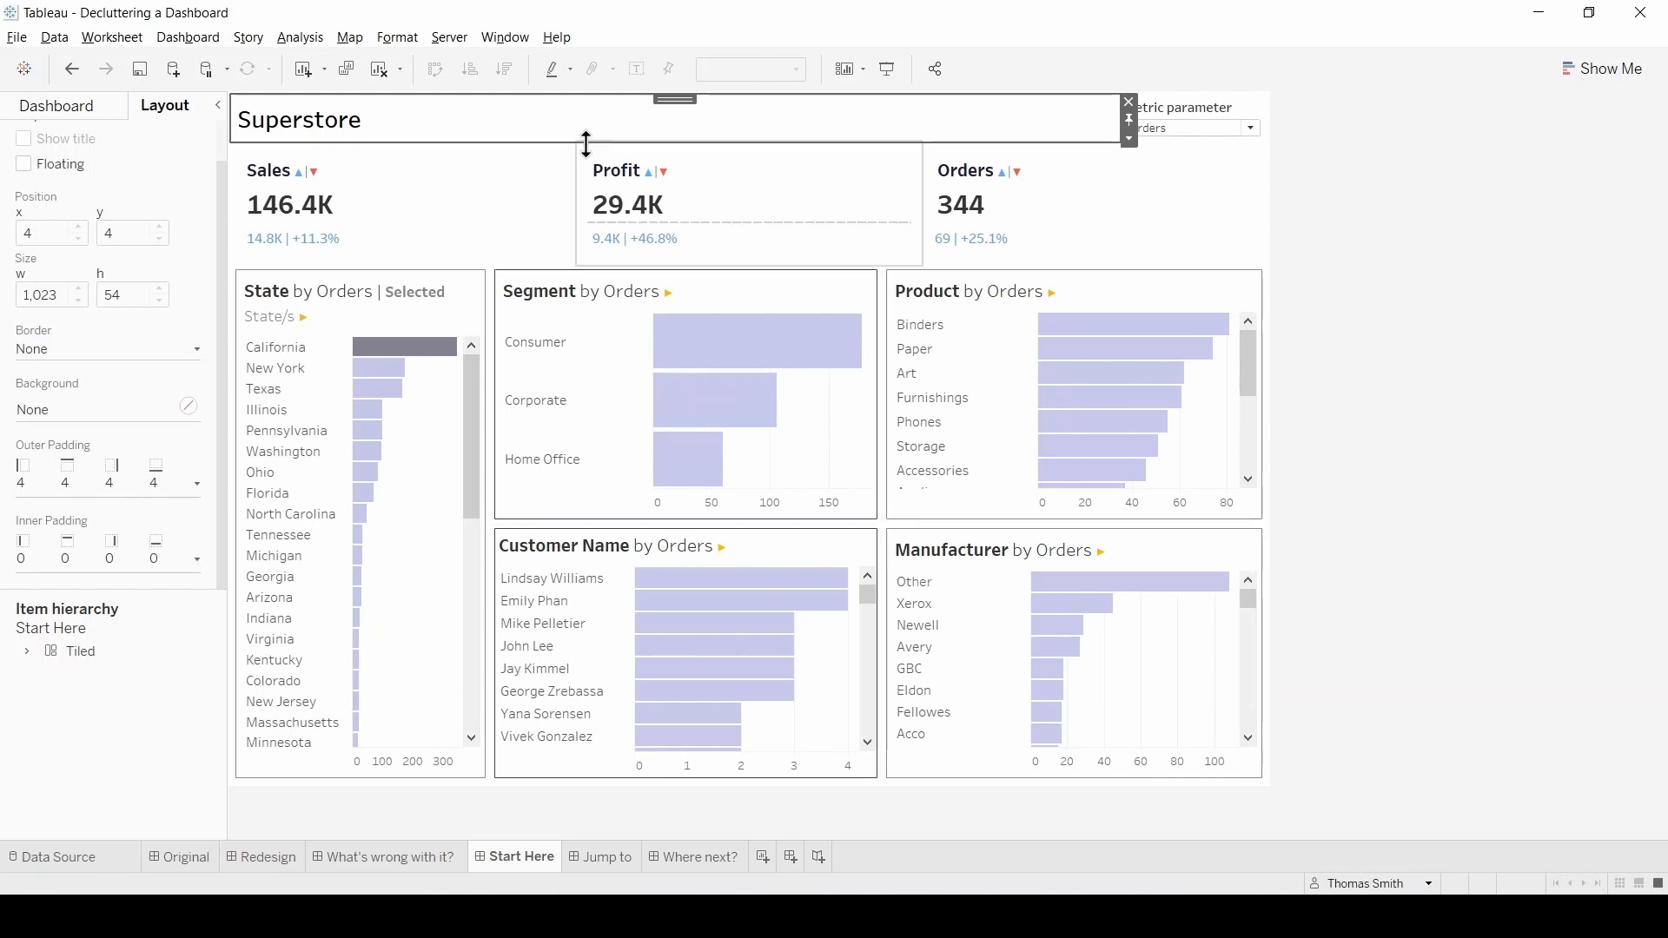
click(396, 38)
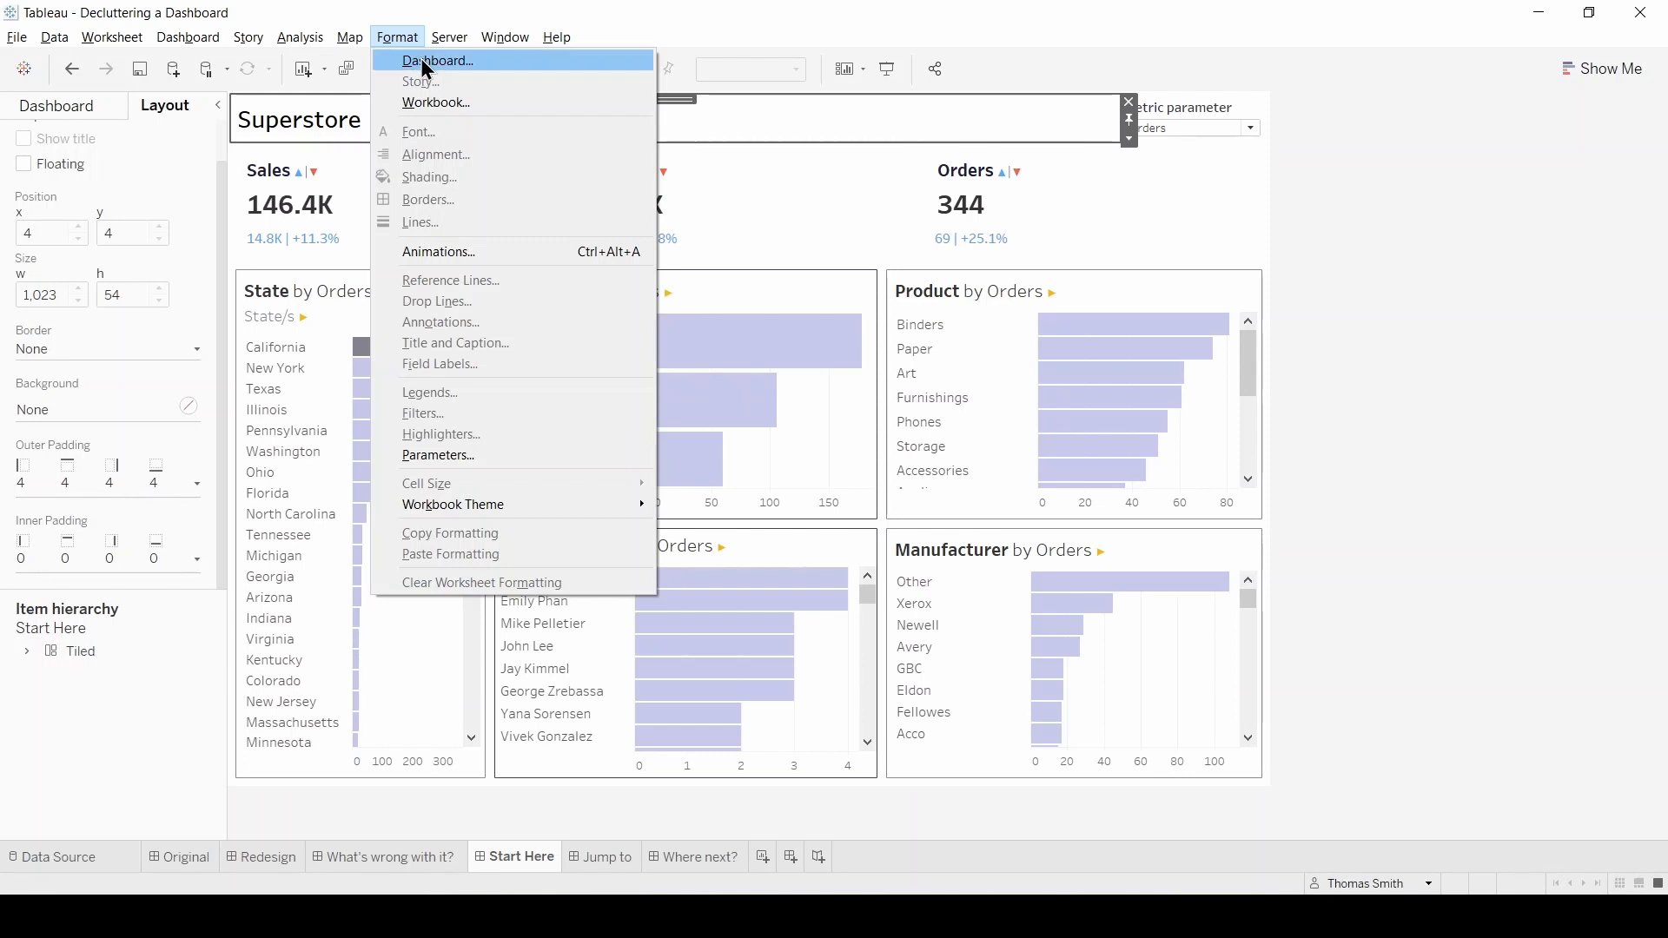
Step: Set the dashboard's default shading under Format Dashboard and select the Orders KPI card
click(436, 60)
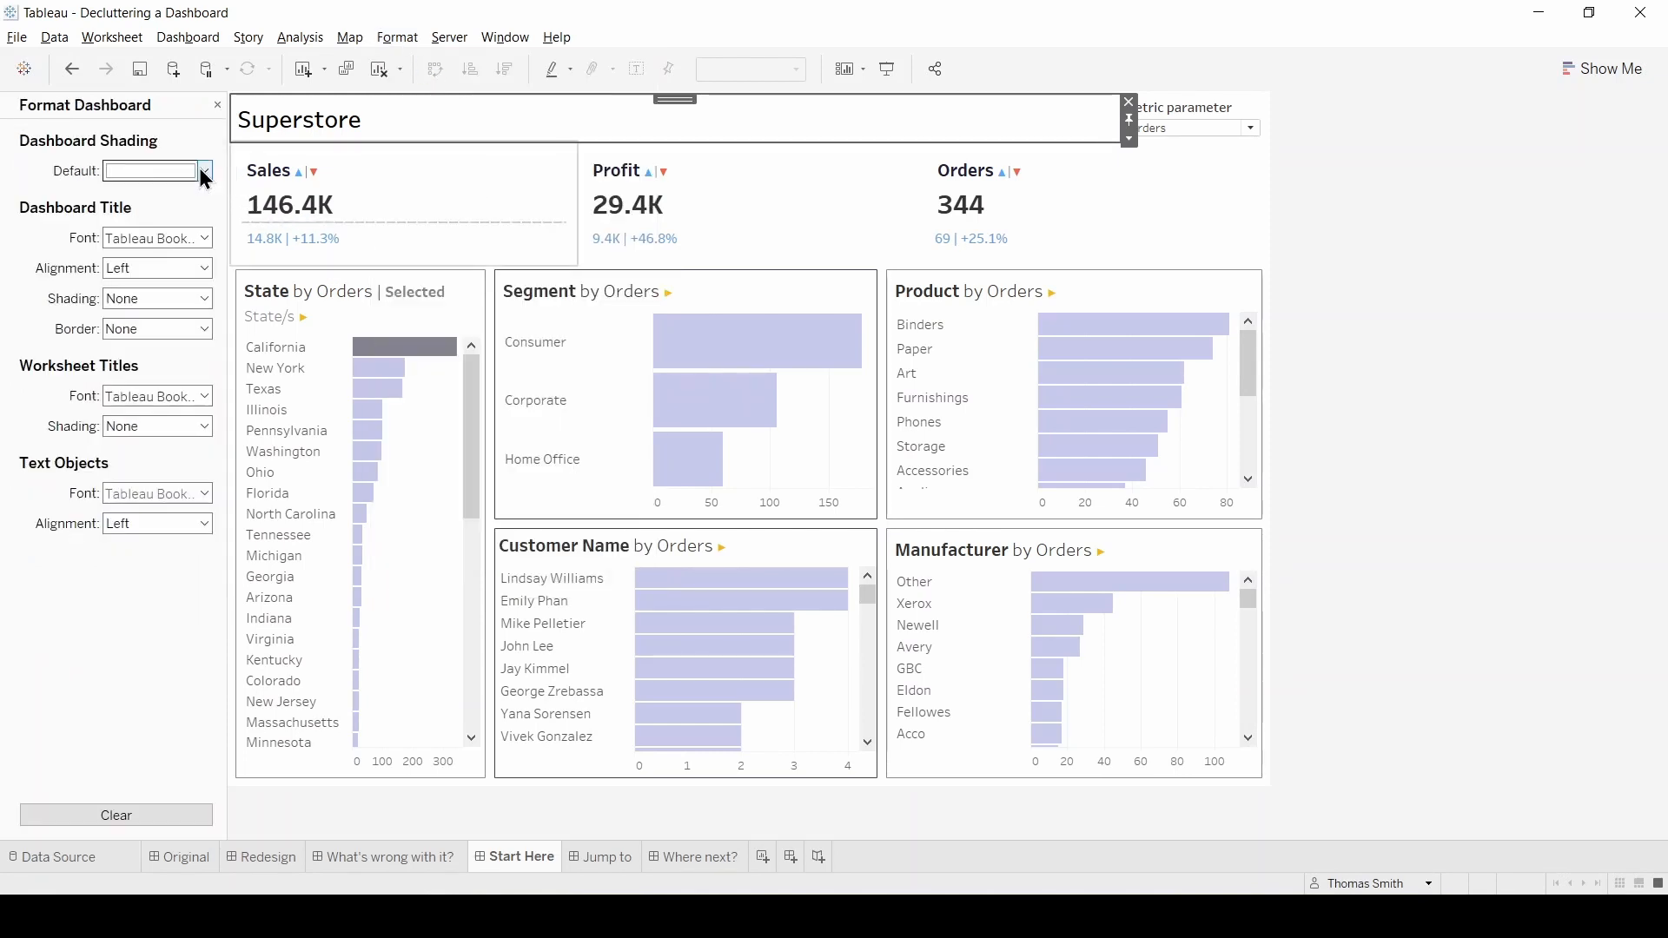
click(204, 170)
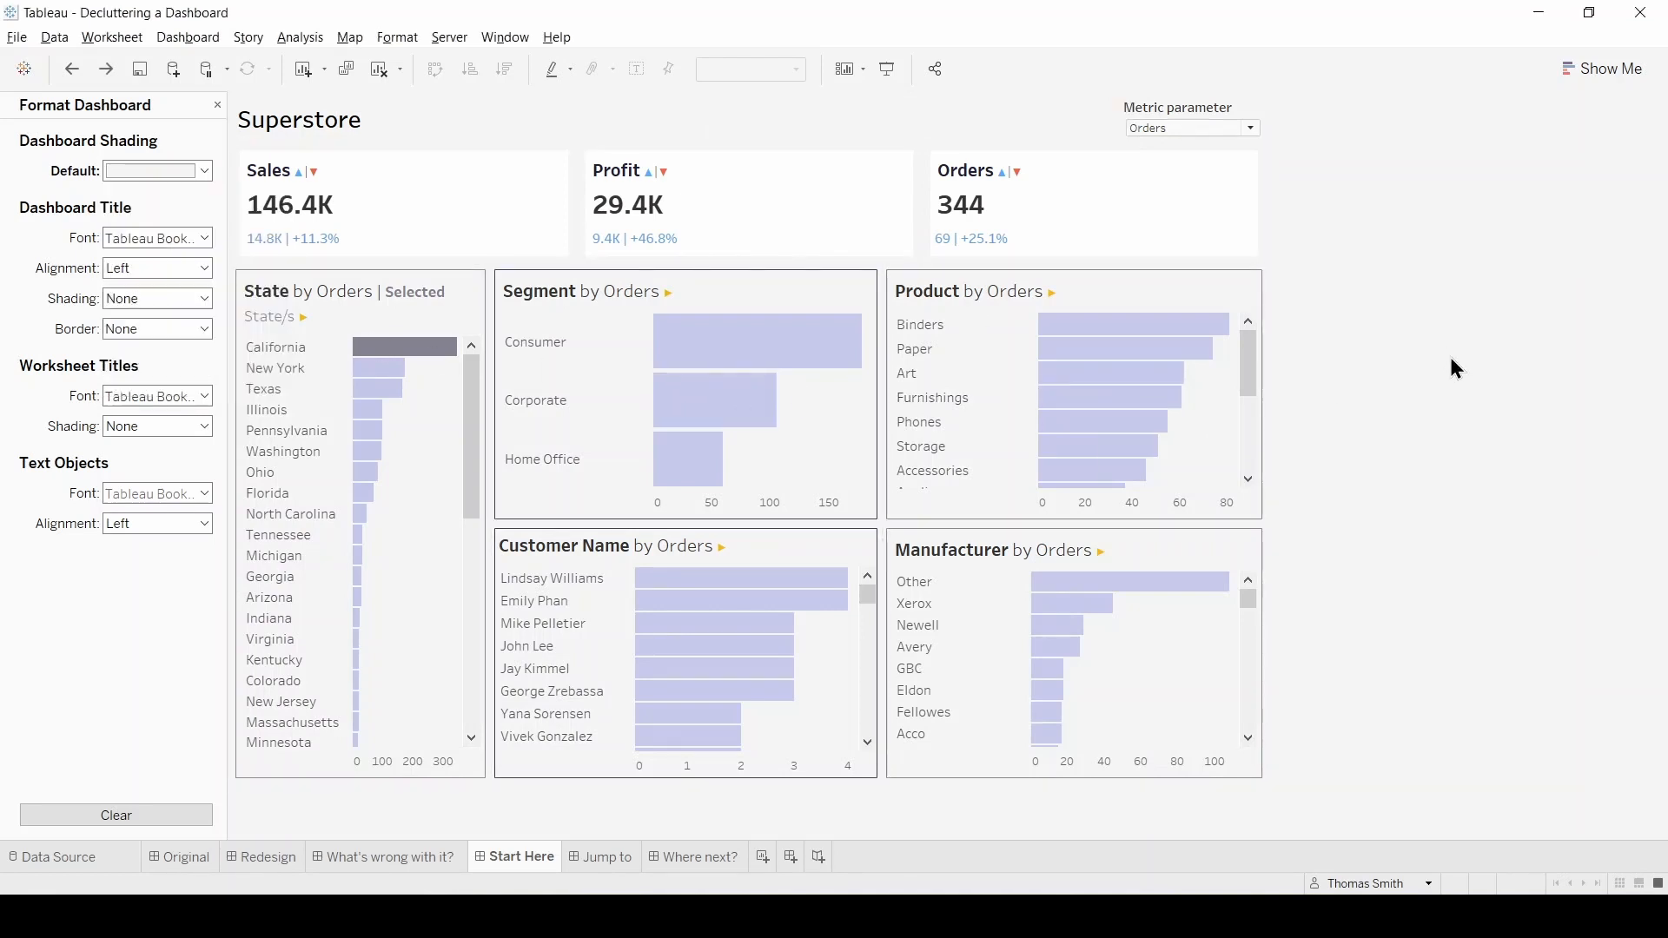
click(1189, 128)
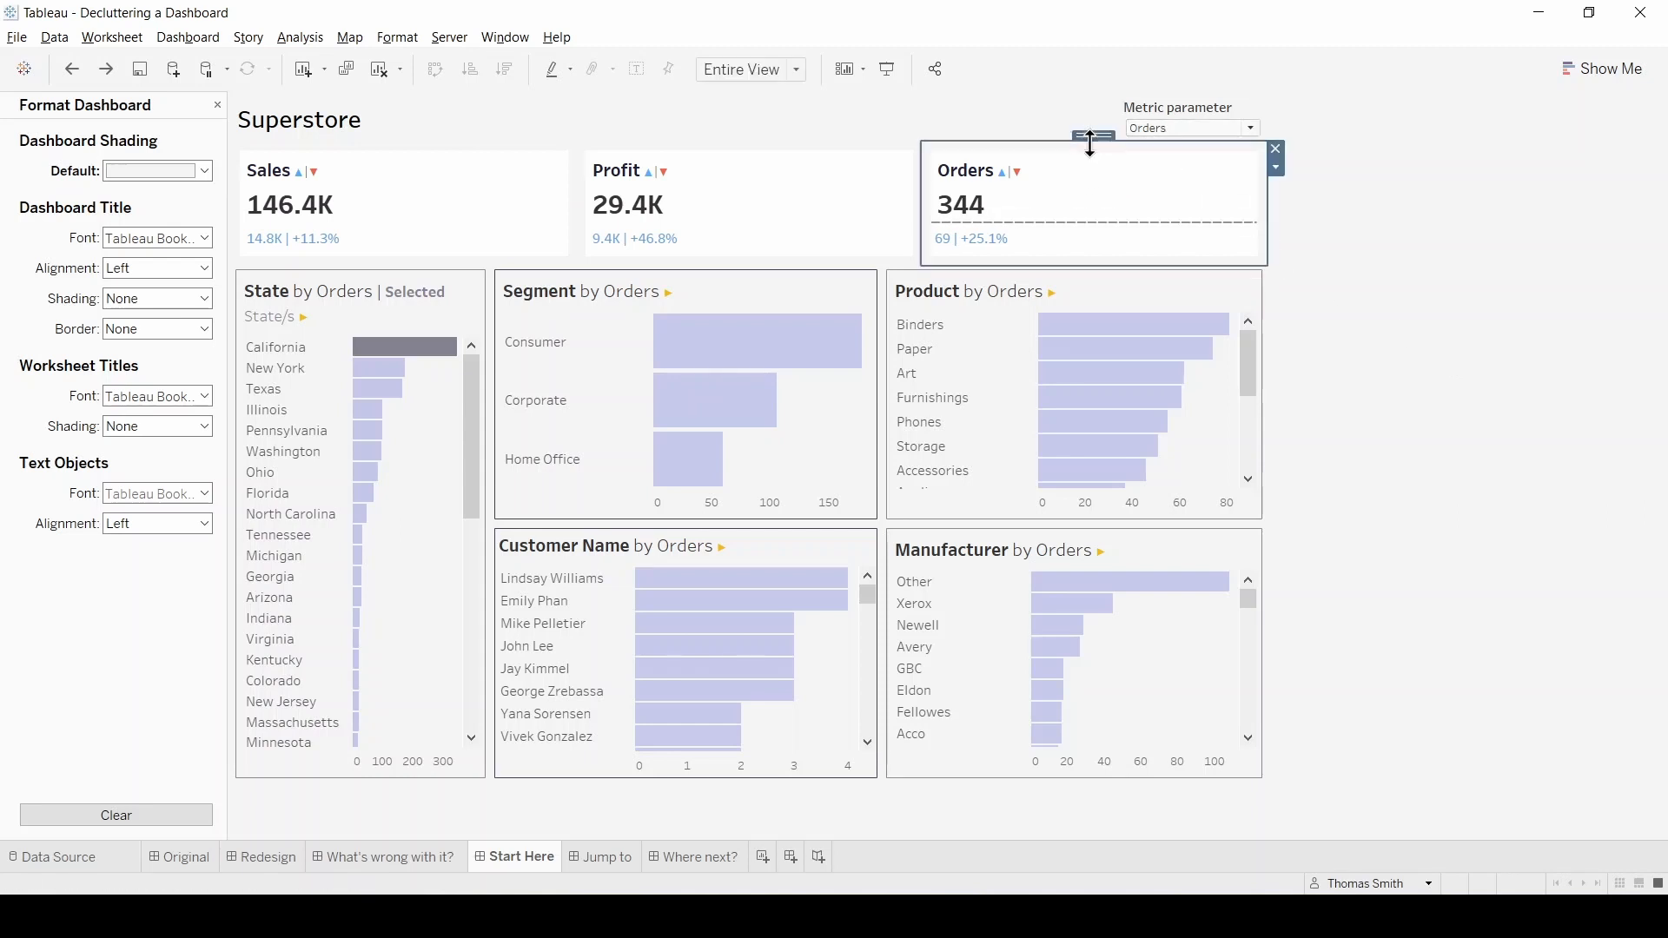
Step: Give the Orders KPI card a light purple background at 20% opacity
click(165, 105)
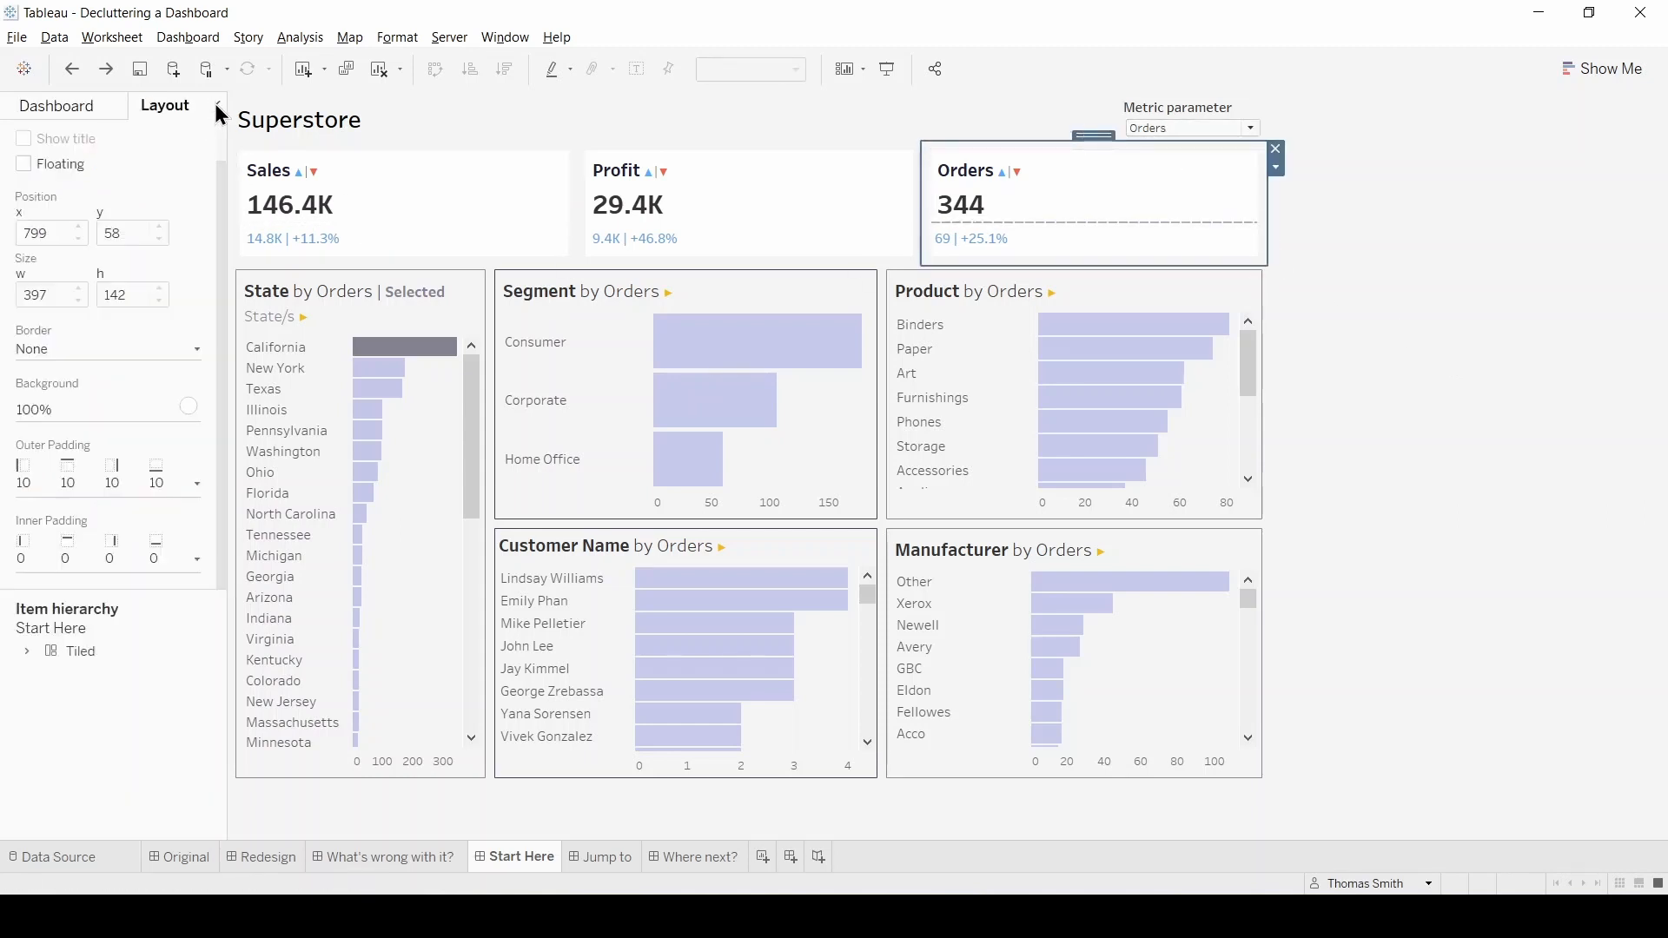
click(189, 406)
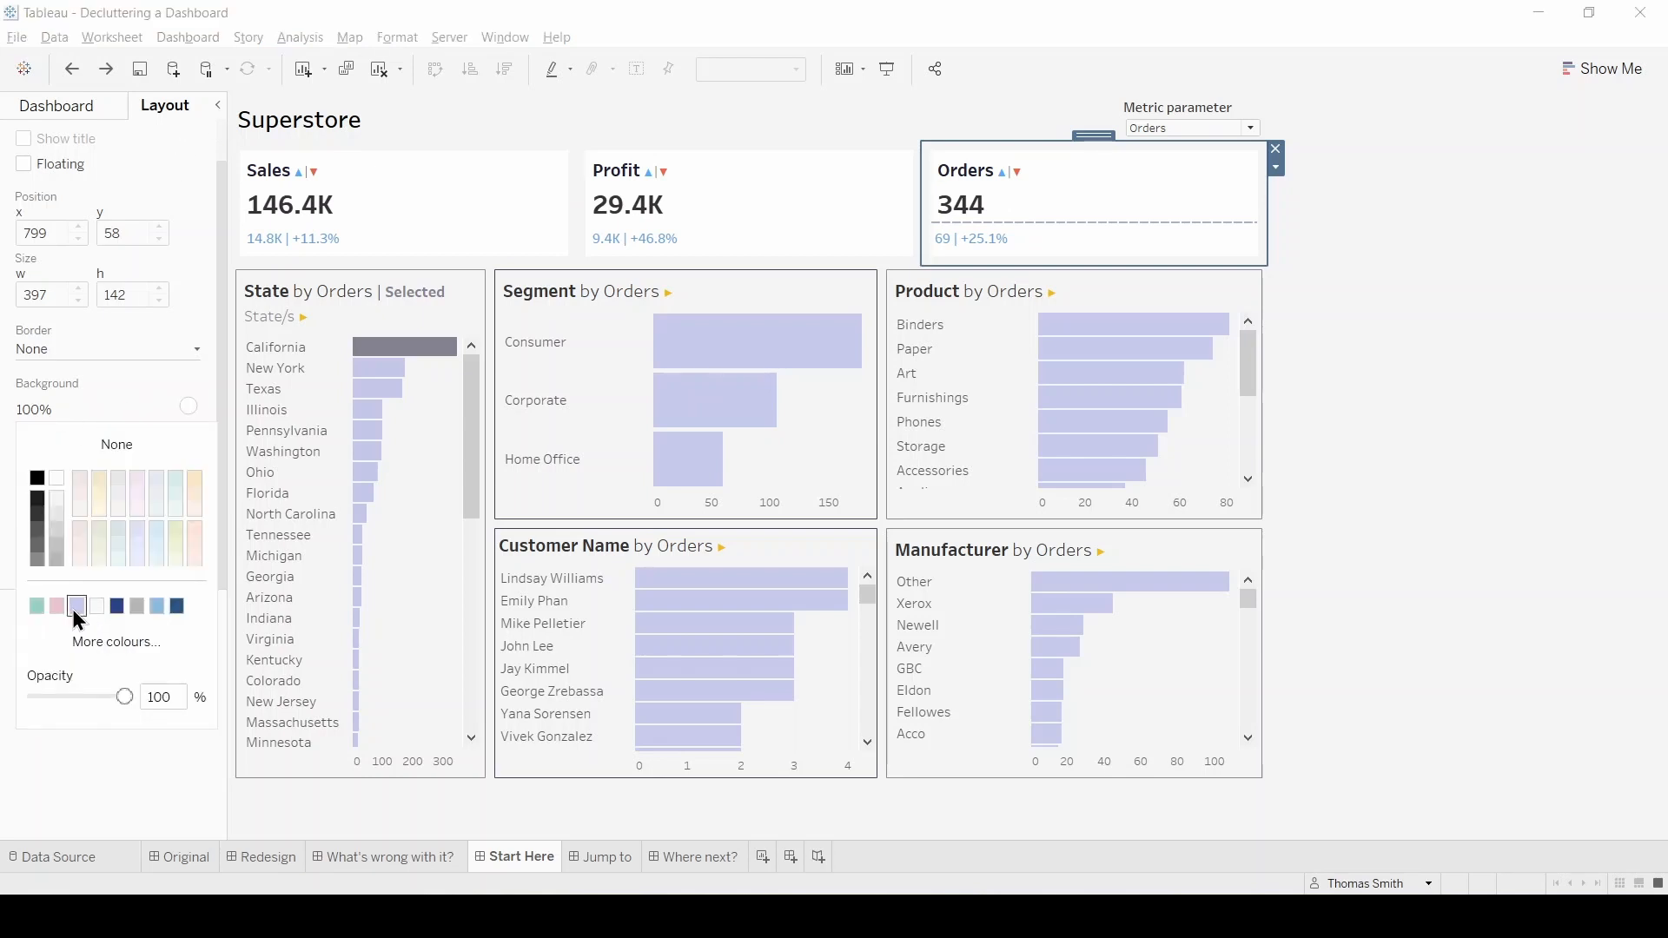
click(37, 606)
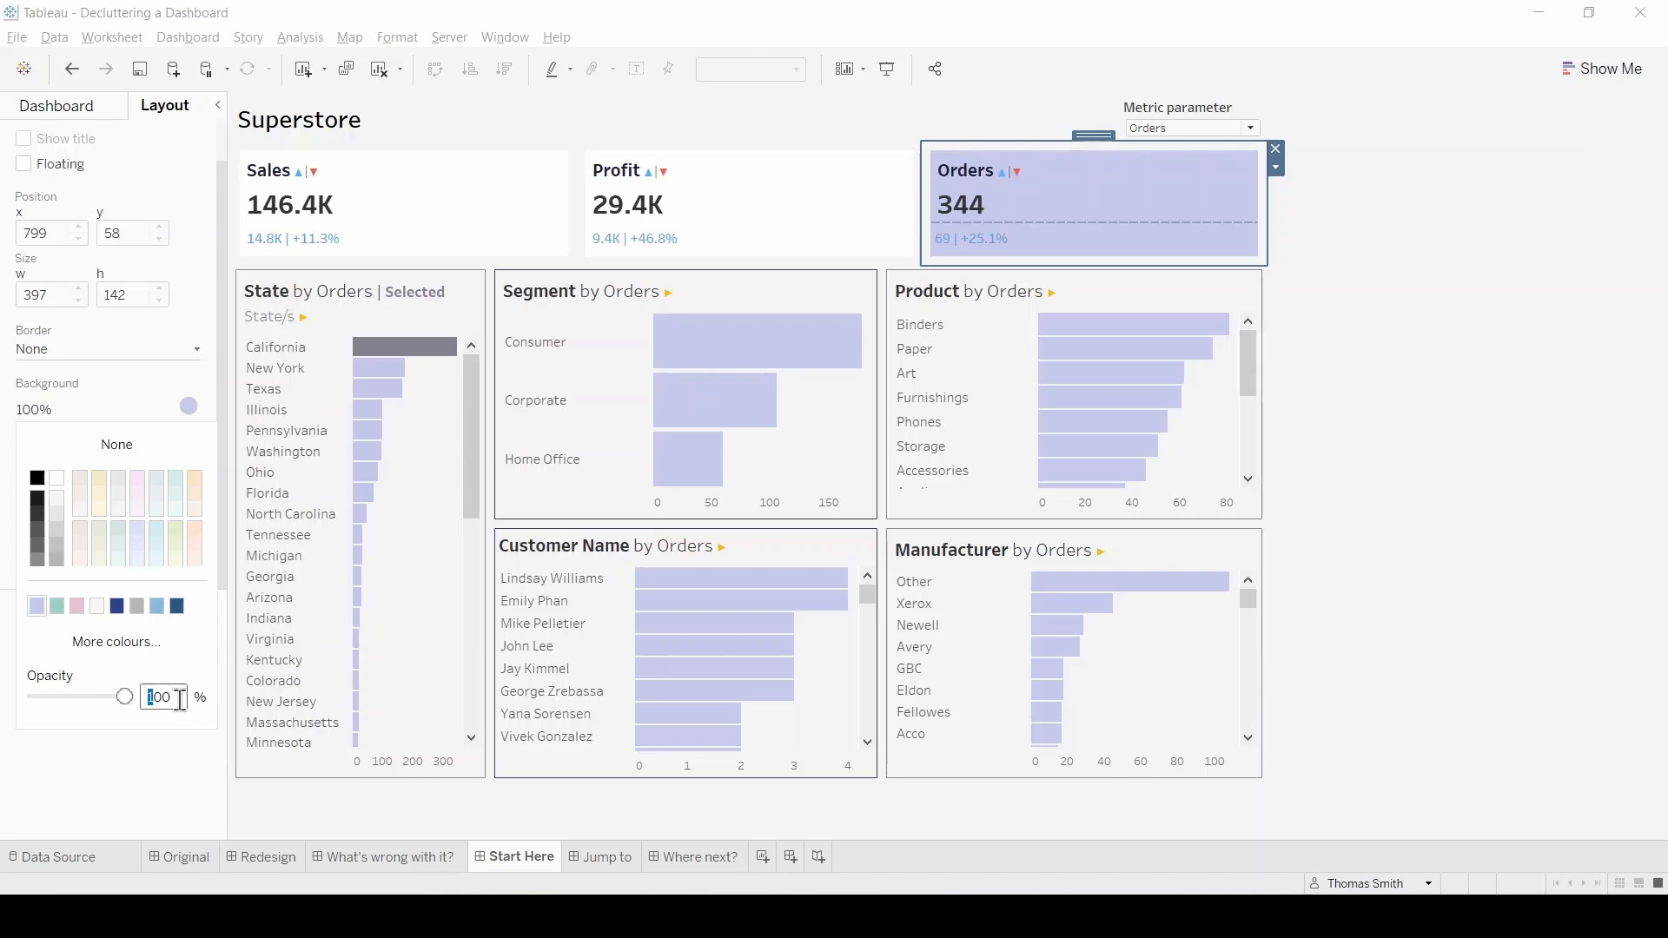
drag(112, 695, 96, 695)
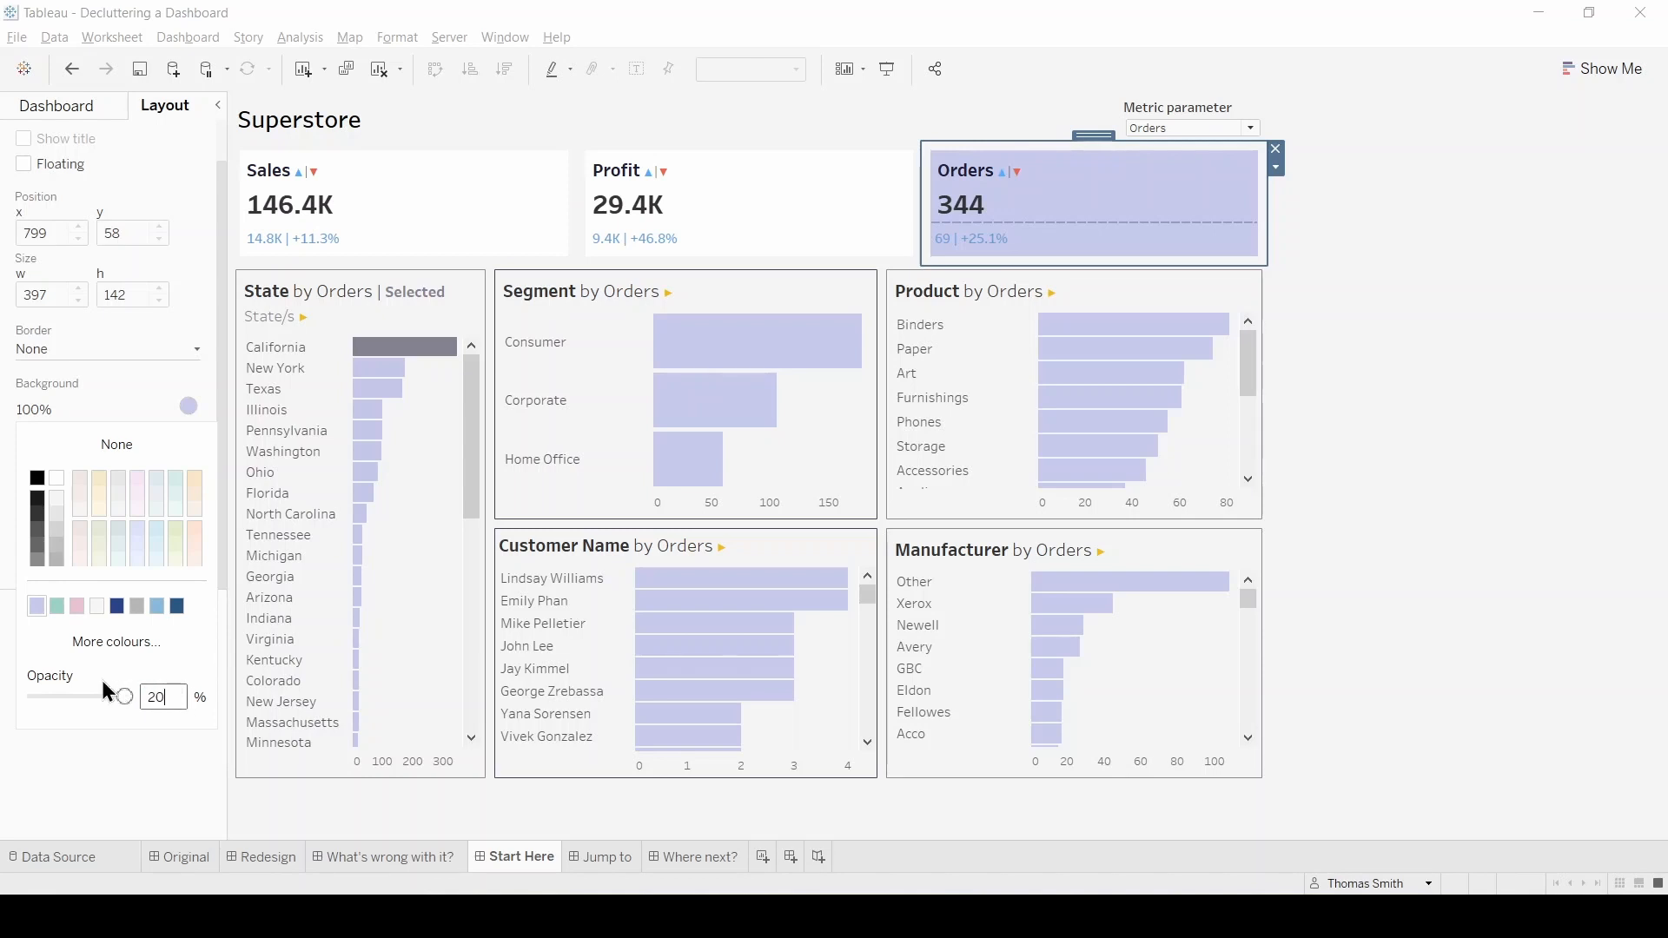
drag(118, 696, 56, 697)
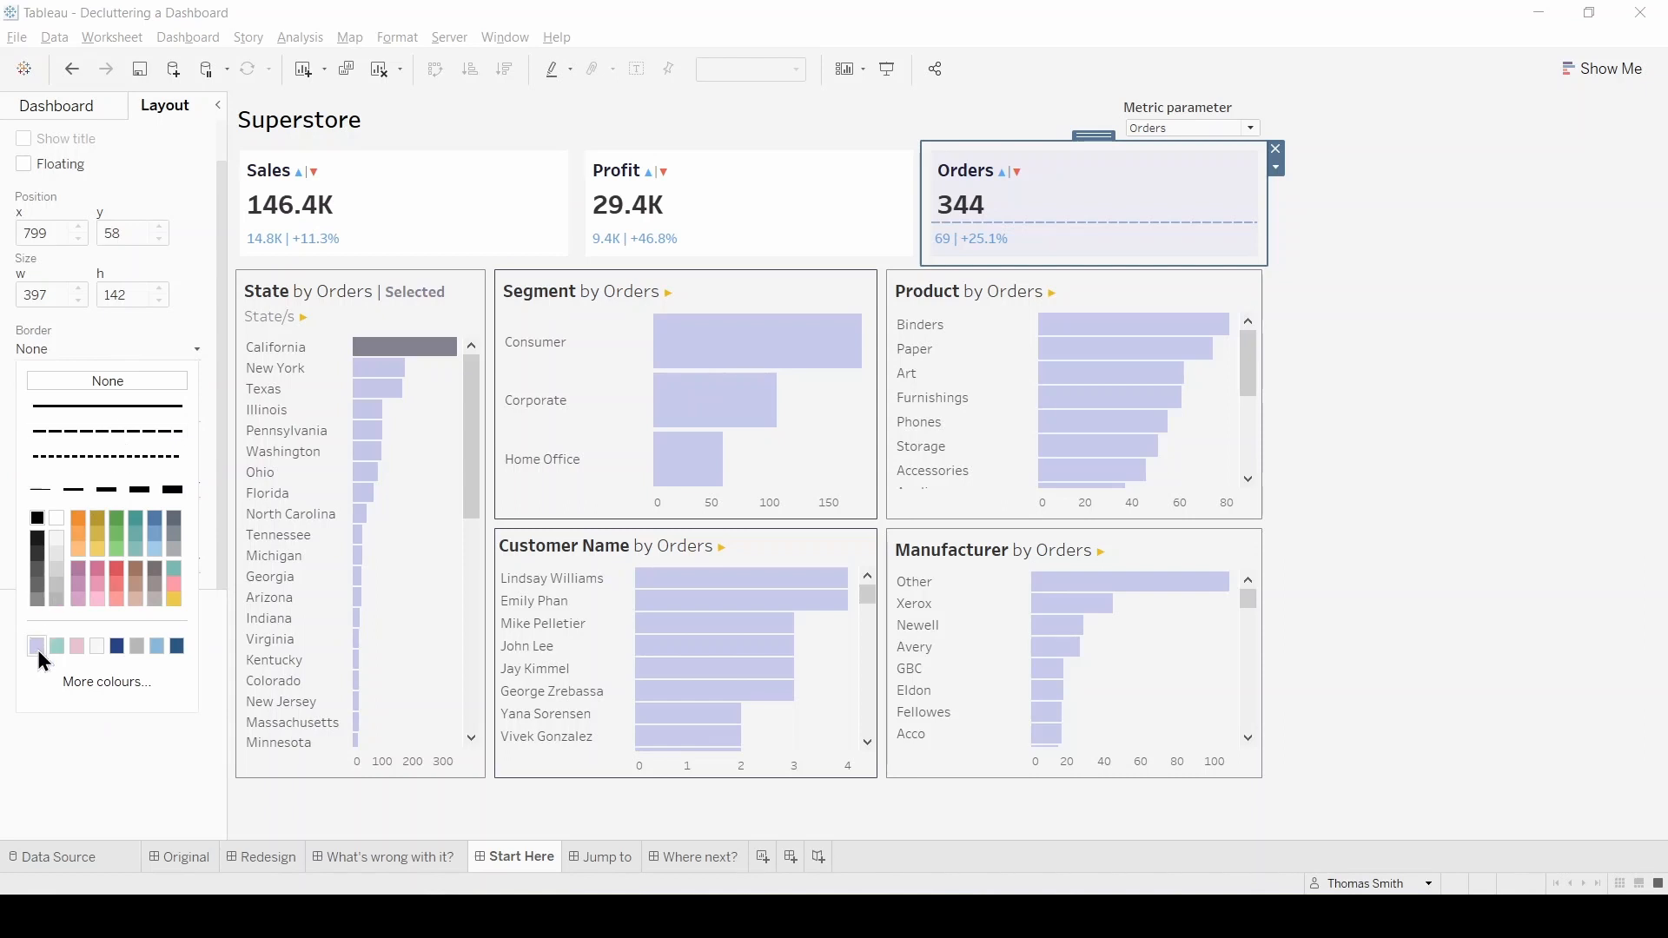
mouse_move(688, 458)
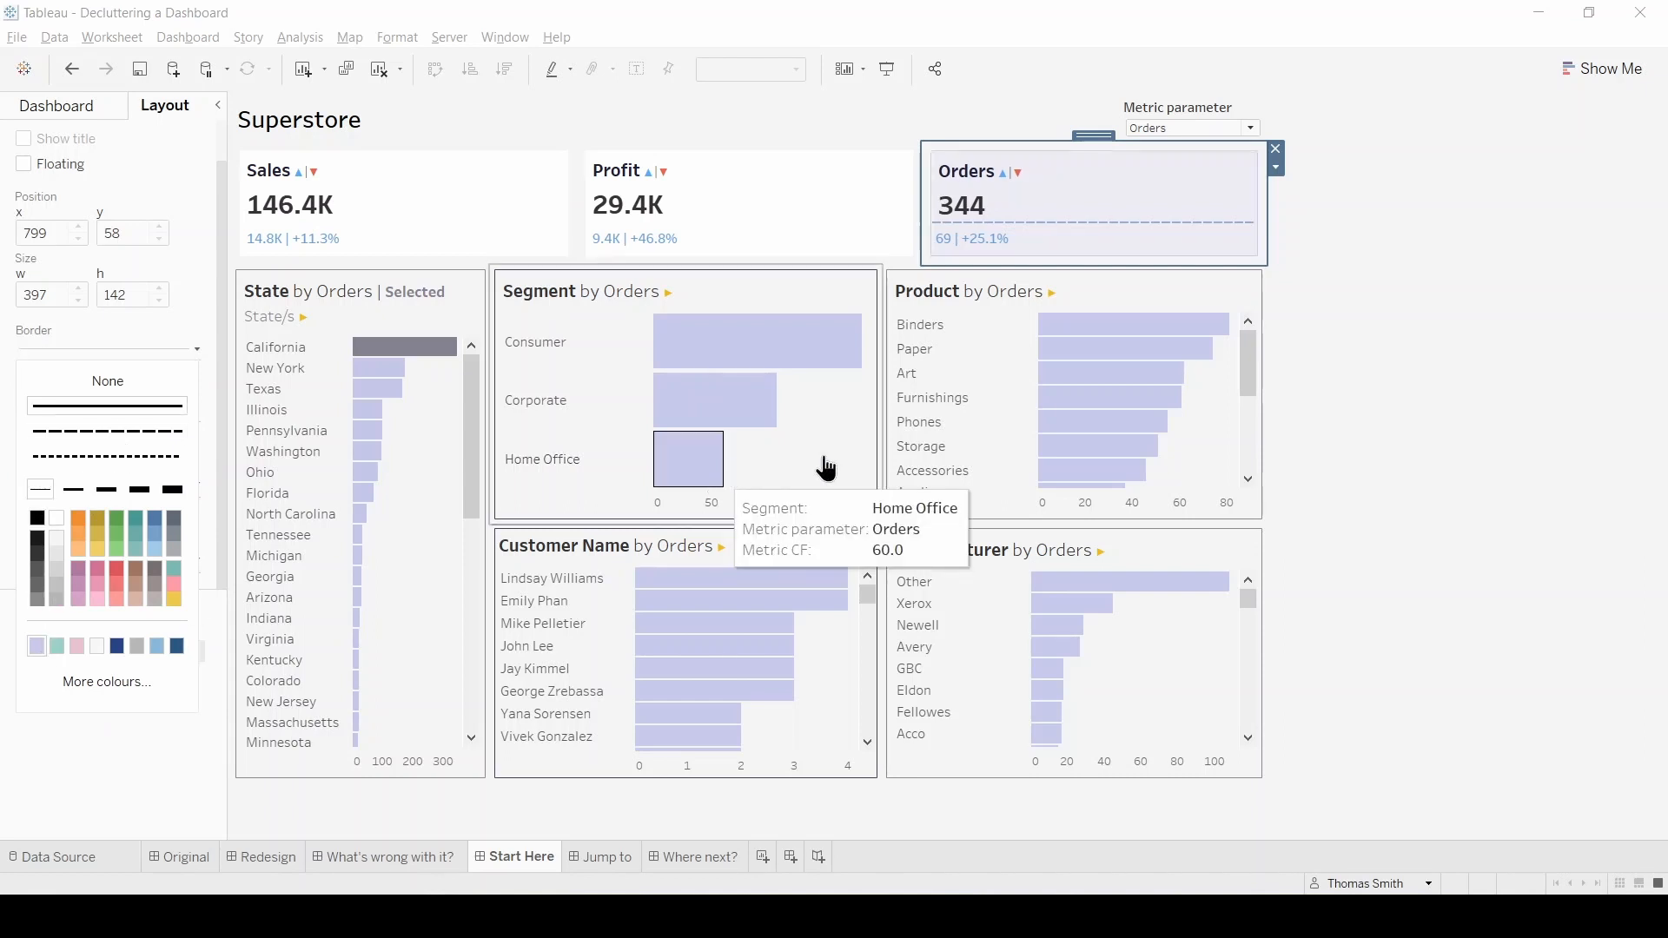
Step: Switch the metric to Profit and give the Profit card a pink background at 20% opacity
click(1236, 128)
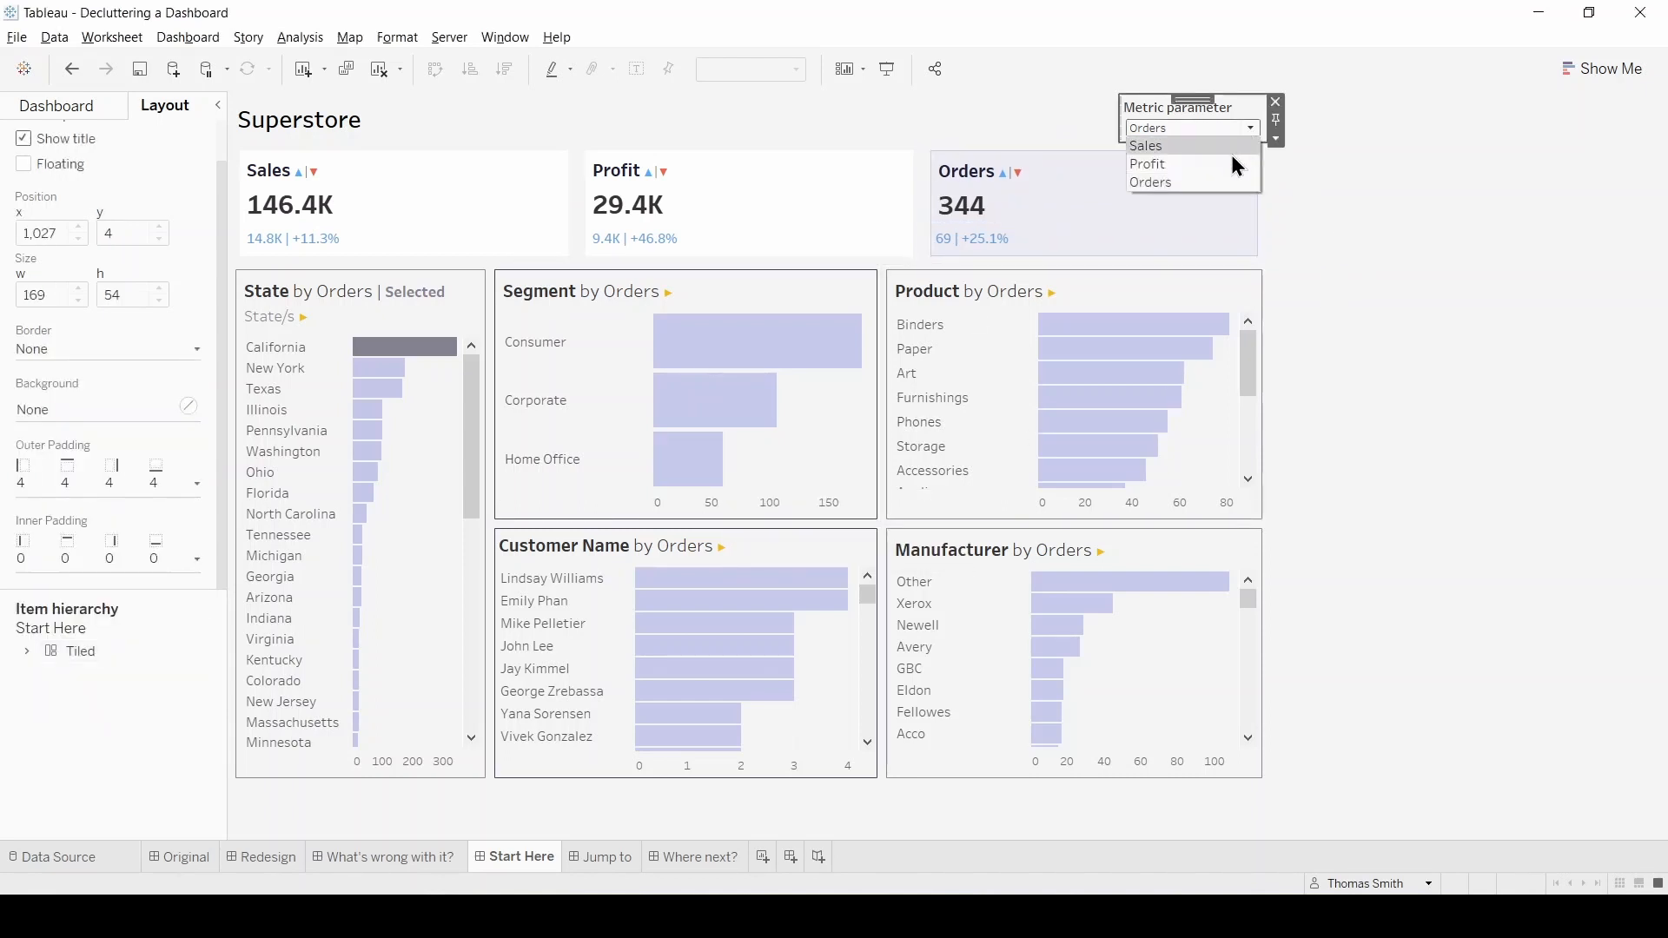
click(1147, 164)
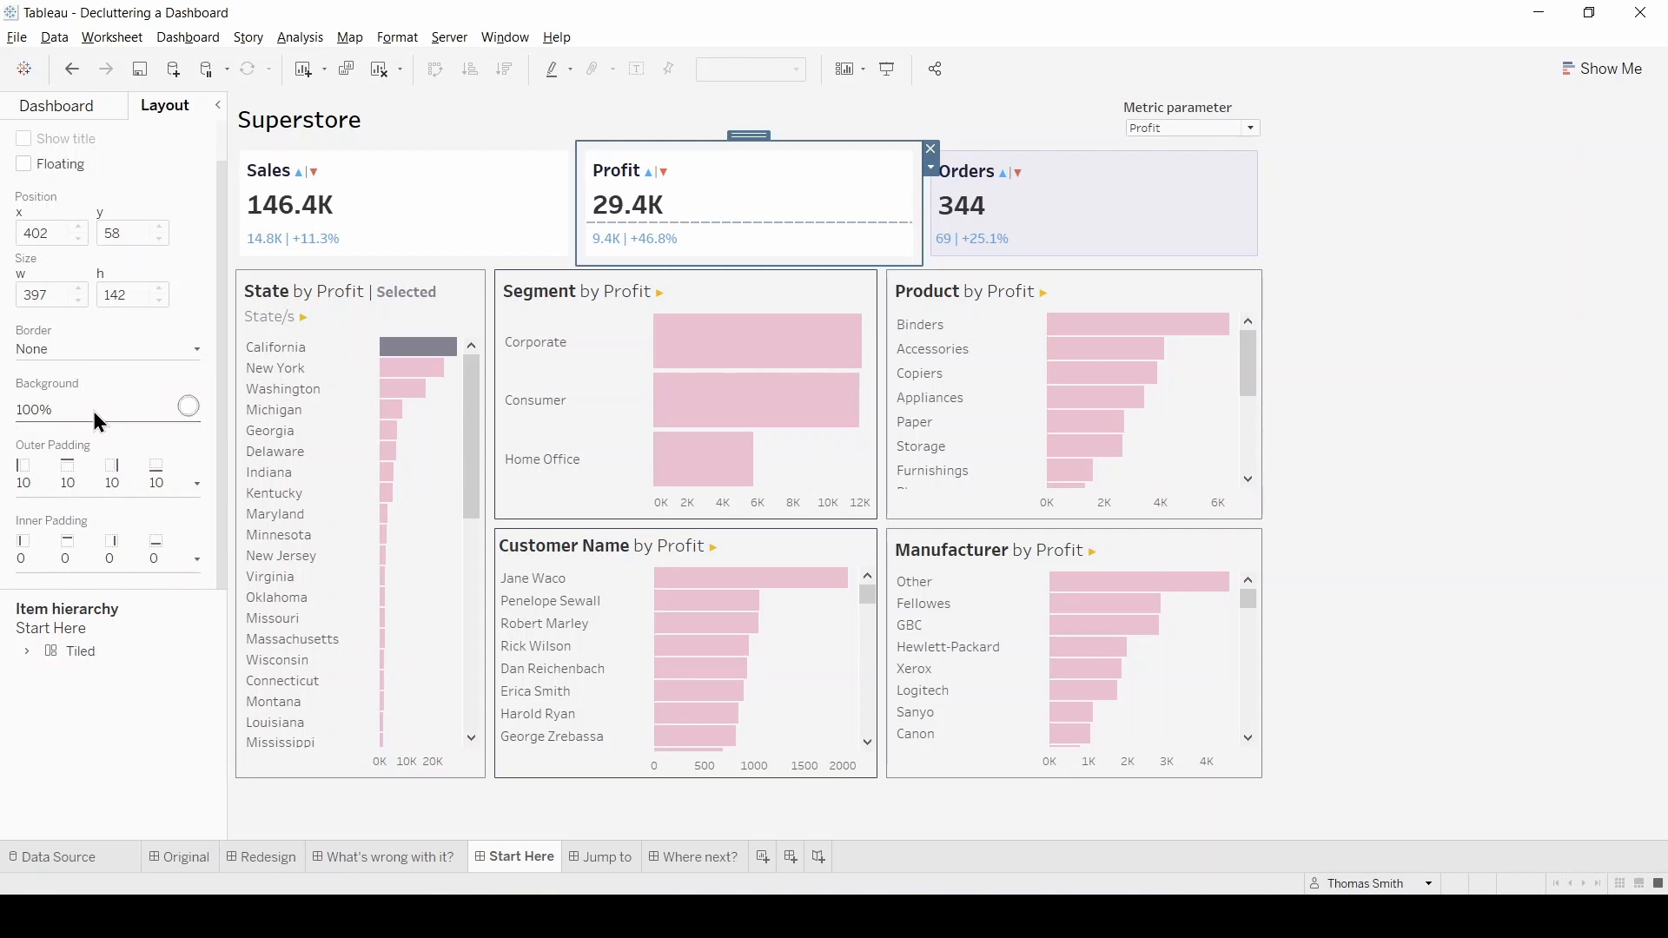
click(189, 406)
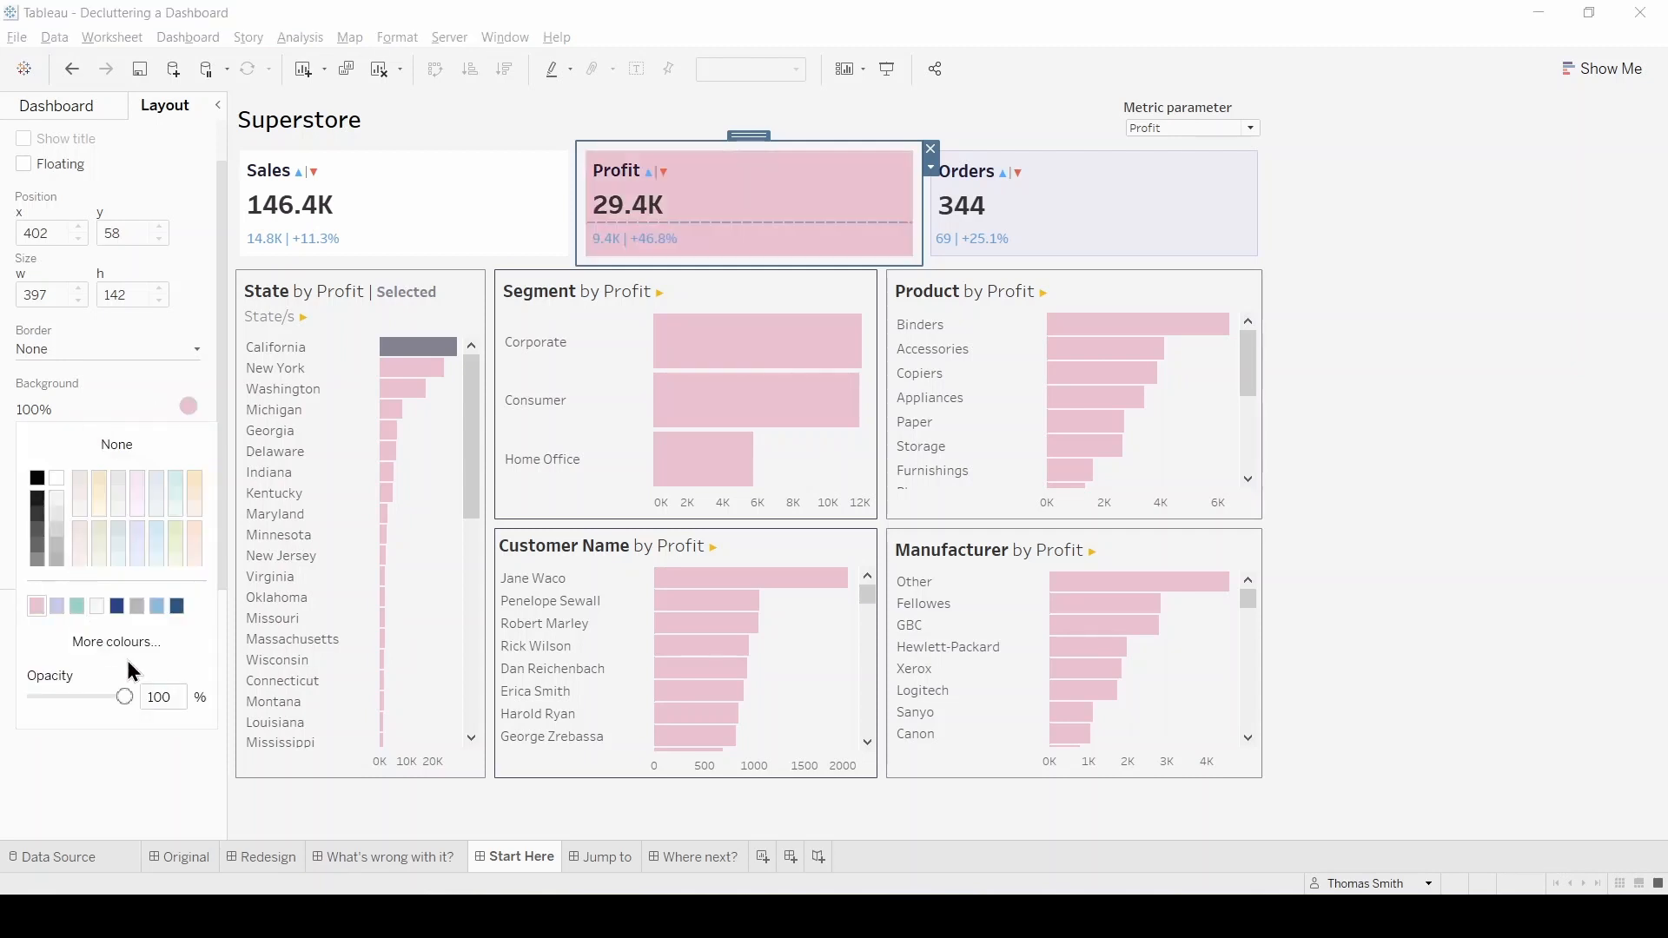
click(161, 696)
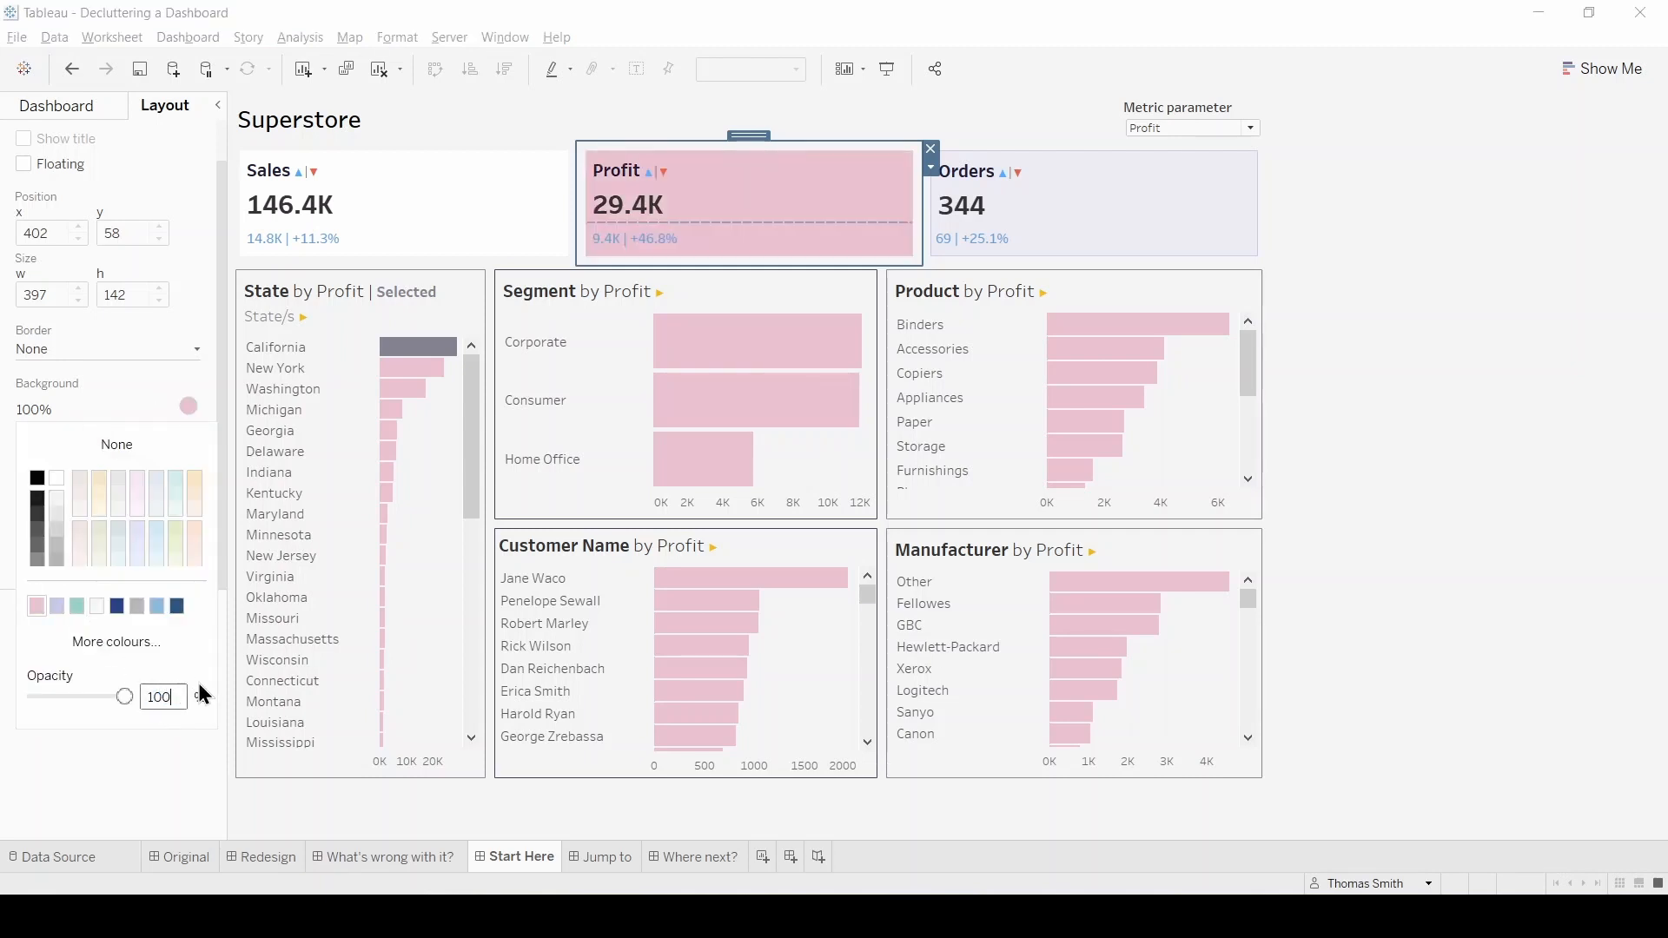
text(20)
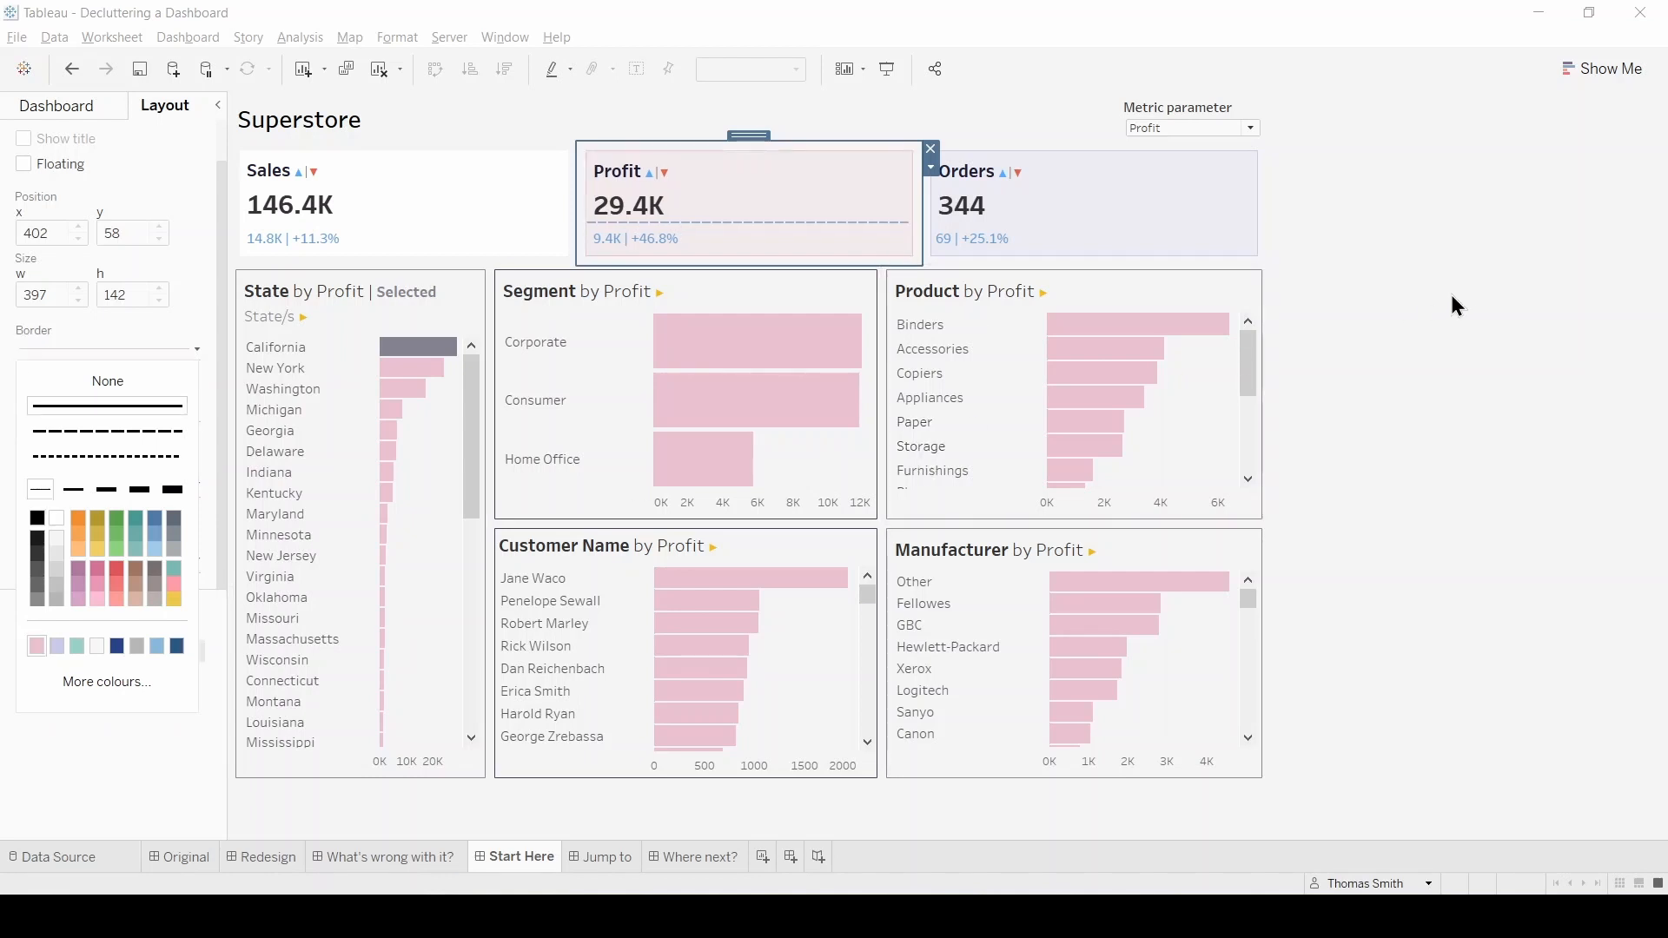
click(1242, 127)
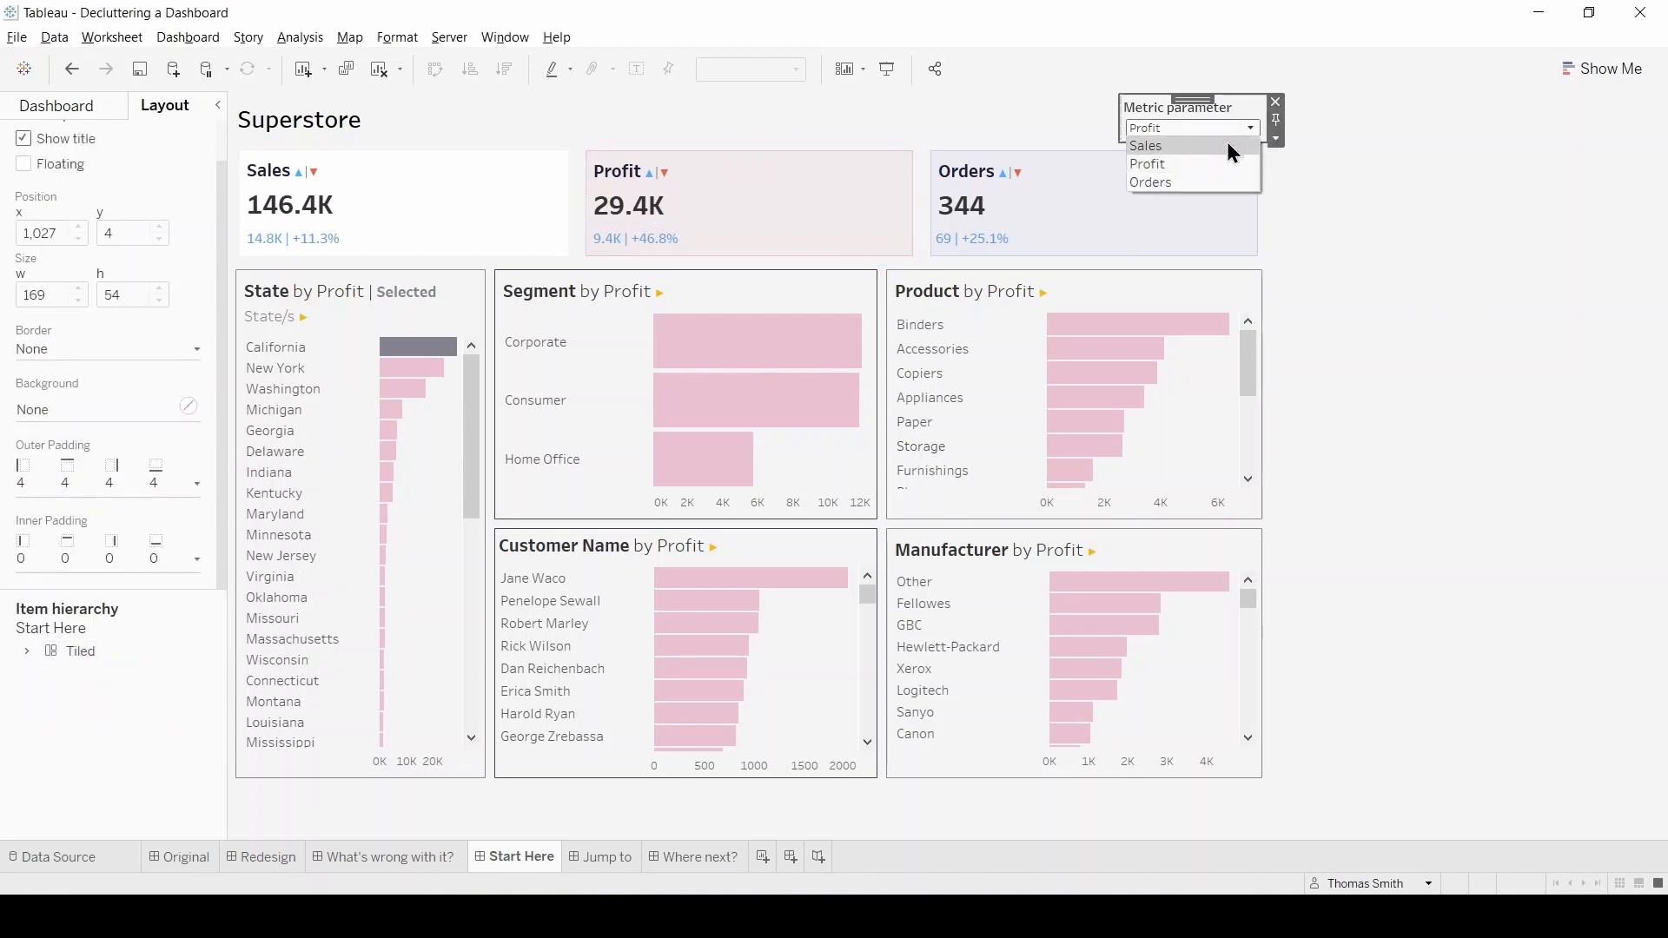
Step: Switch the metric to Sales and give the Sales card a teal background at 20% opacity
click(1145, 146)
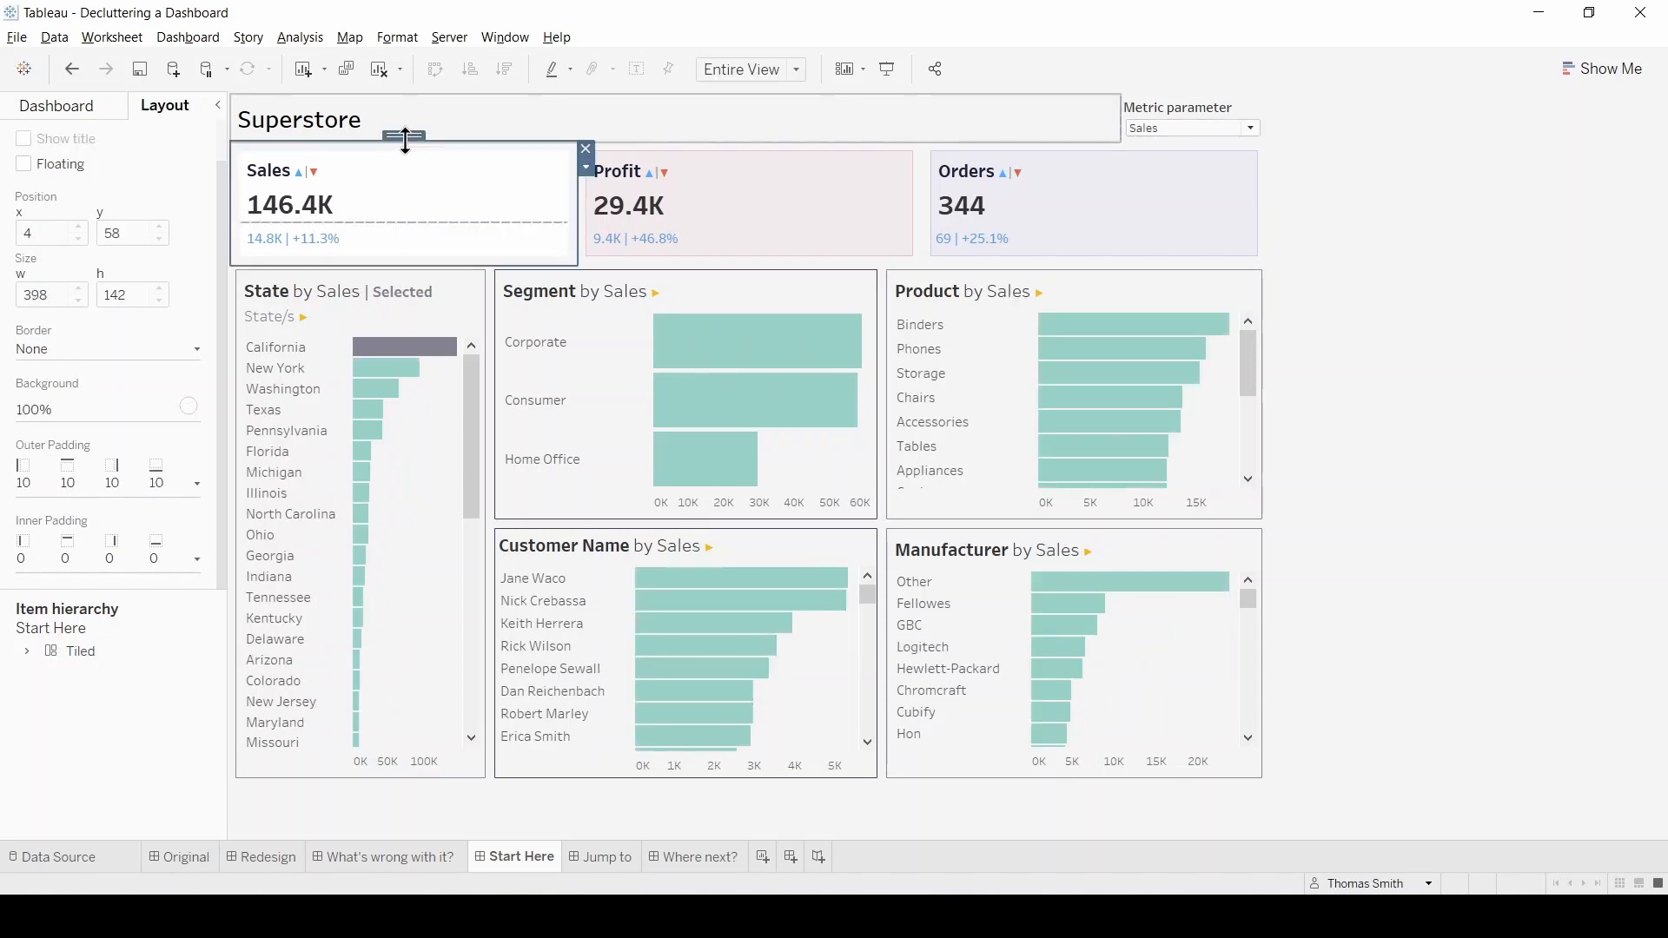
click(189, 407)
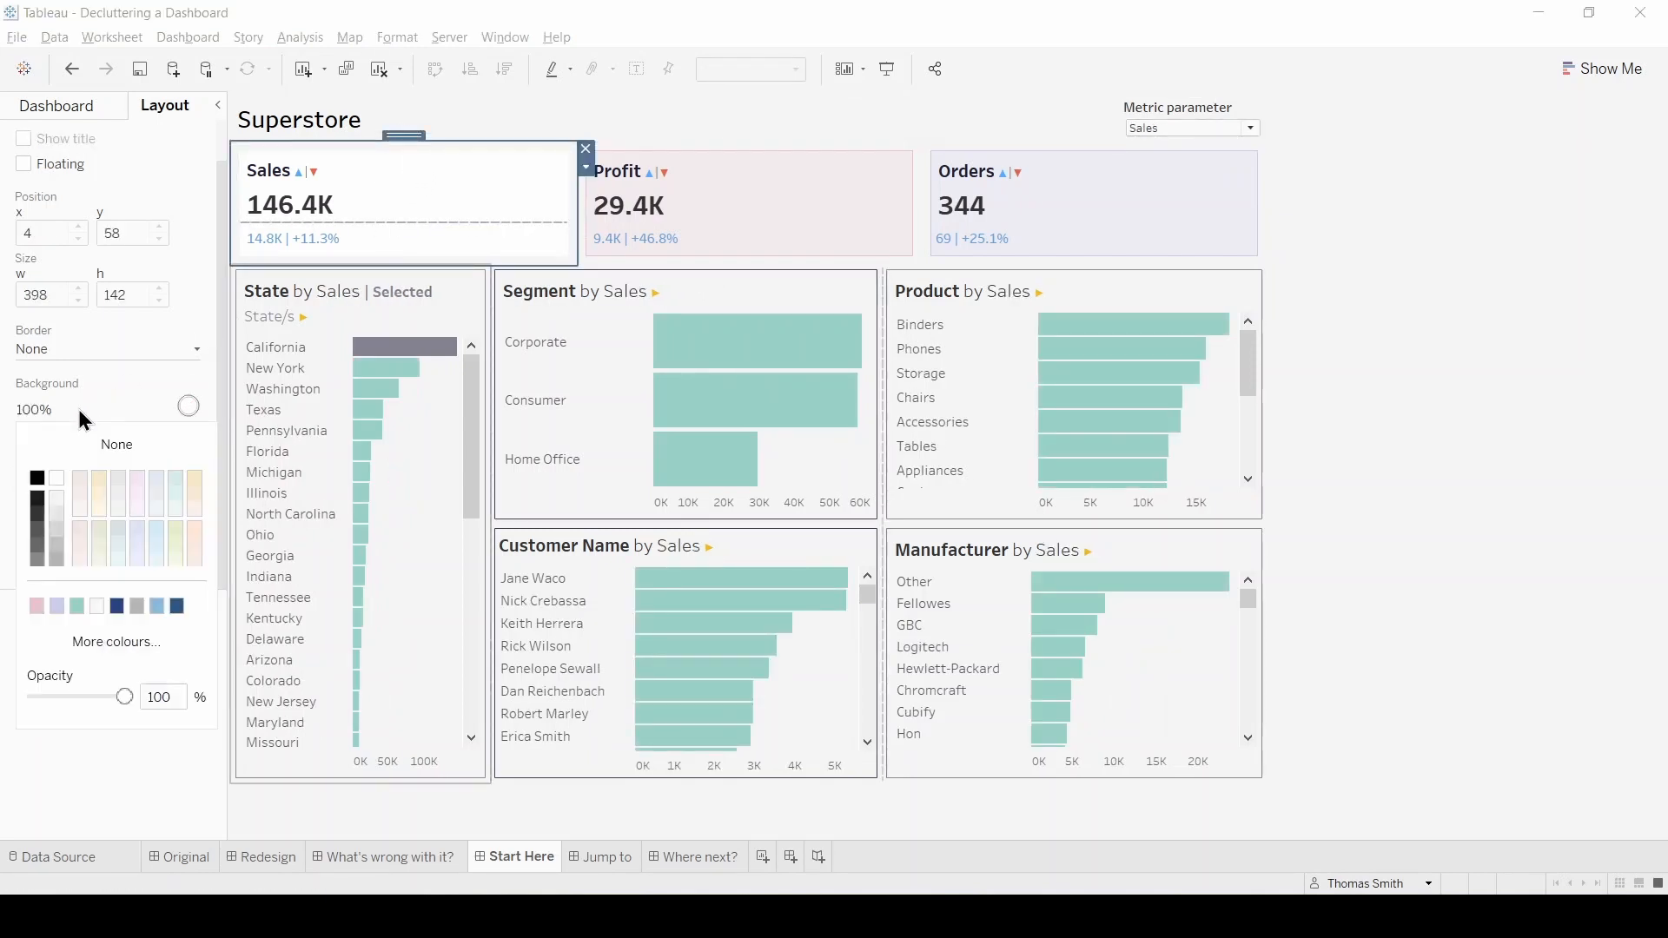
click(35, 606)
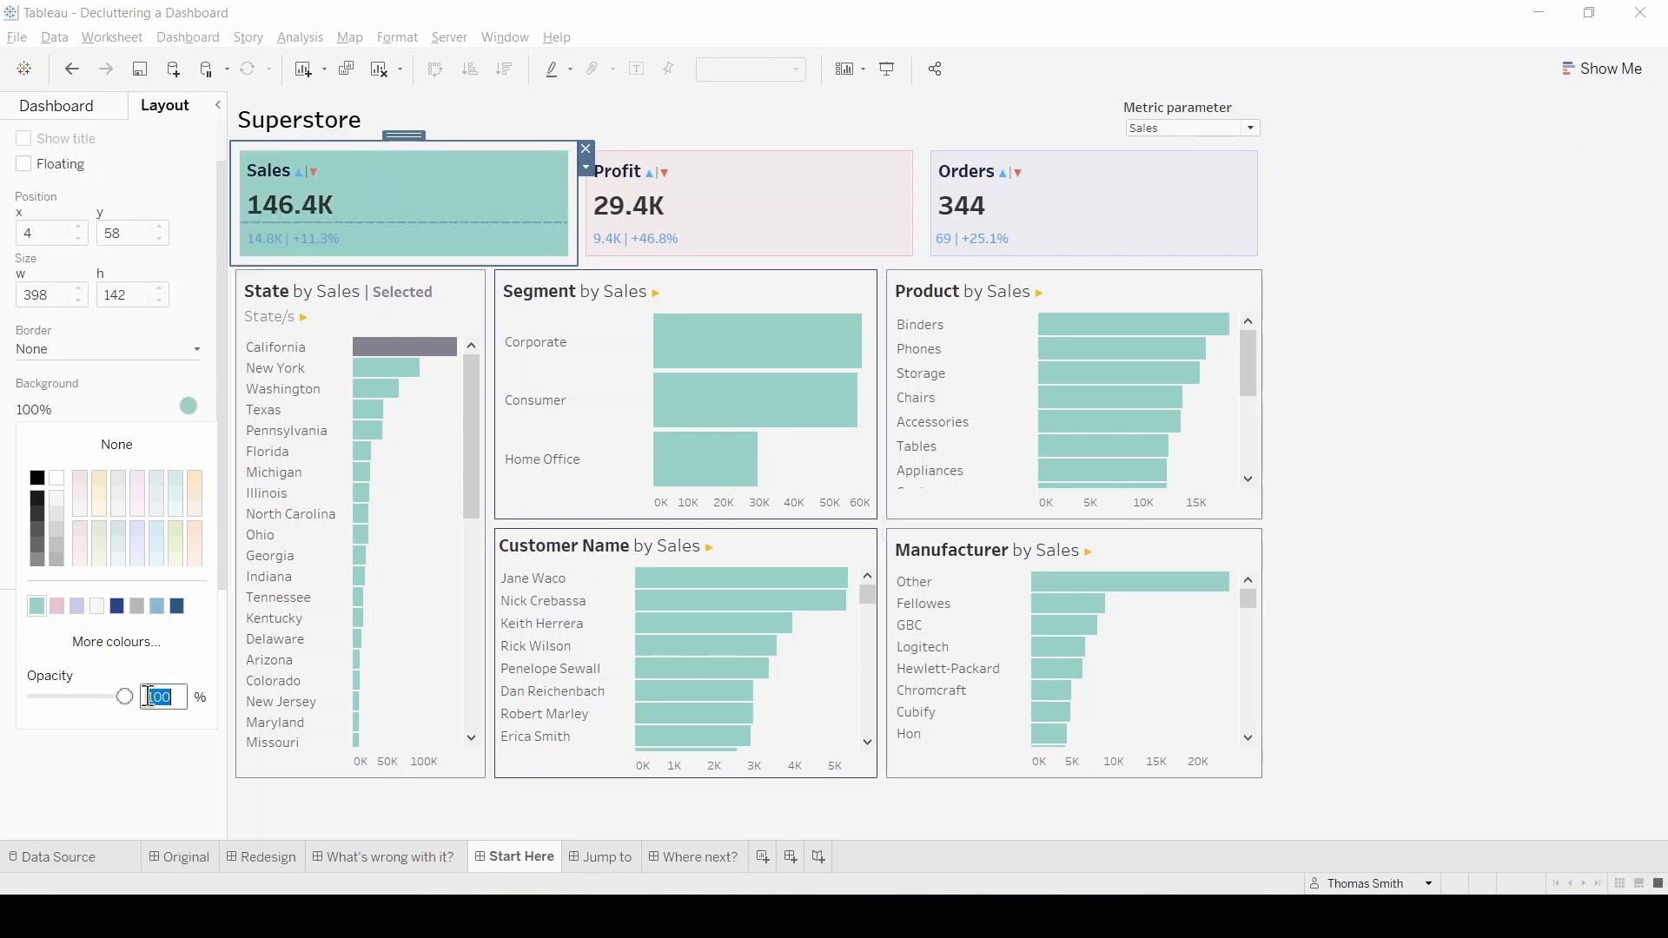
text(20)
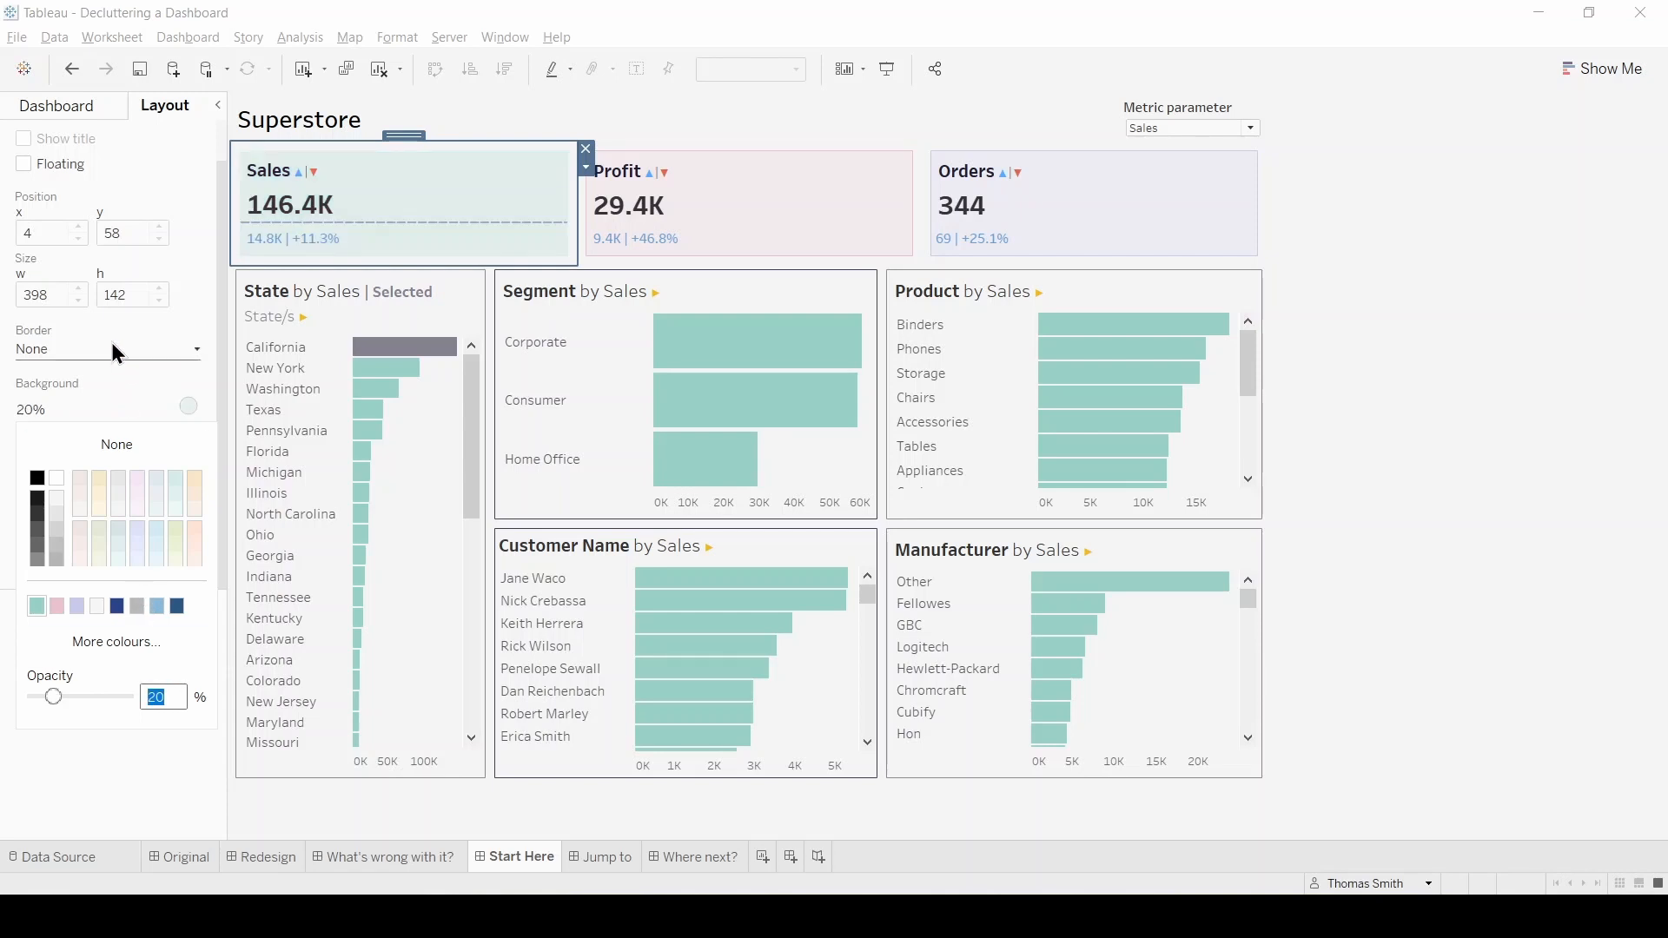
click(195, 349)
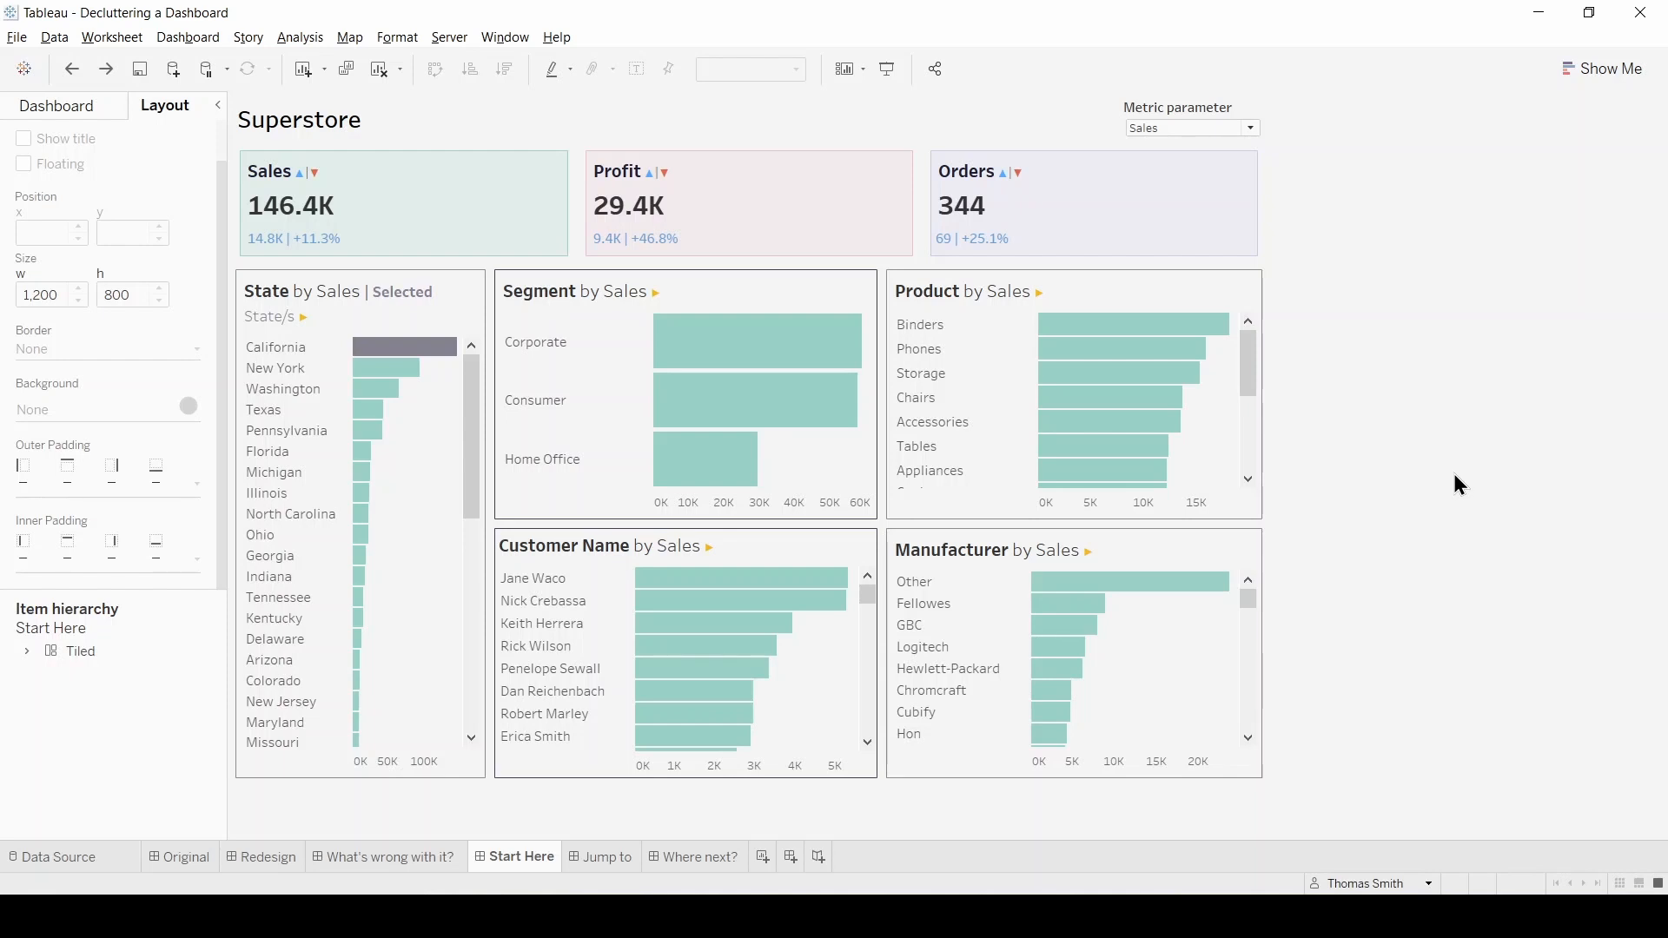
mouse_move(1445, 488)
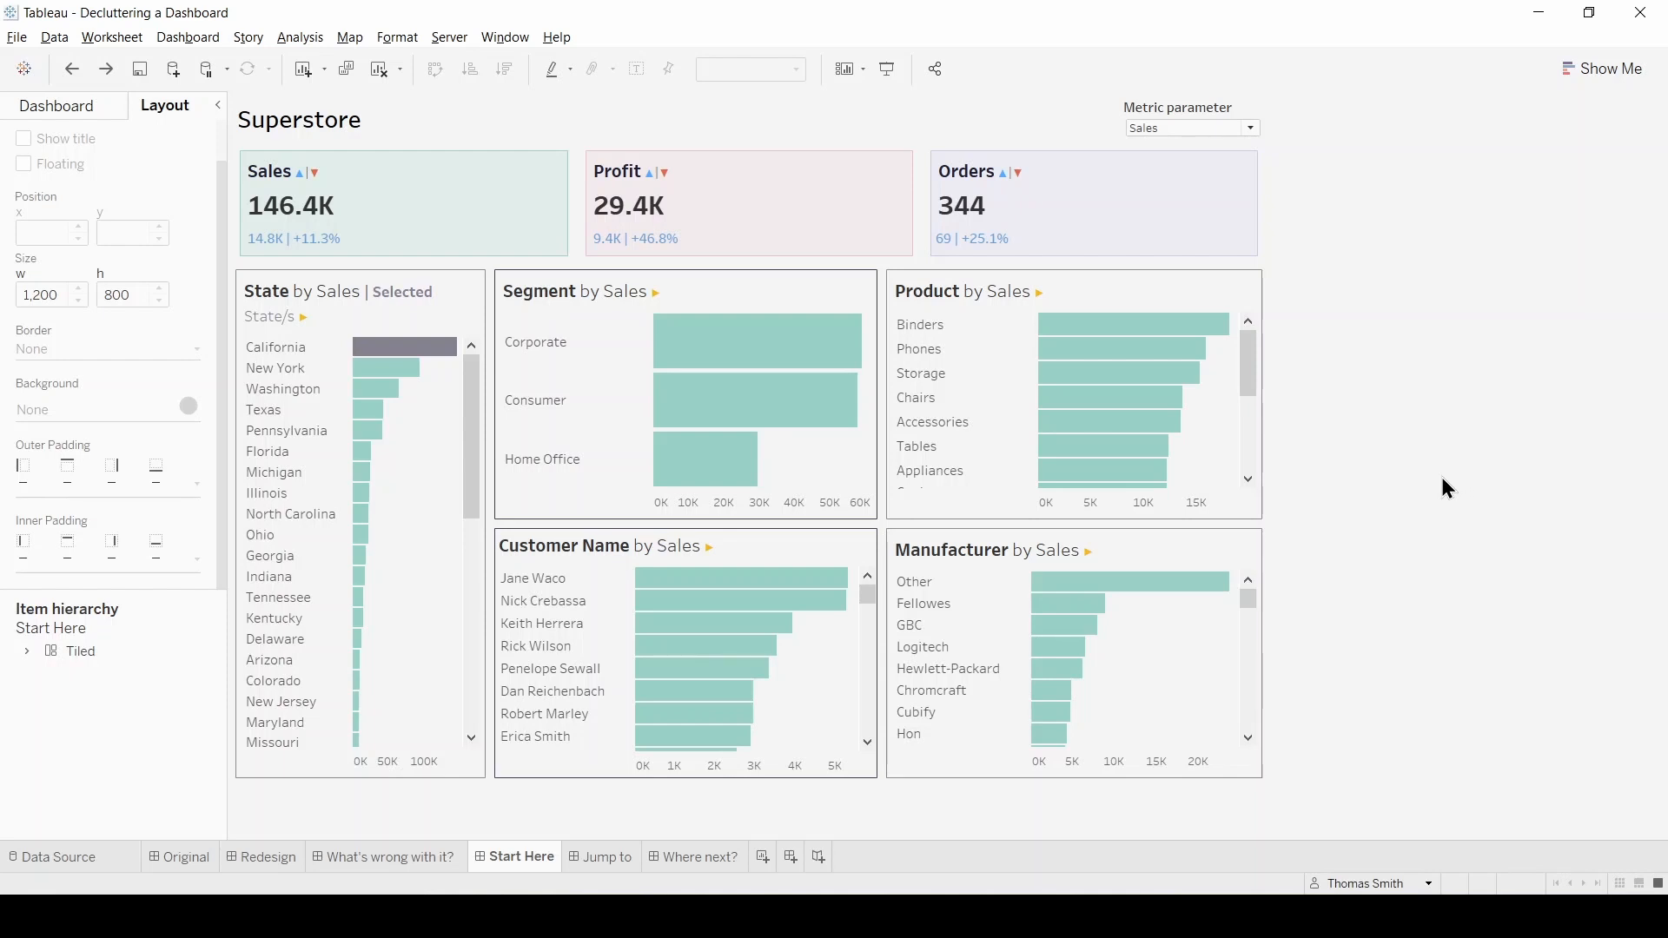
mouse_move(1484, 512)
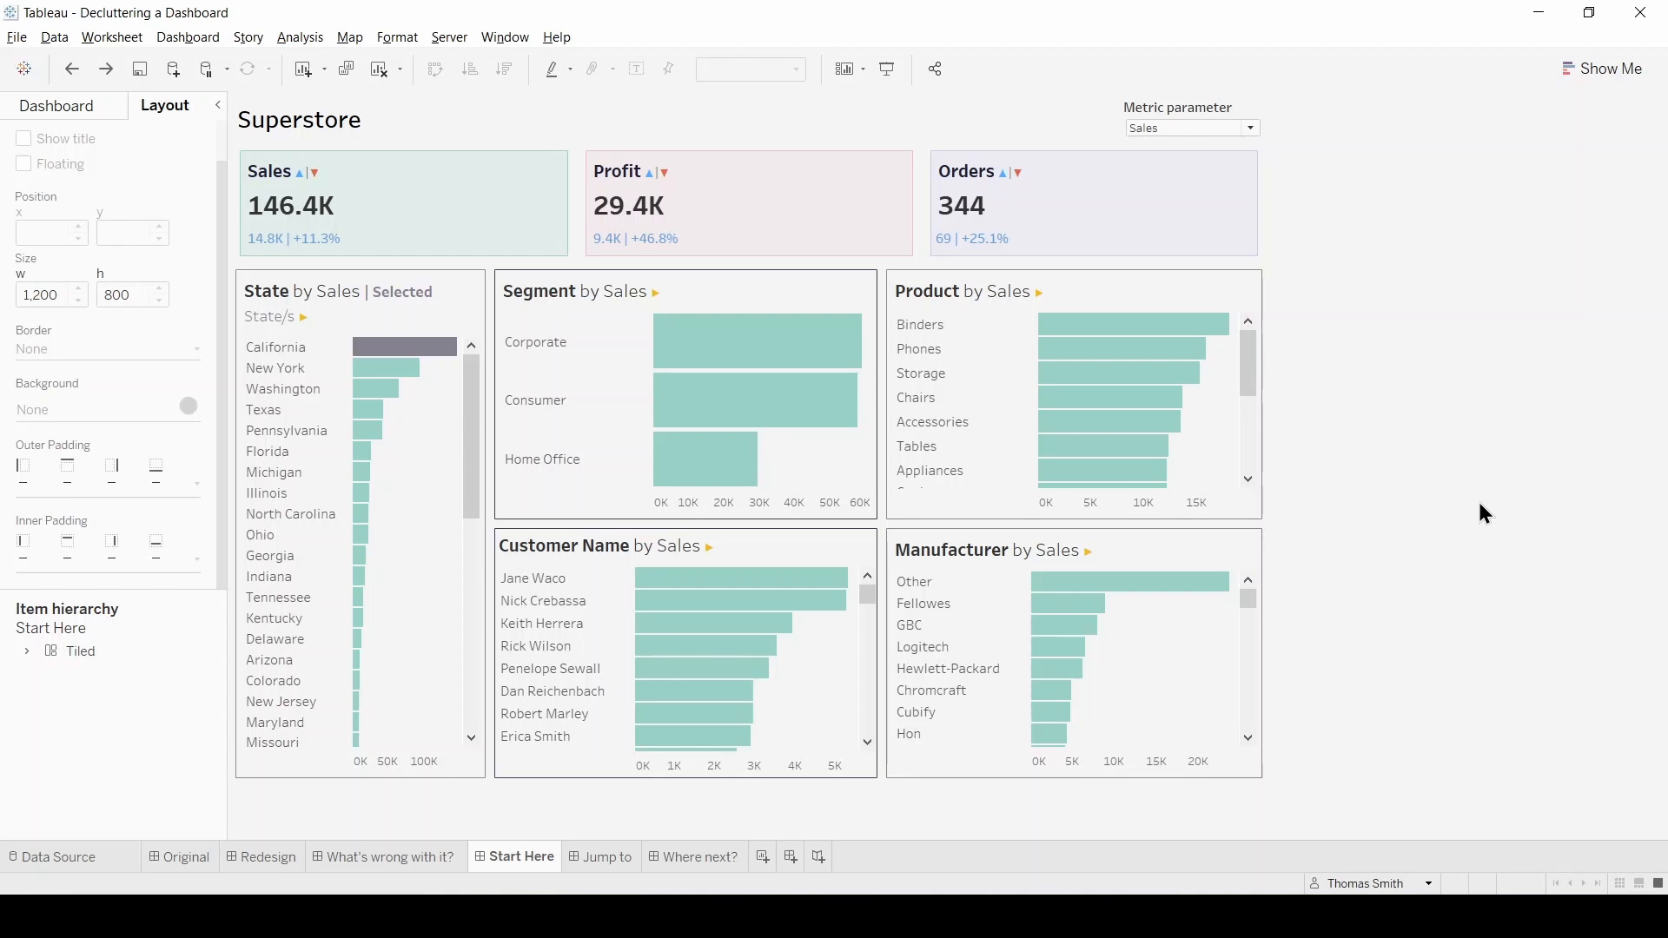
mouse_move(1467, 529)
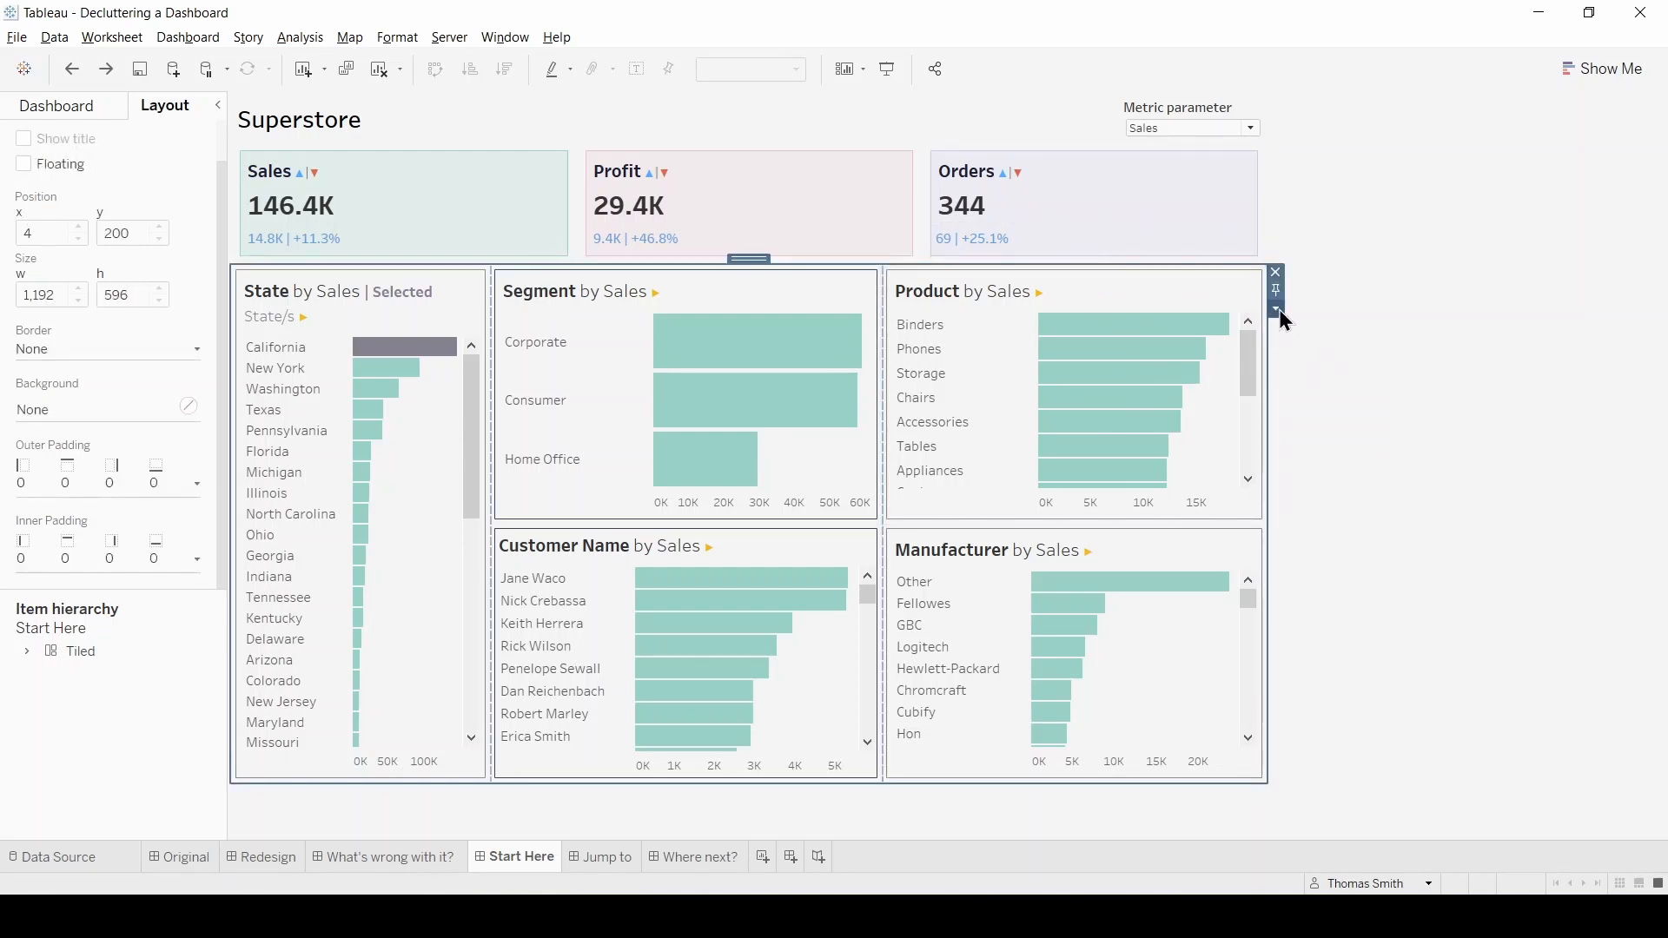
Step: Distribute the bar chart container's six charts evenly from its dropdown menu
click(1274, 309)
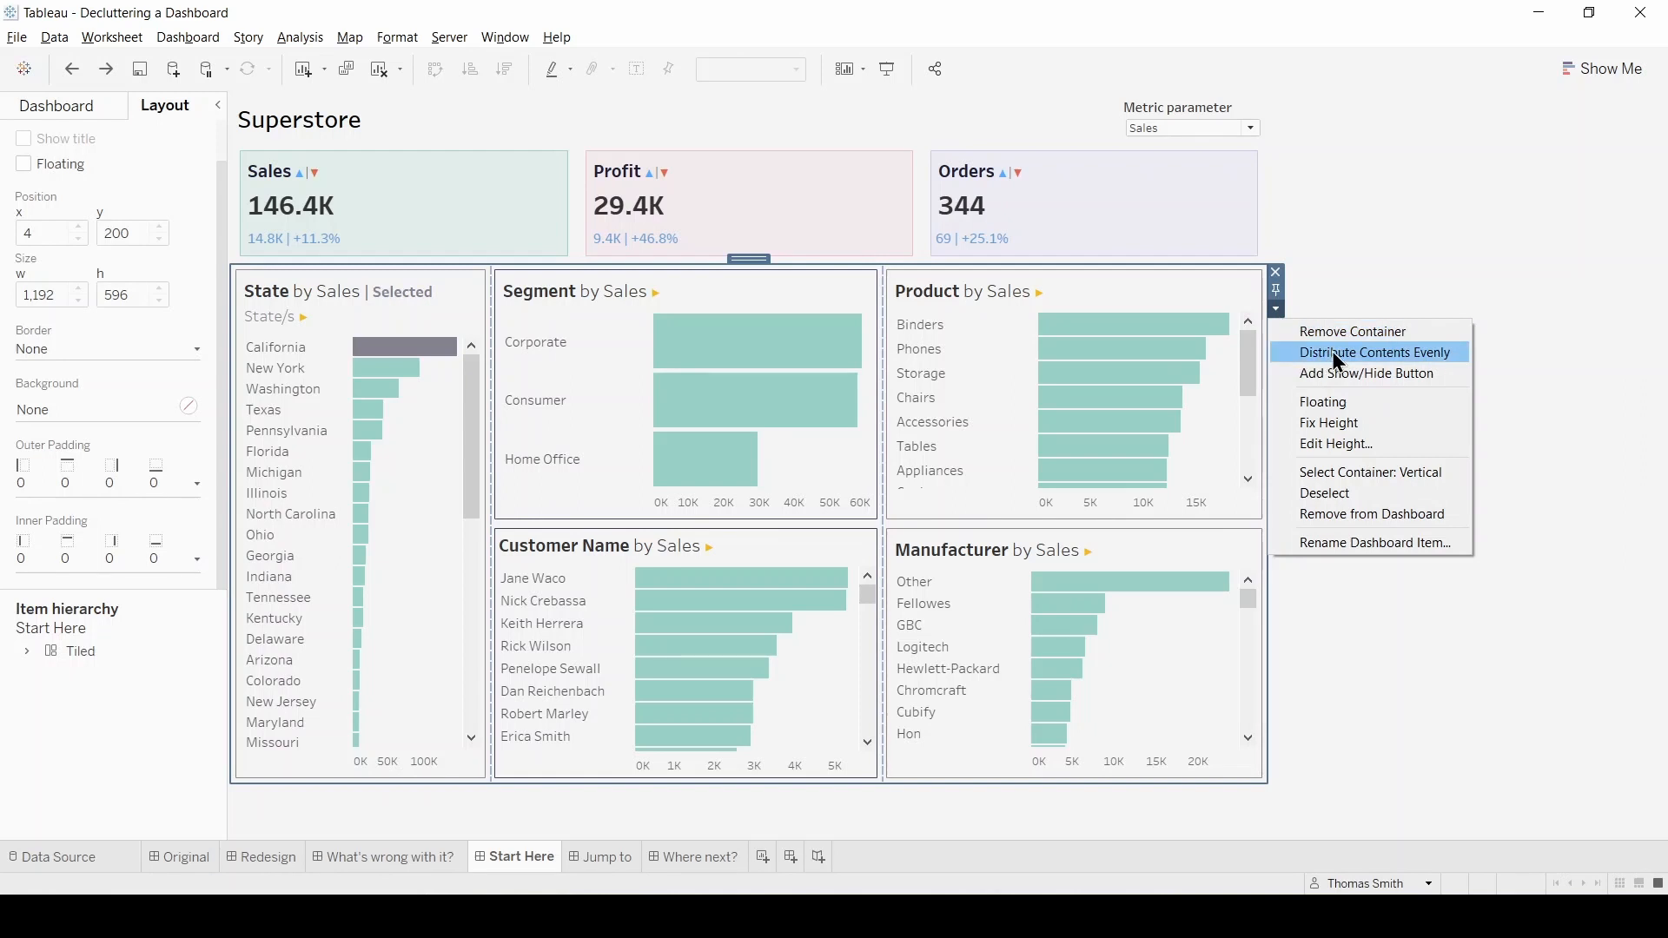
click(1373, 352)
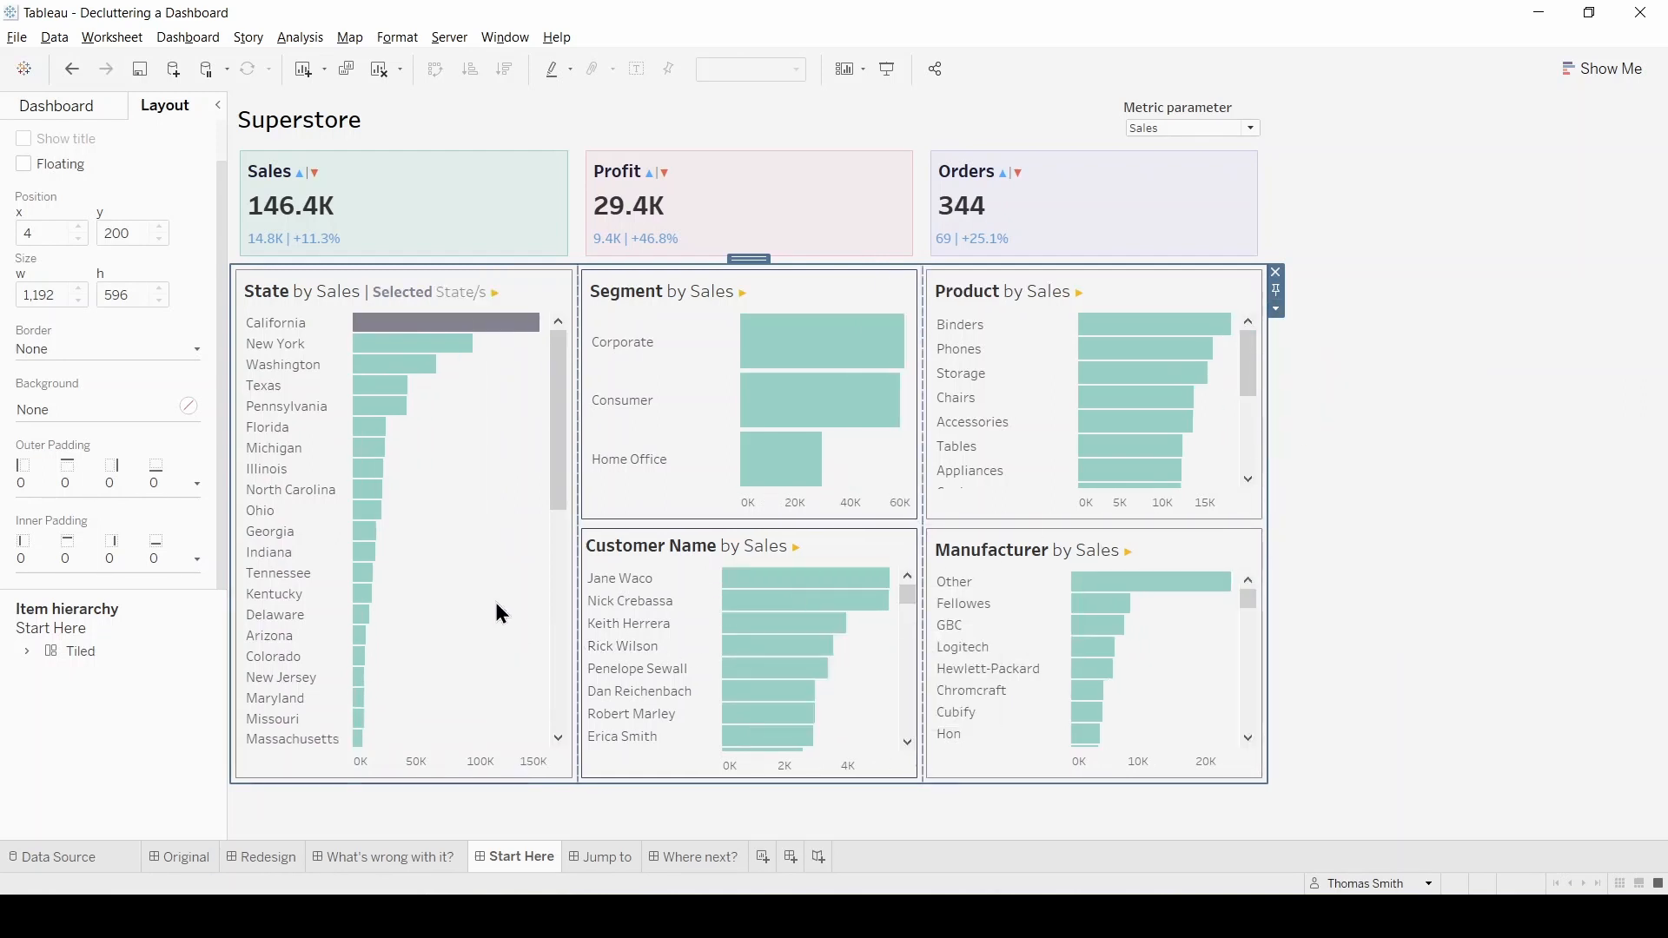
mouse_move(479, 519)
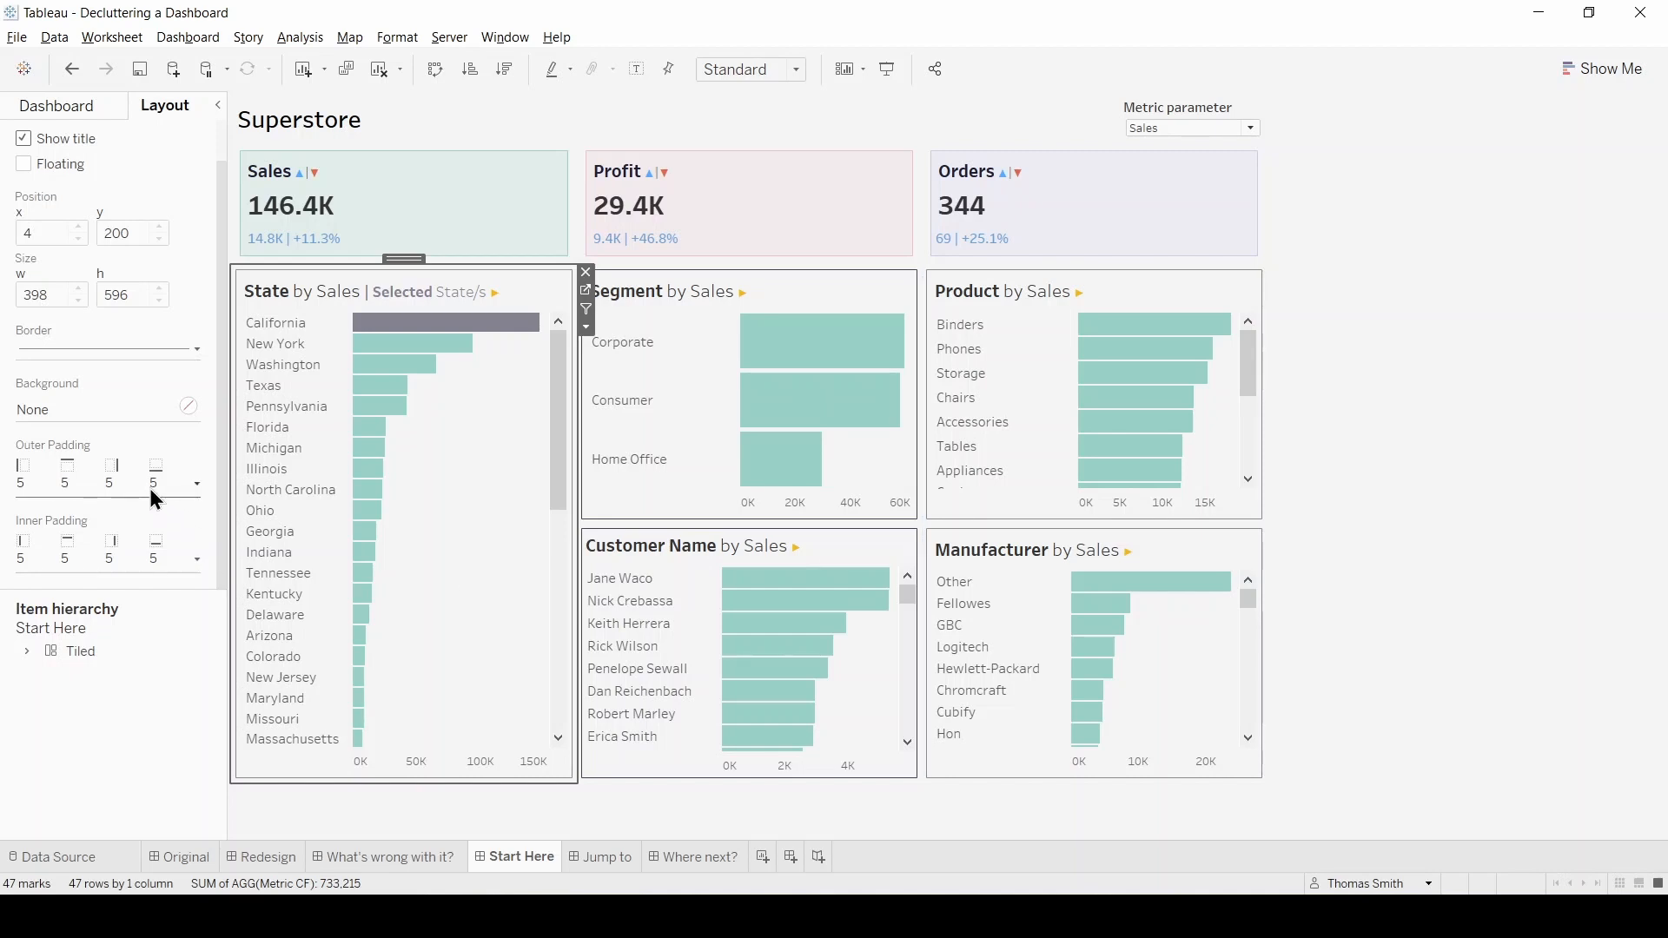
Step: Set the State chart's inner and outer padding to 10 on all sides
click(195, 484)
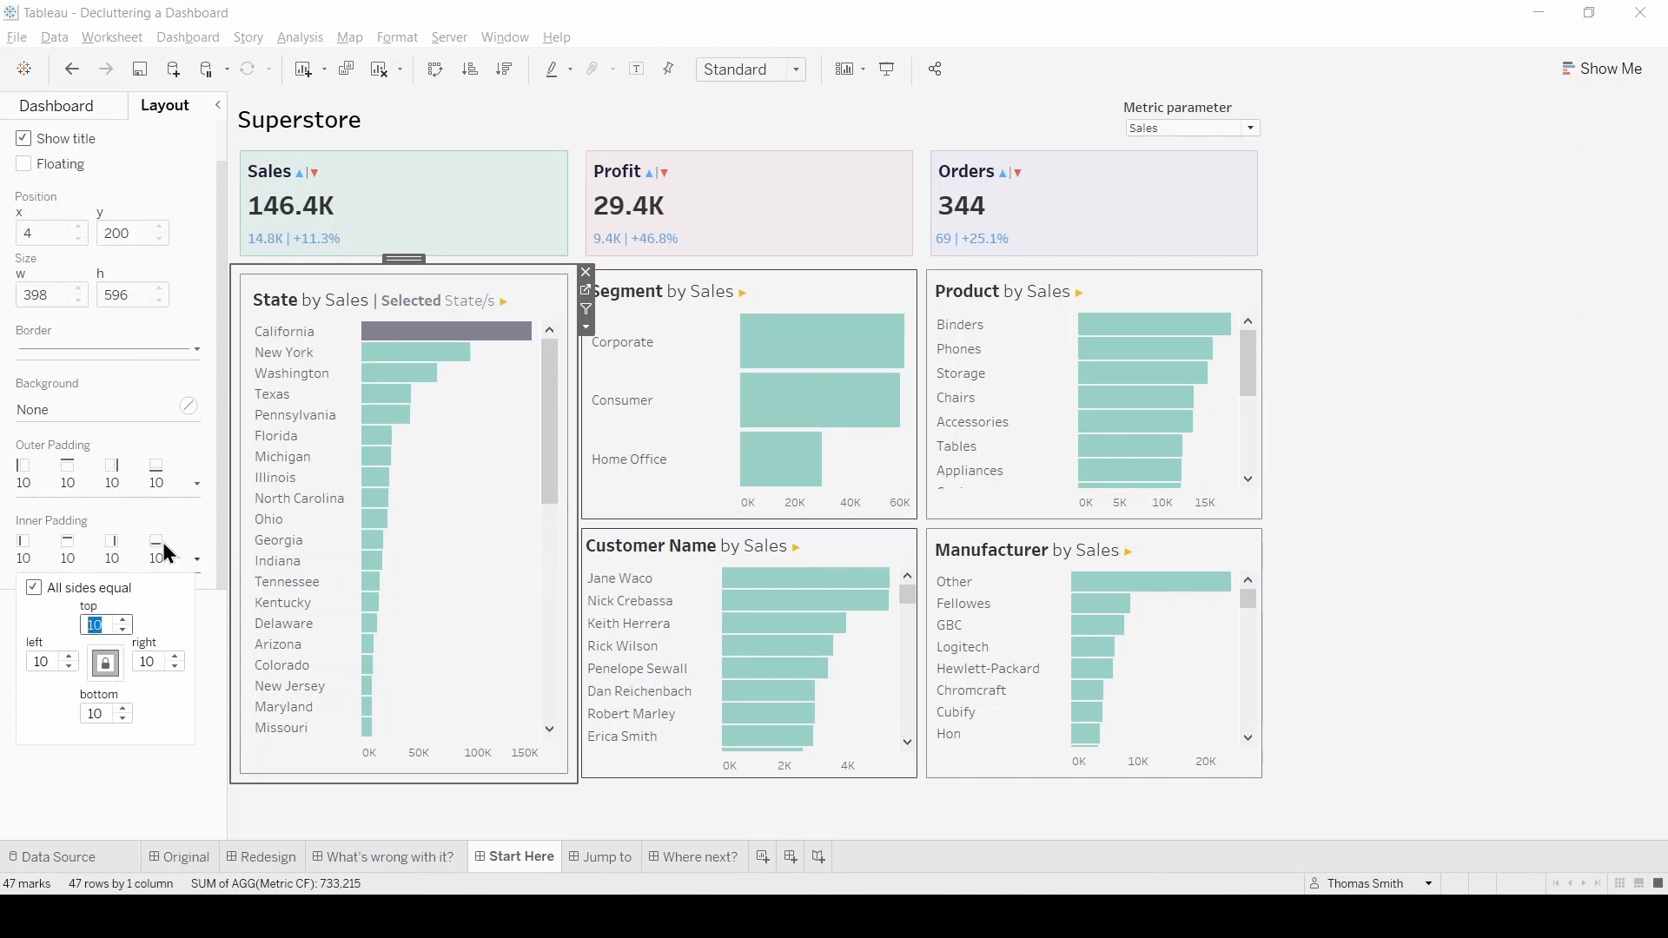
click(194, 349)
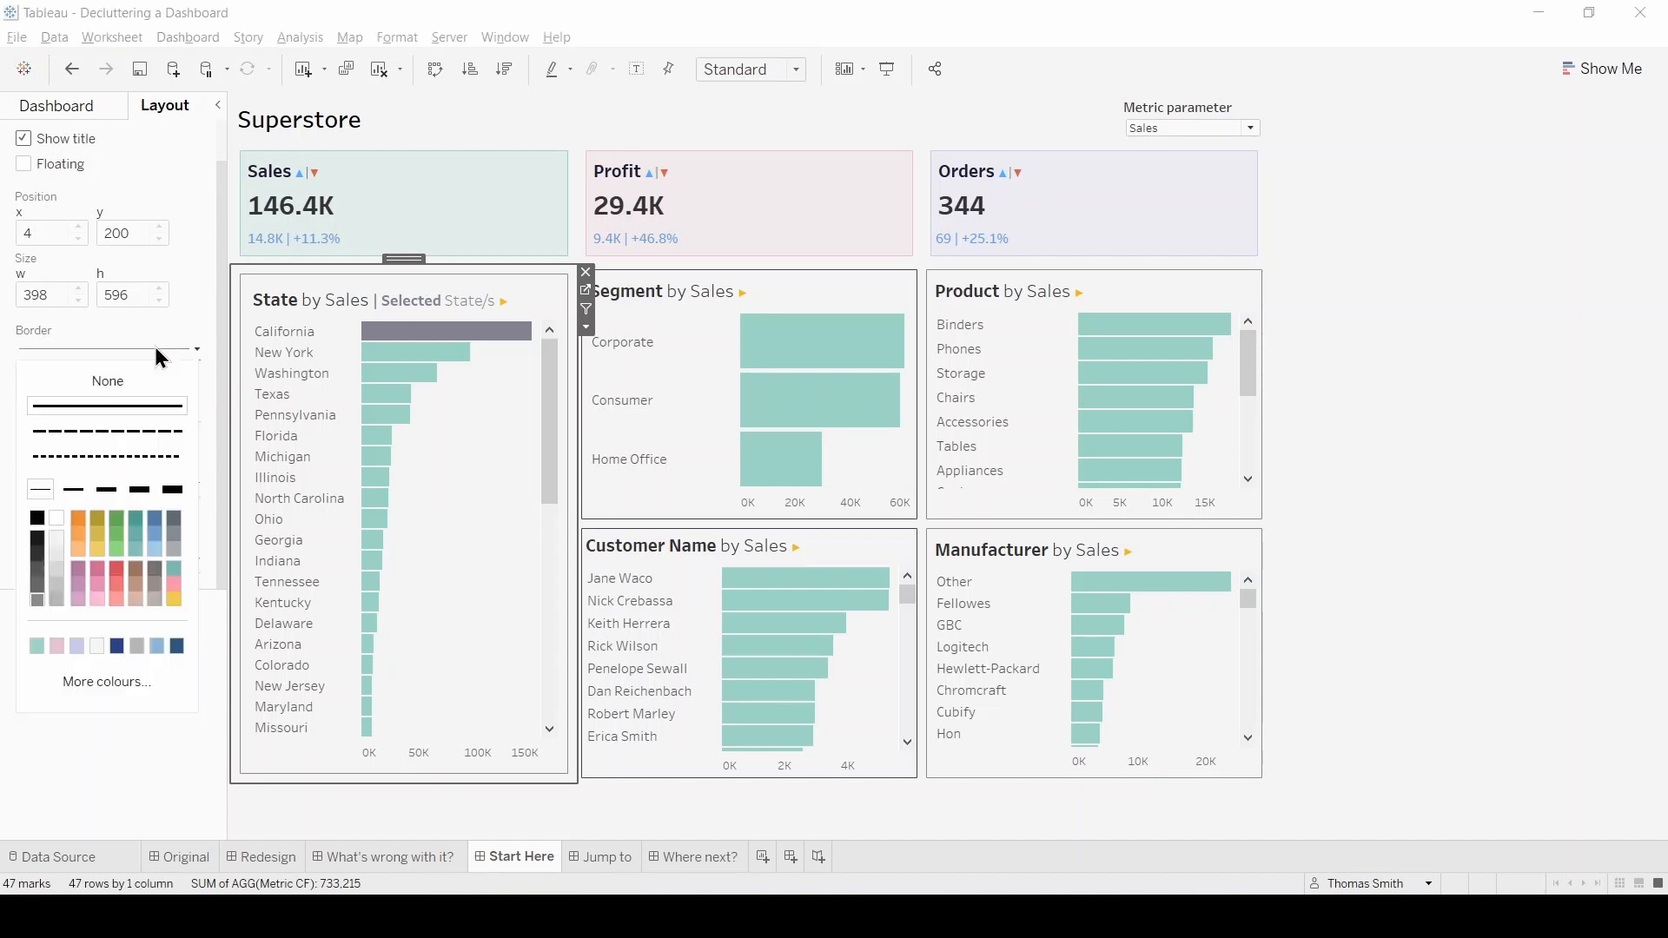
mouse_move(62, 592)
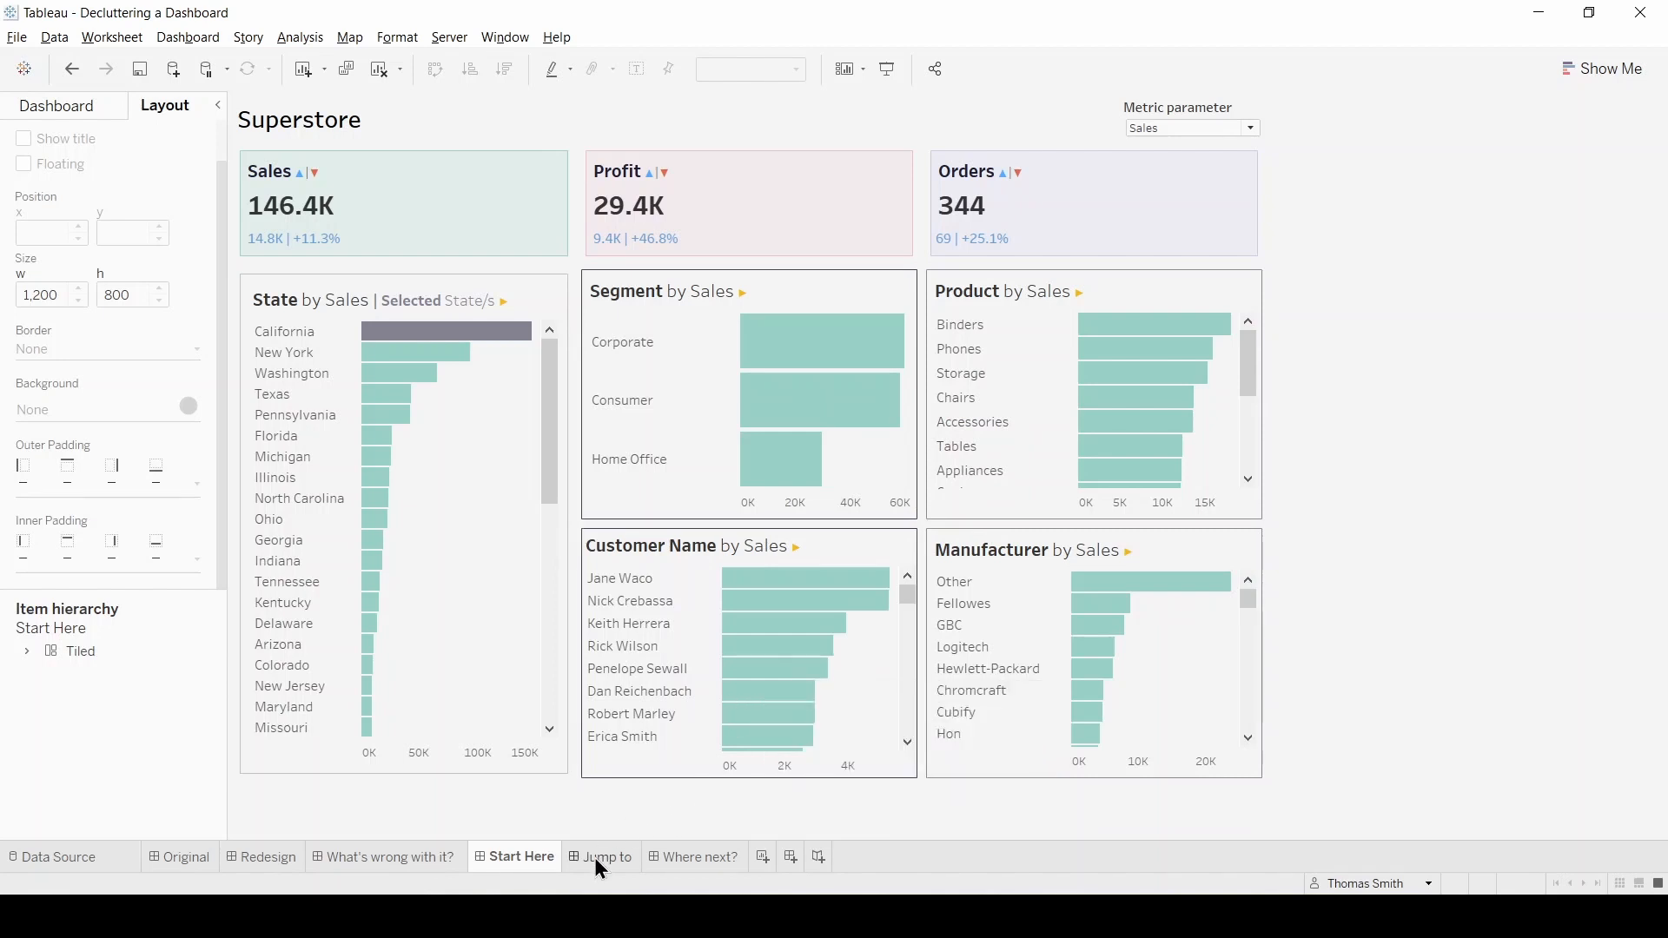
click(608, 856)
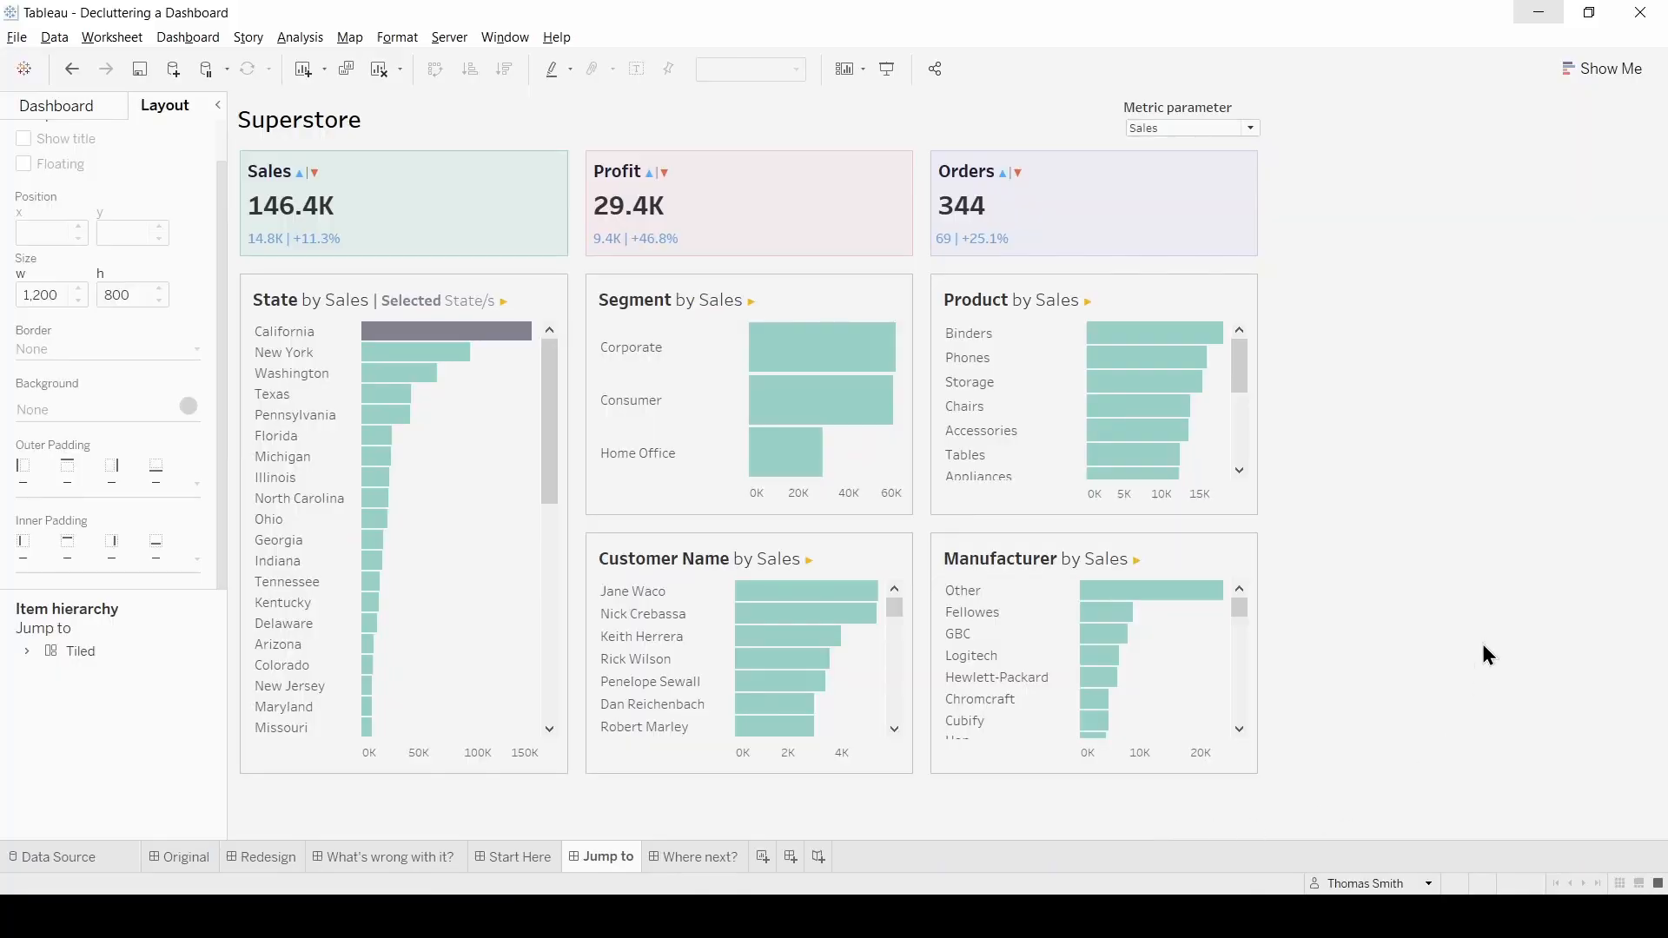
mouse_move(1503, 583)
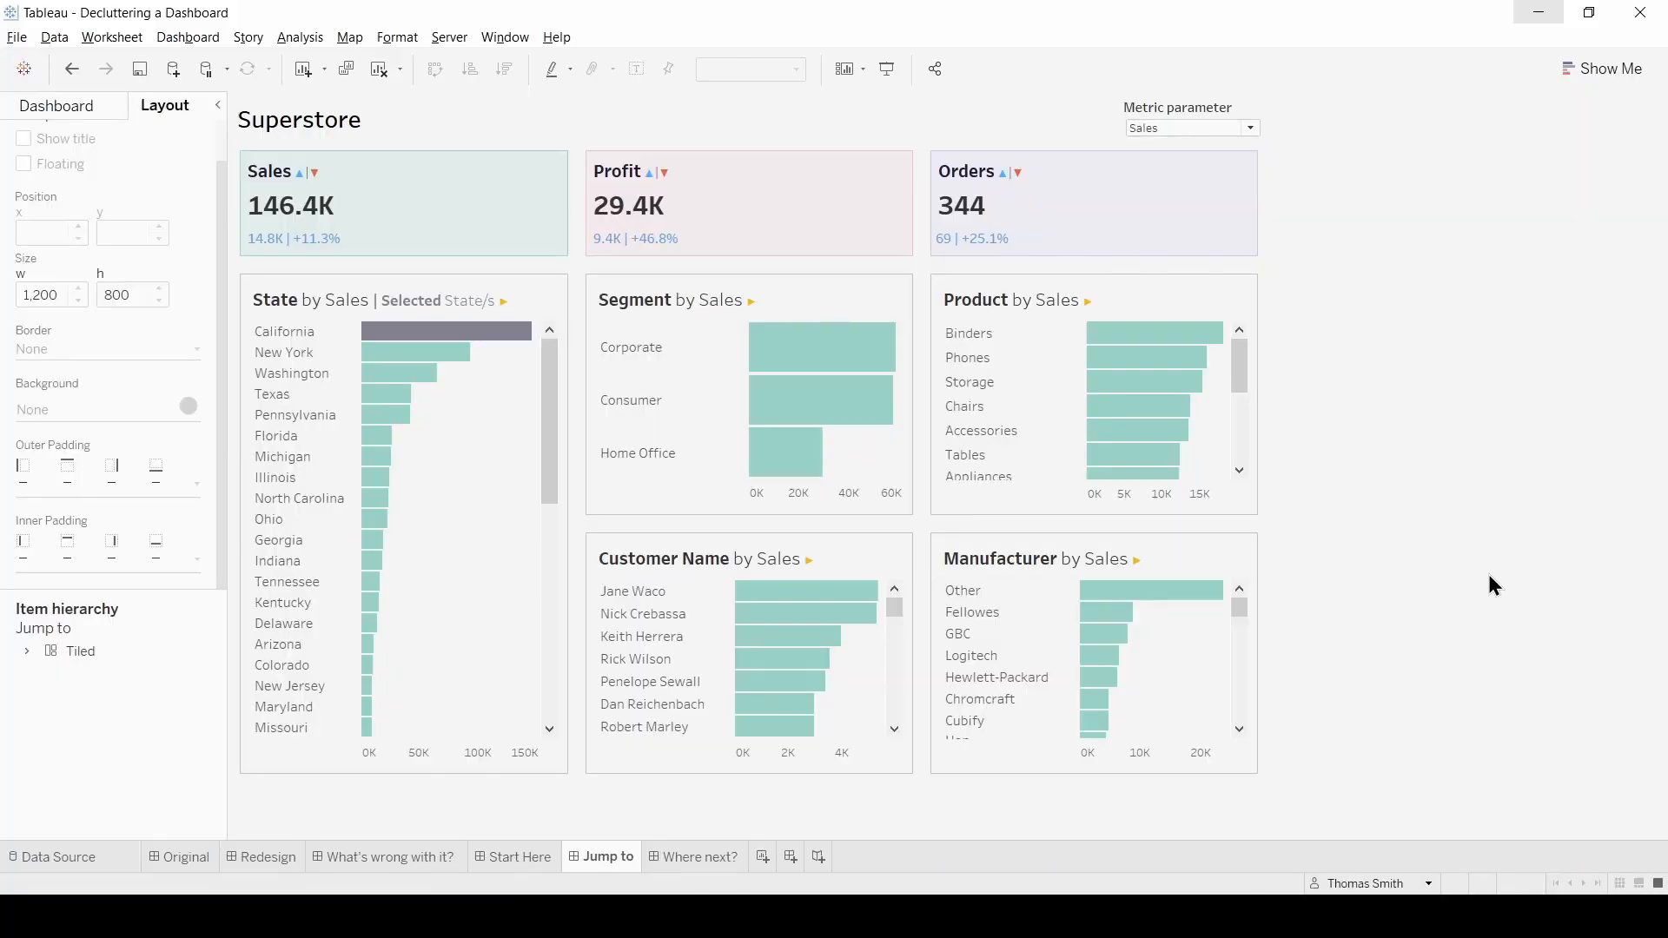
mouse_move(1364, 468)
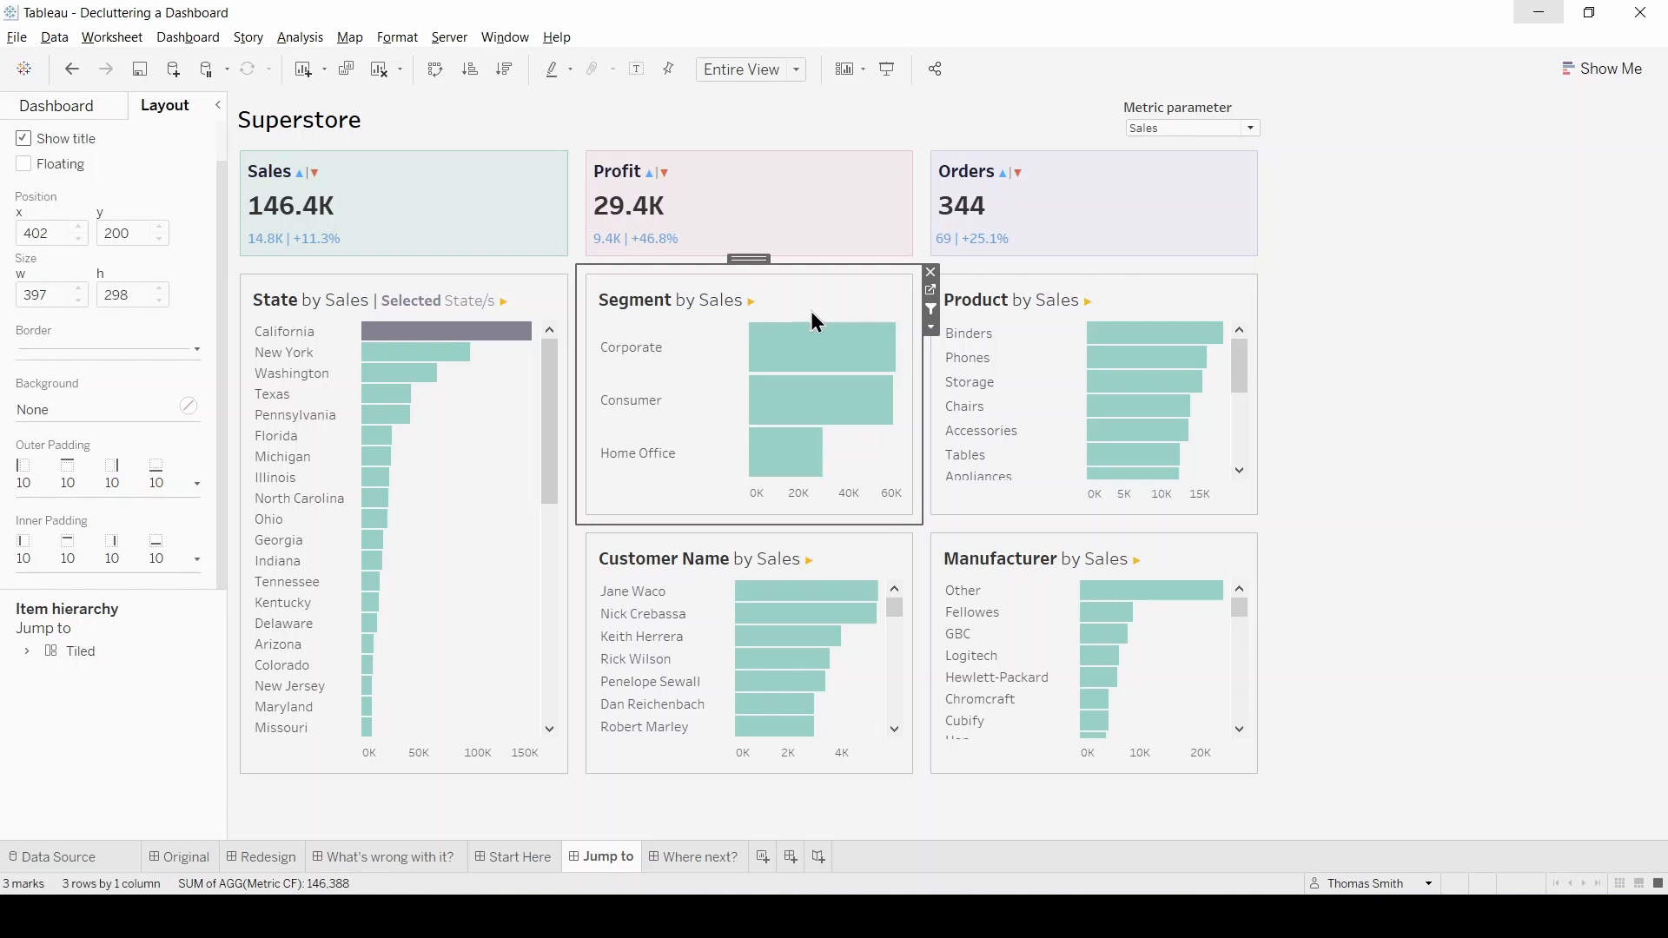
Step: Switch the Segment sheet to Standard fit and align its bars with the Customer Name bars
click(930, 308)
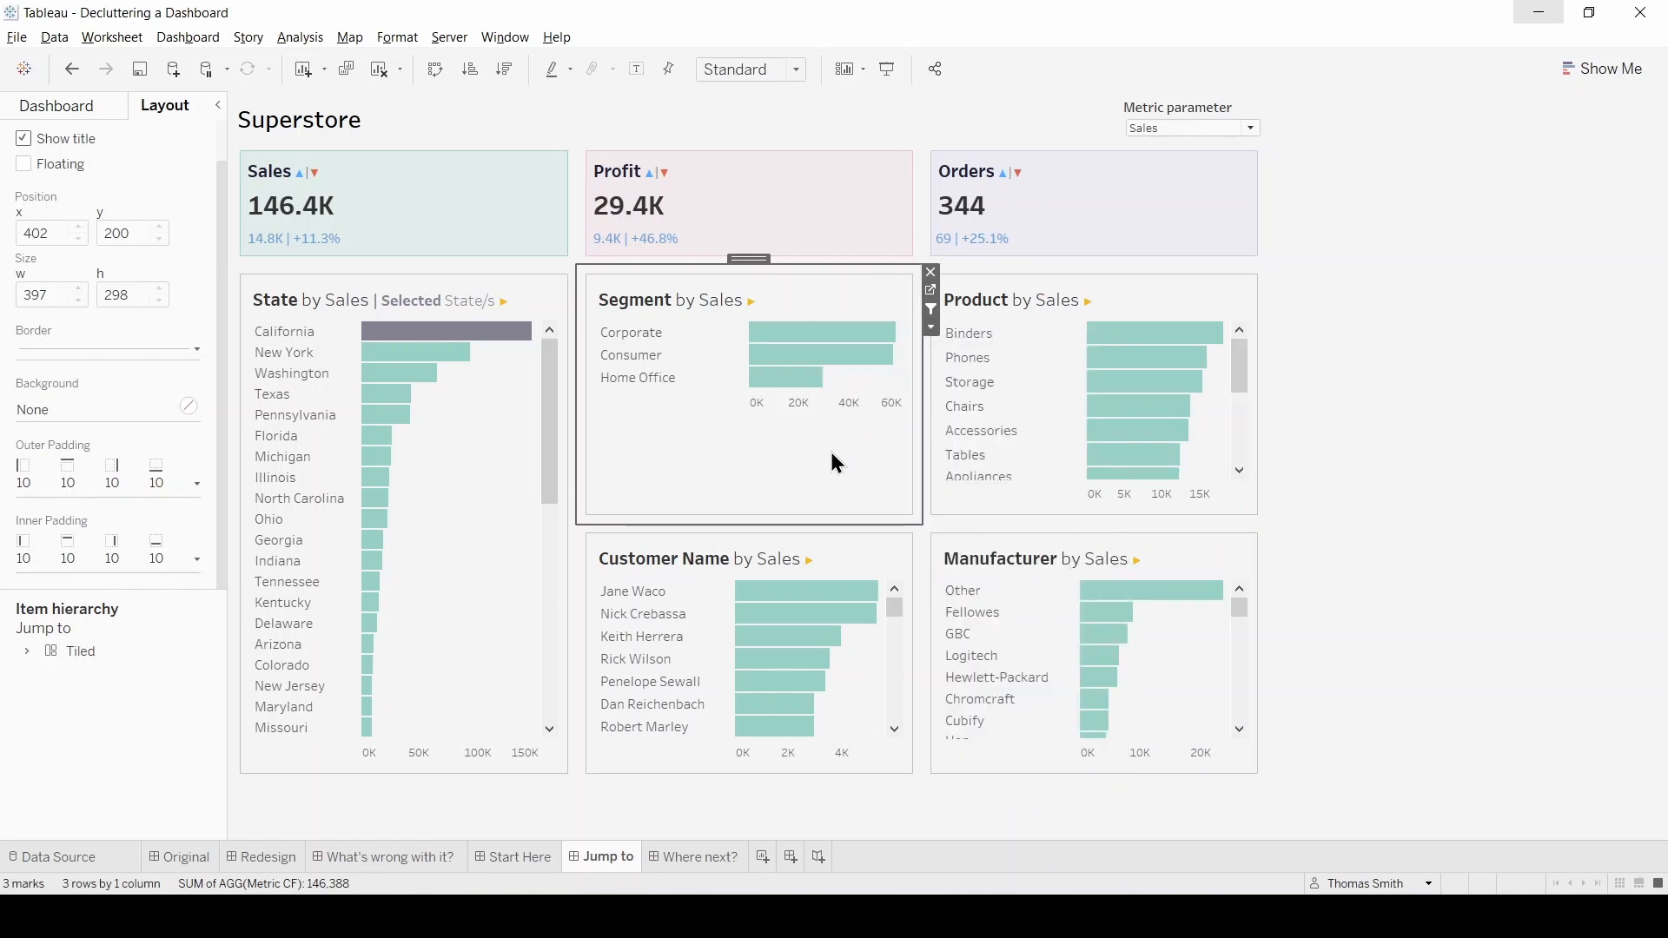
mouse_move(712, 475)
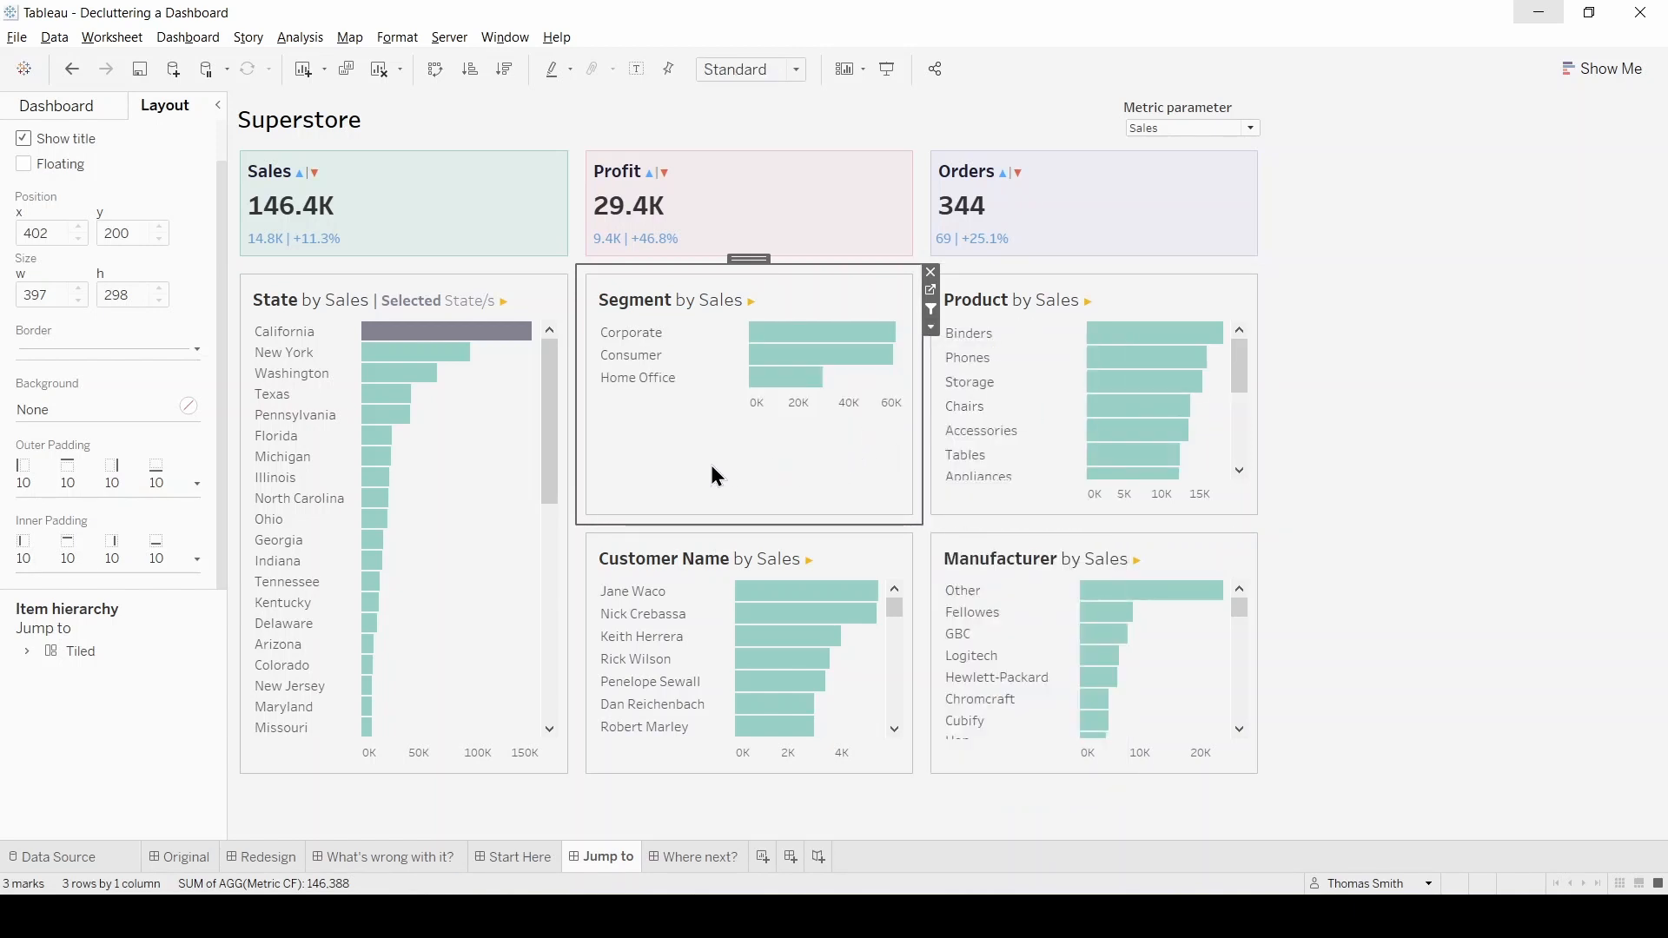
mouse_move(659, 457)
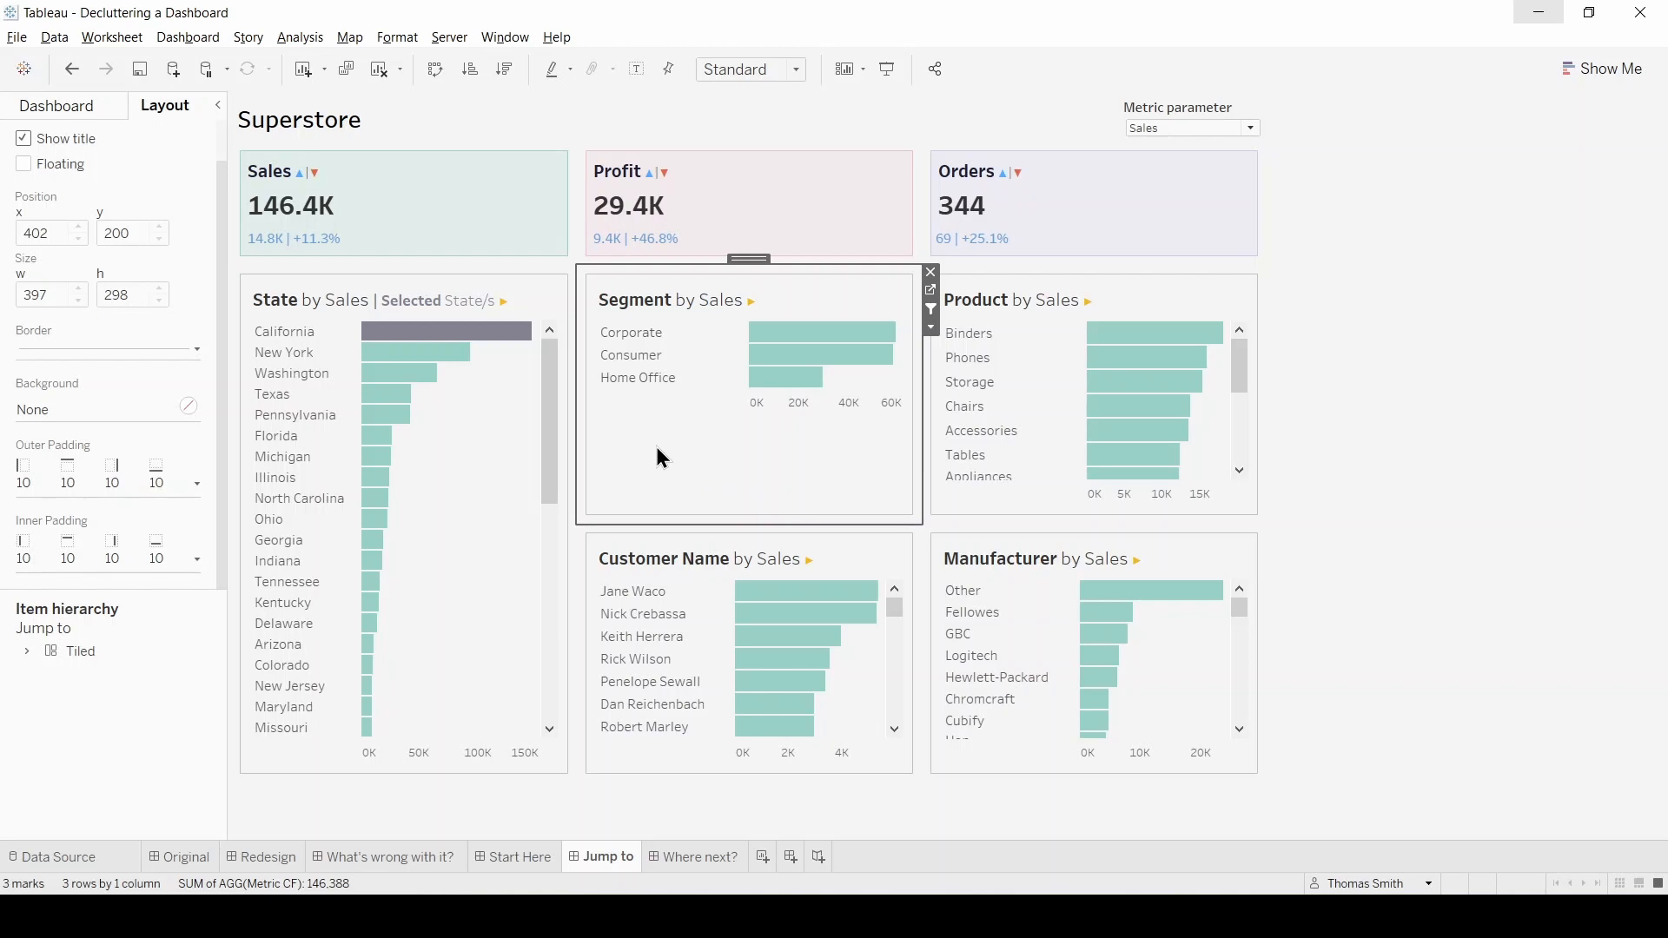
mouse_move(820, 354)
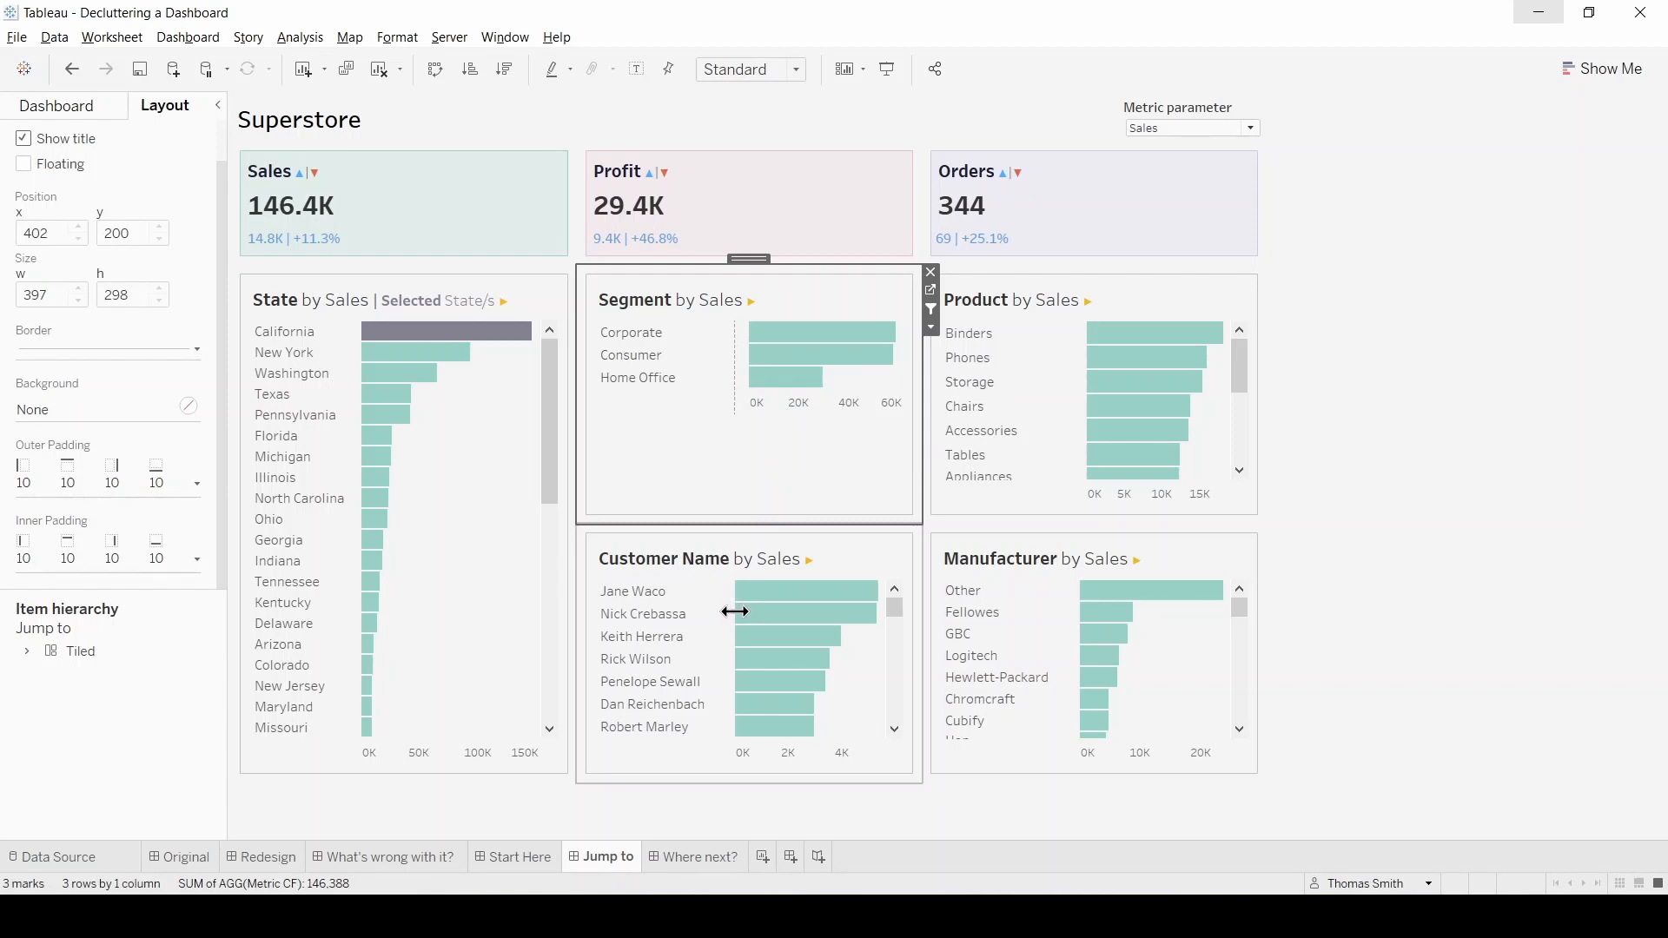
click(805, 613)
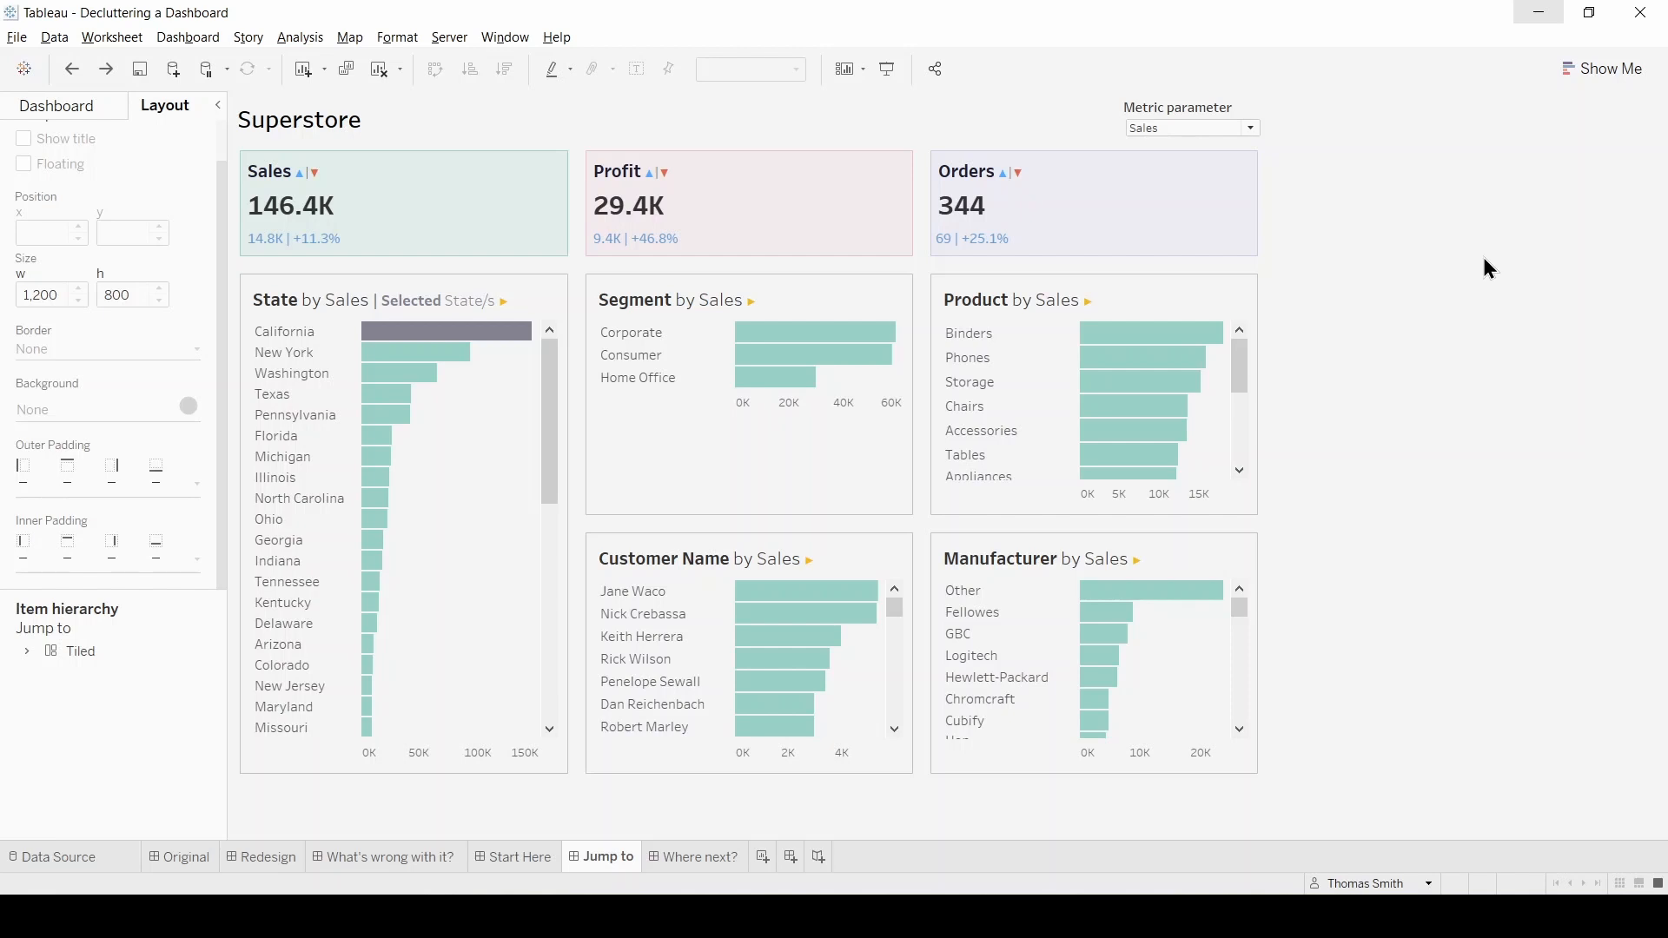
Step: Retitle the dashboard 'Superstore: <Metric> Dashboard', inserting the Metric parameter as the metric name
double_click(298, 119)
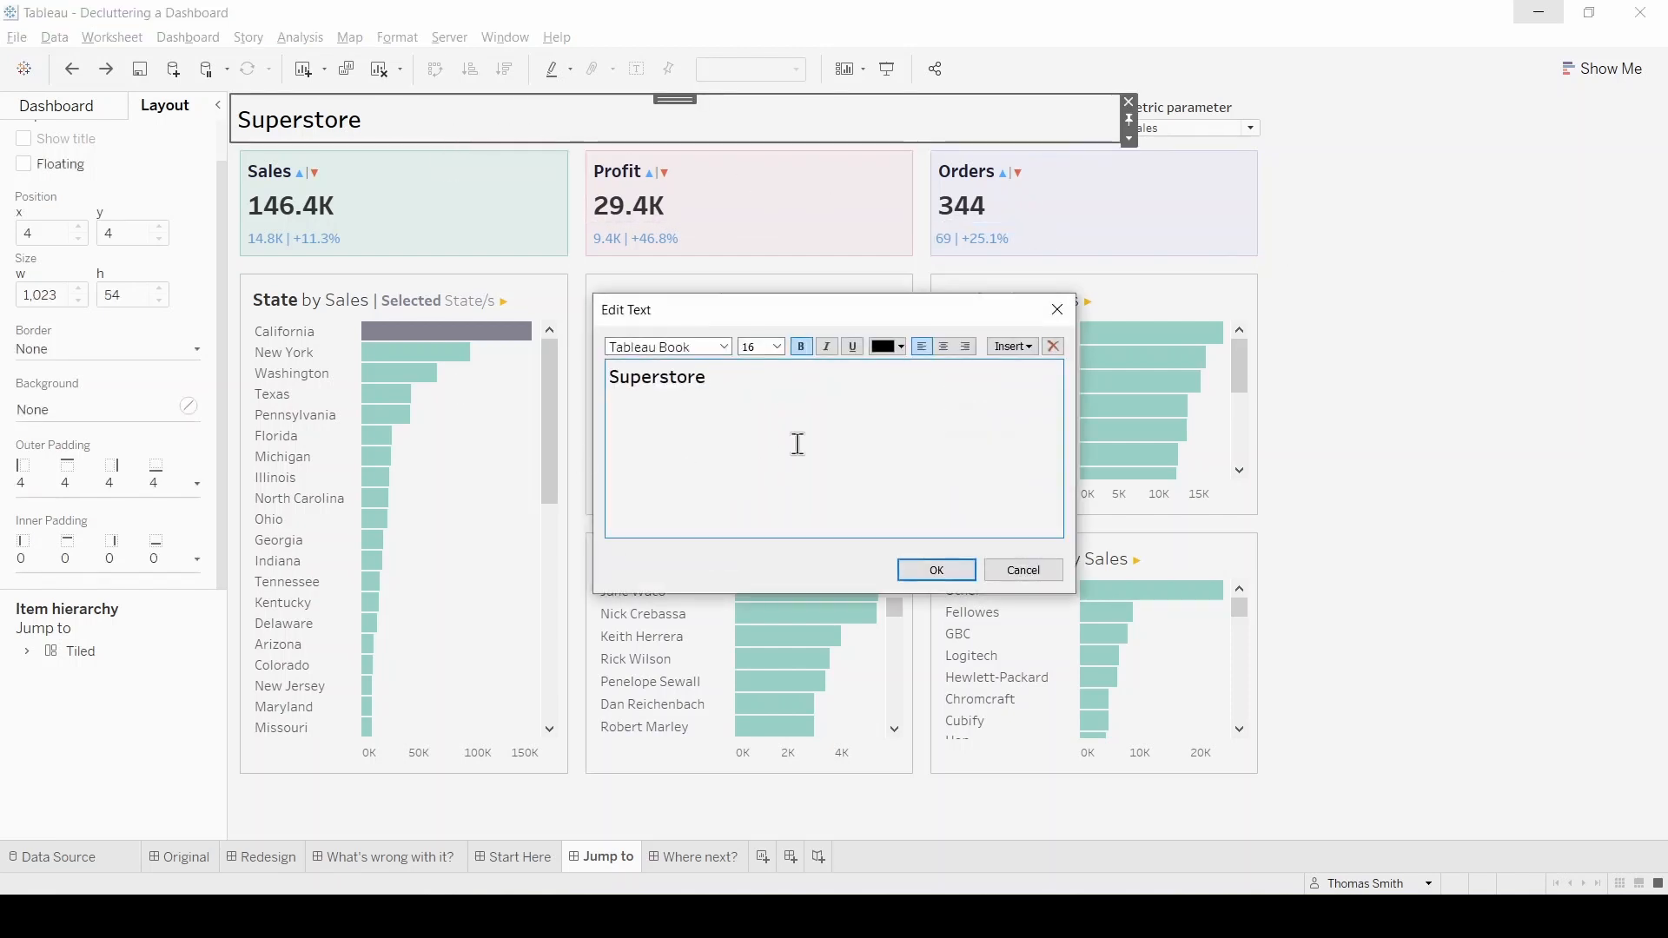
text(:)
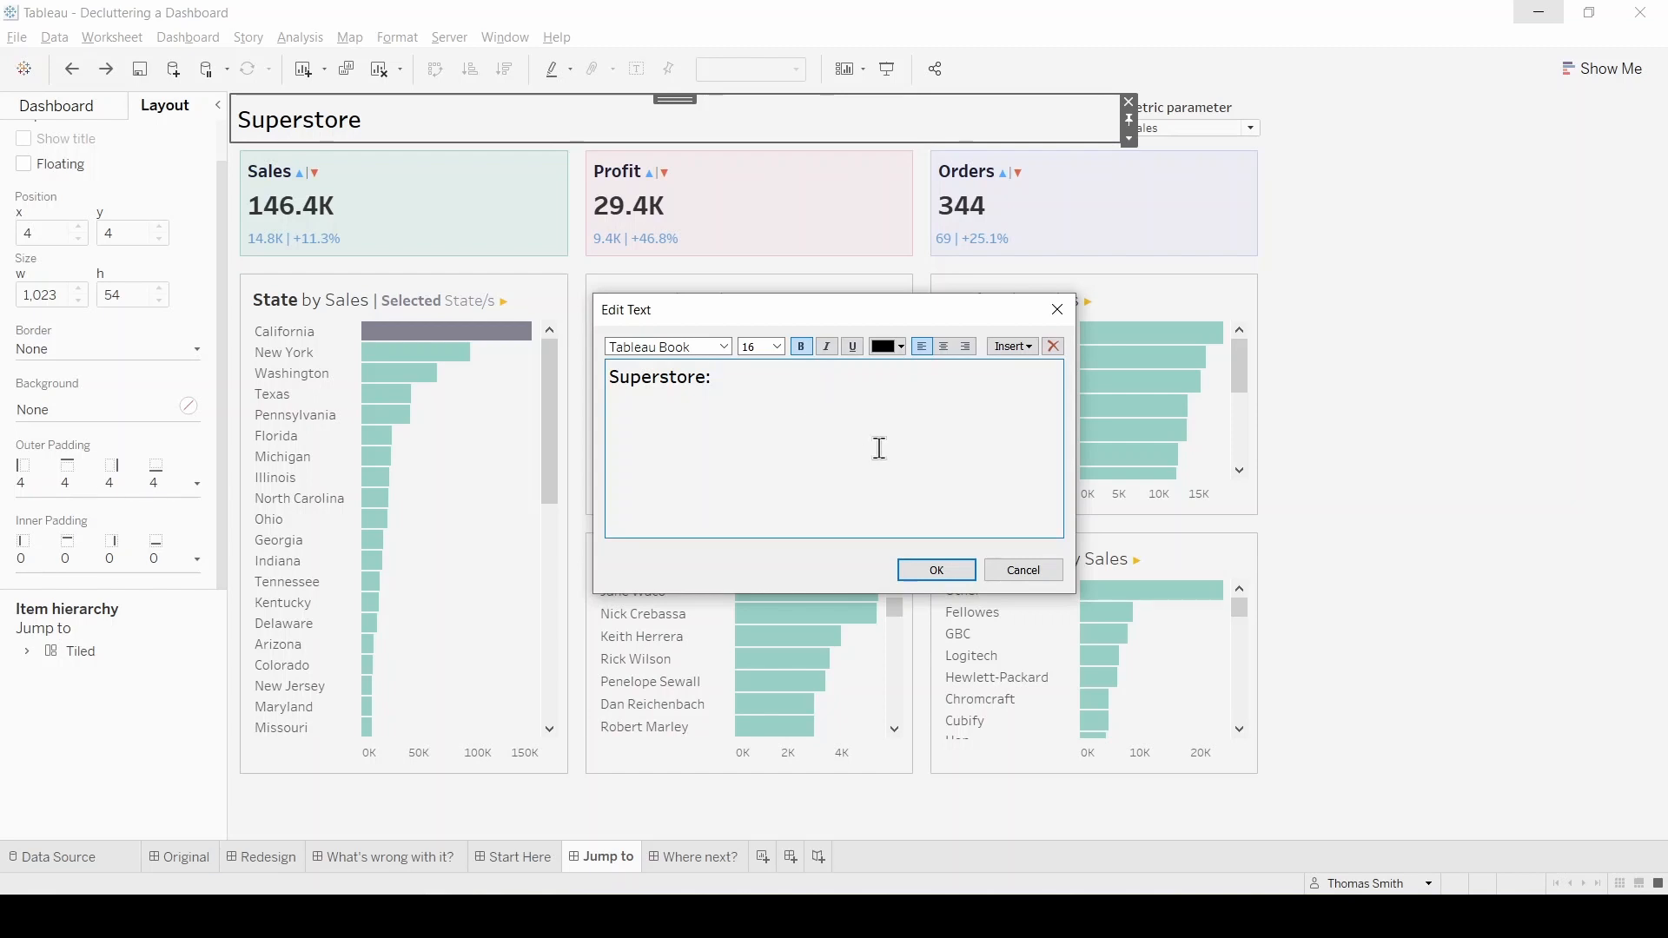
click(1008, 346)
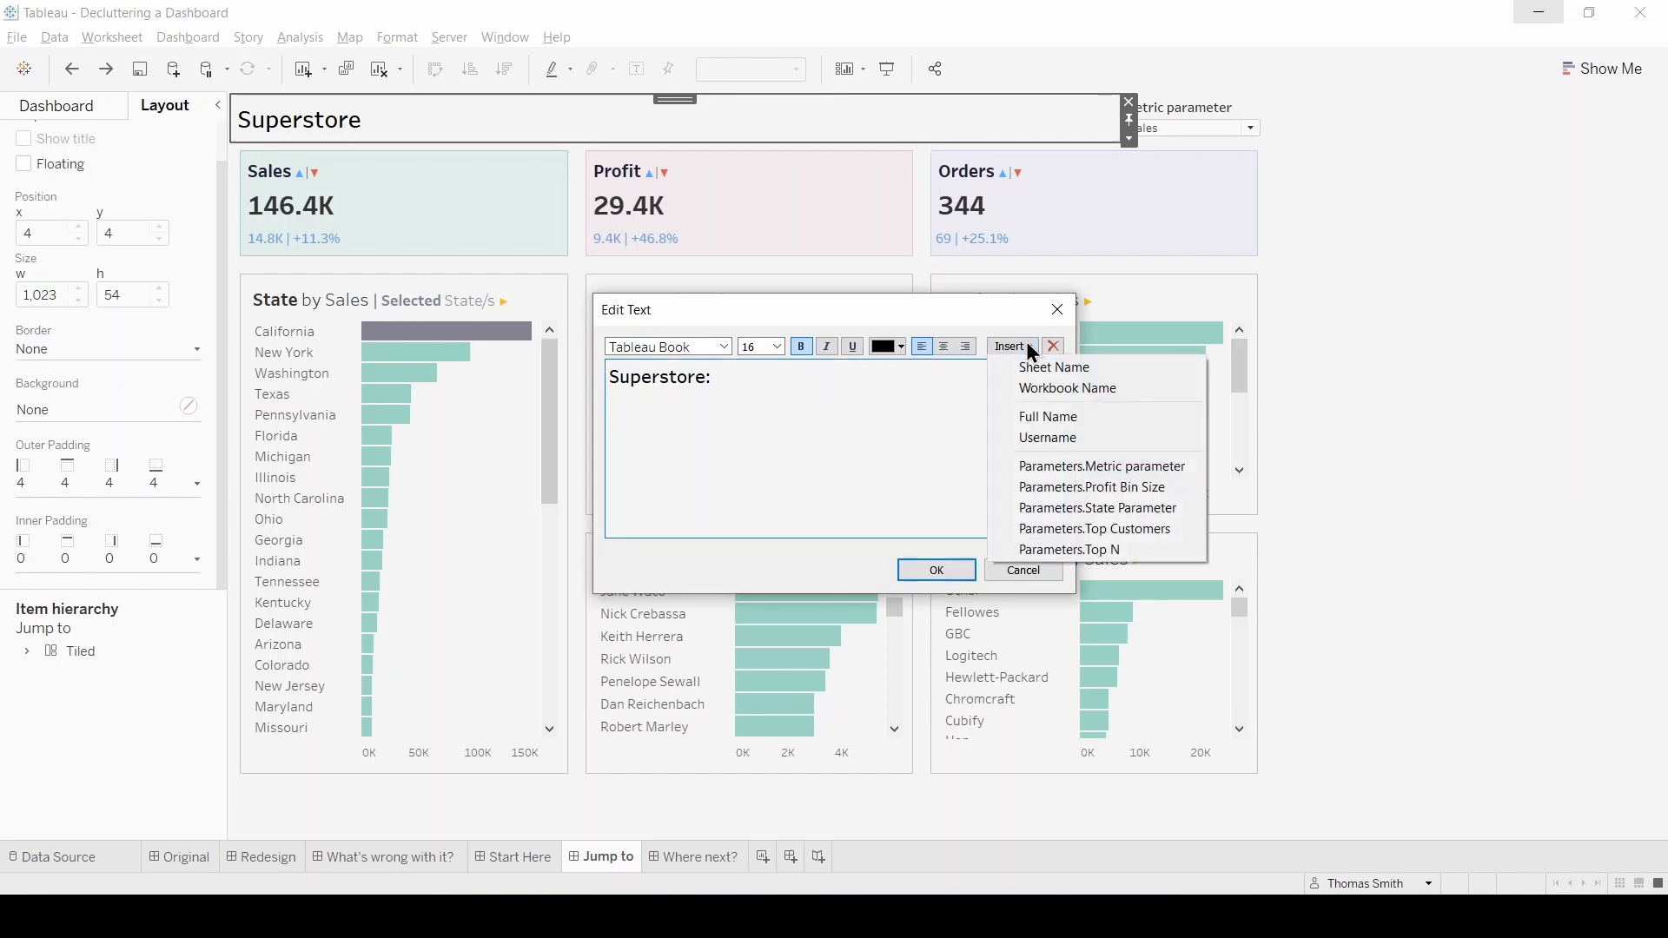
mouse_move(1100, 466)
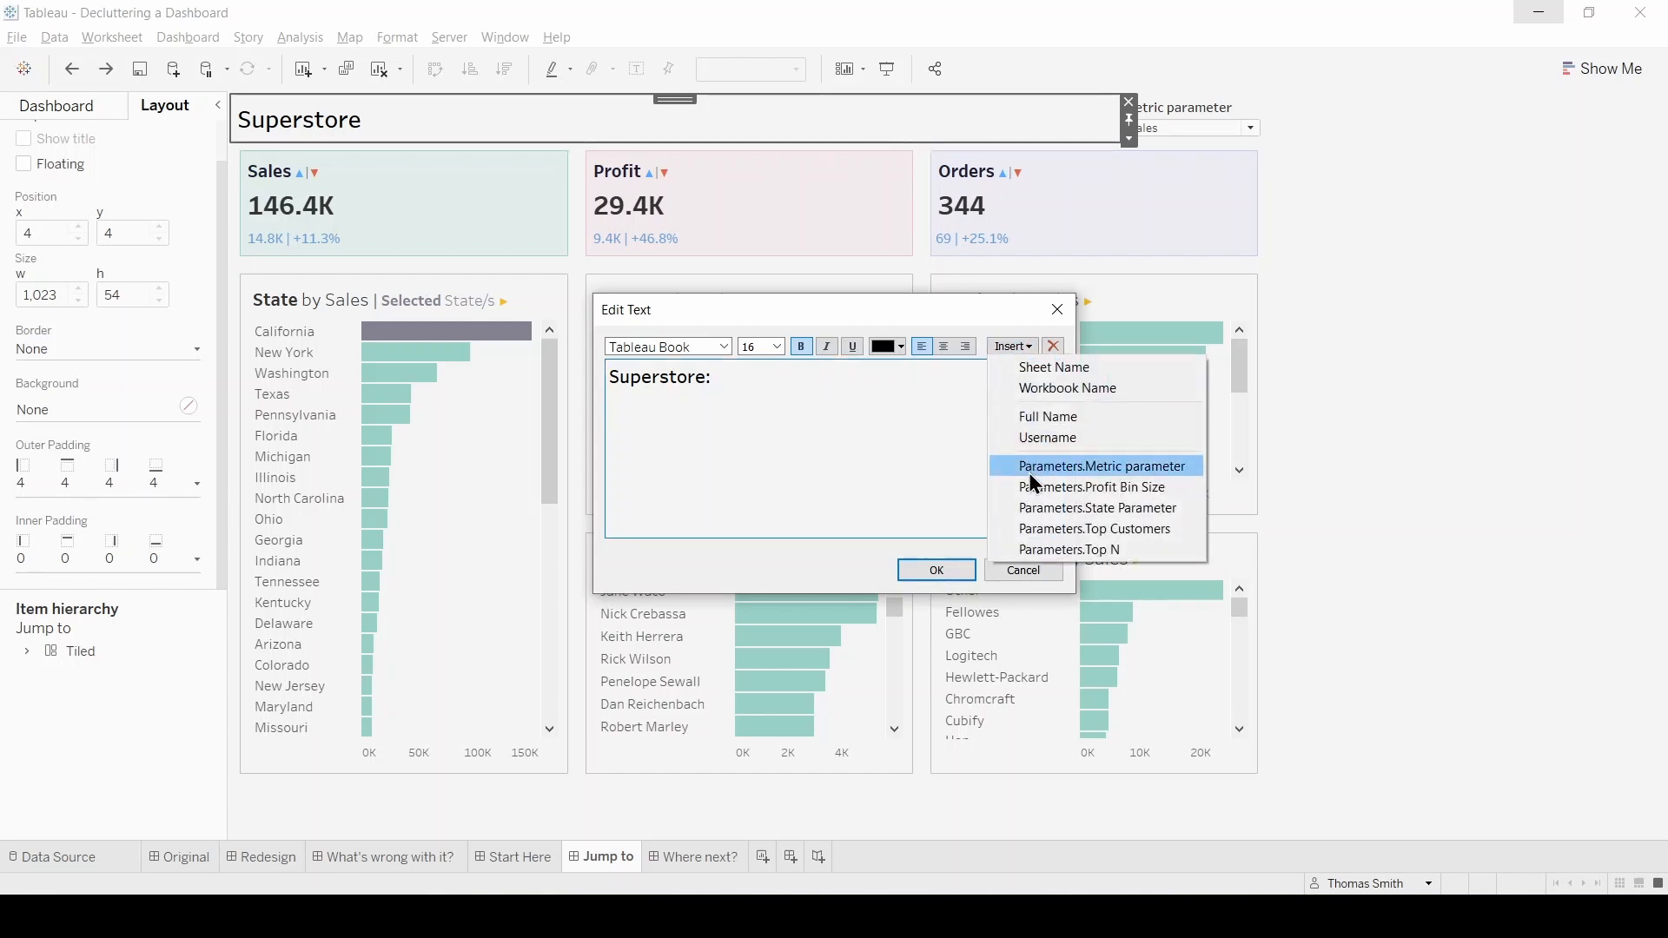
click(1099, 466)
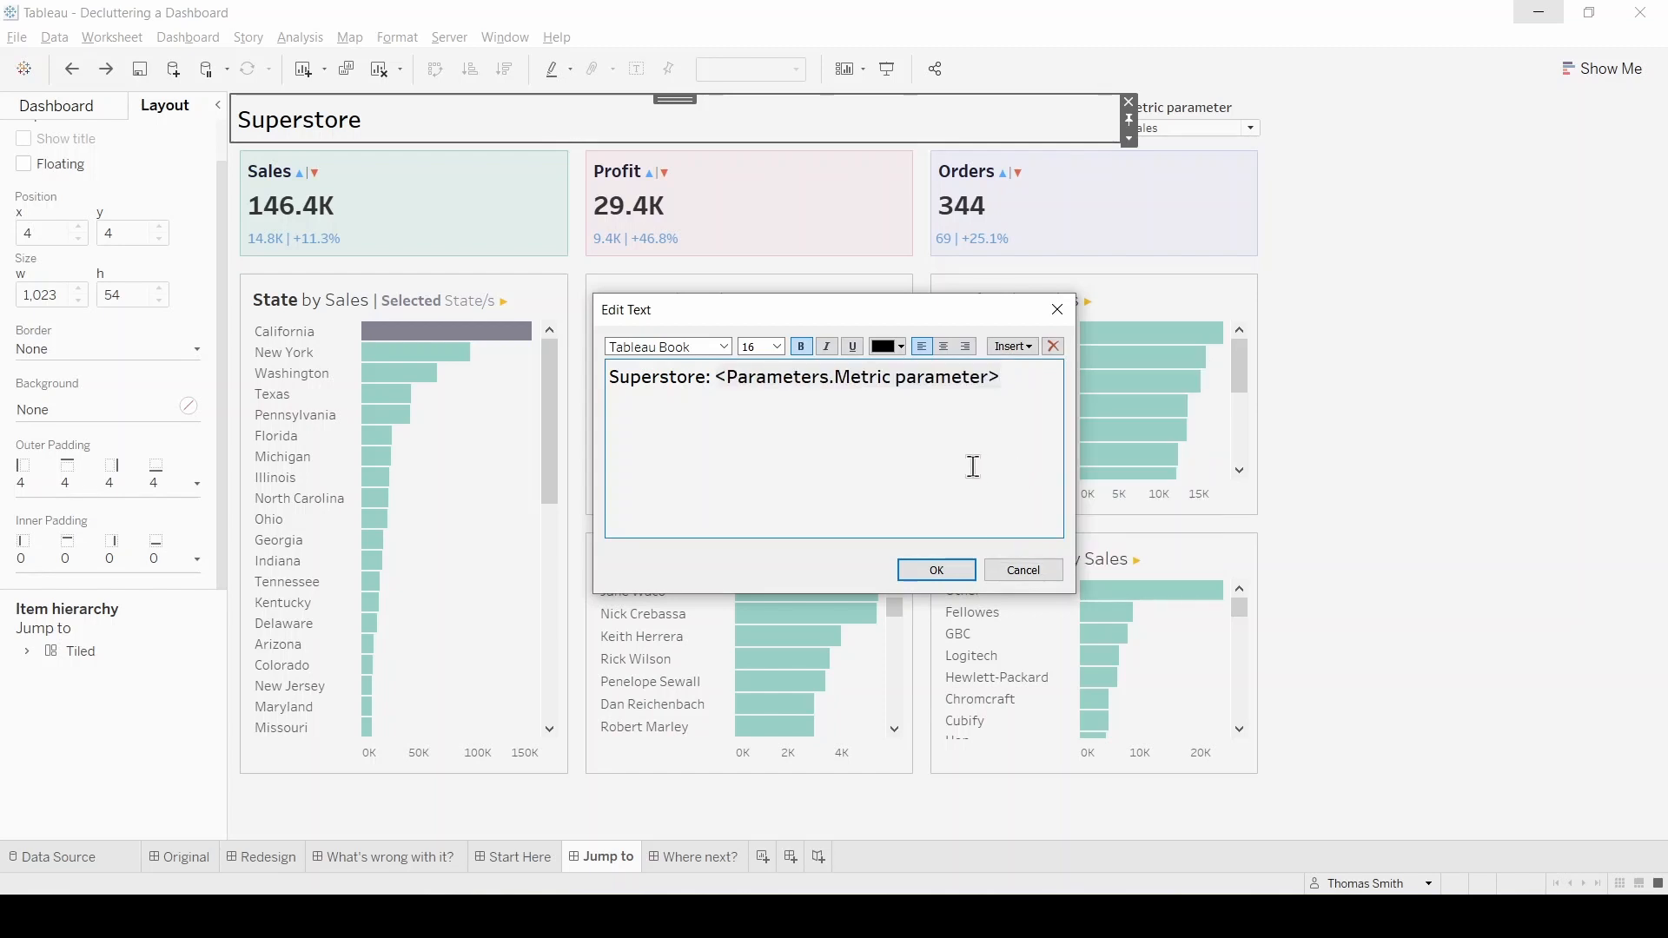
text(Dashboard)
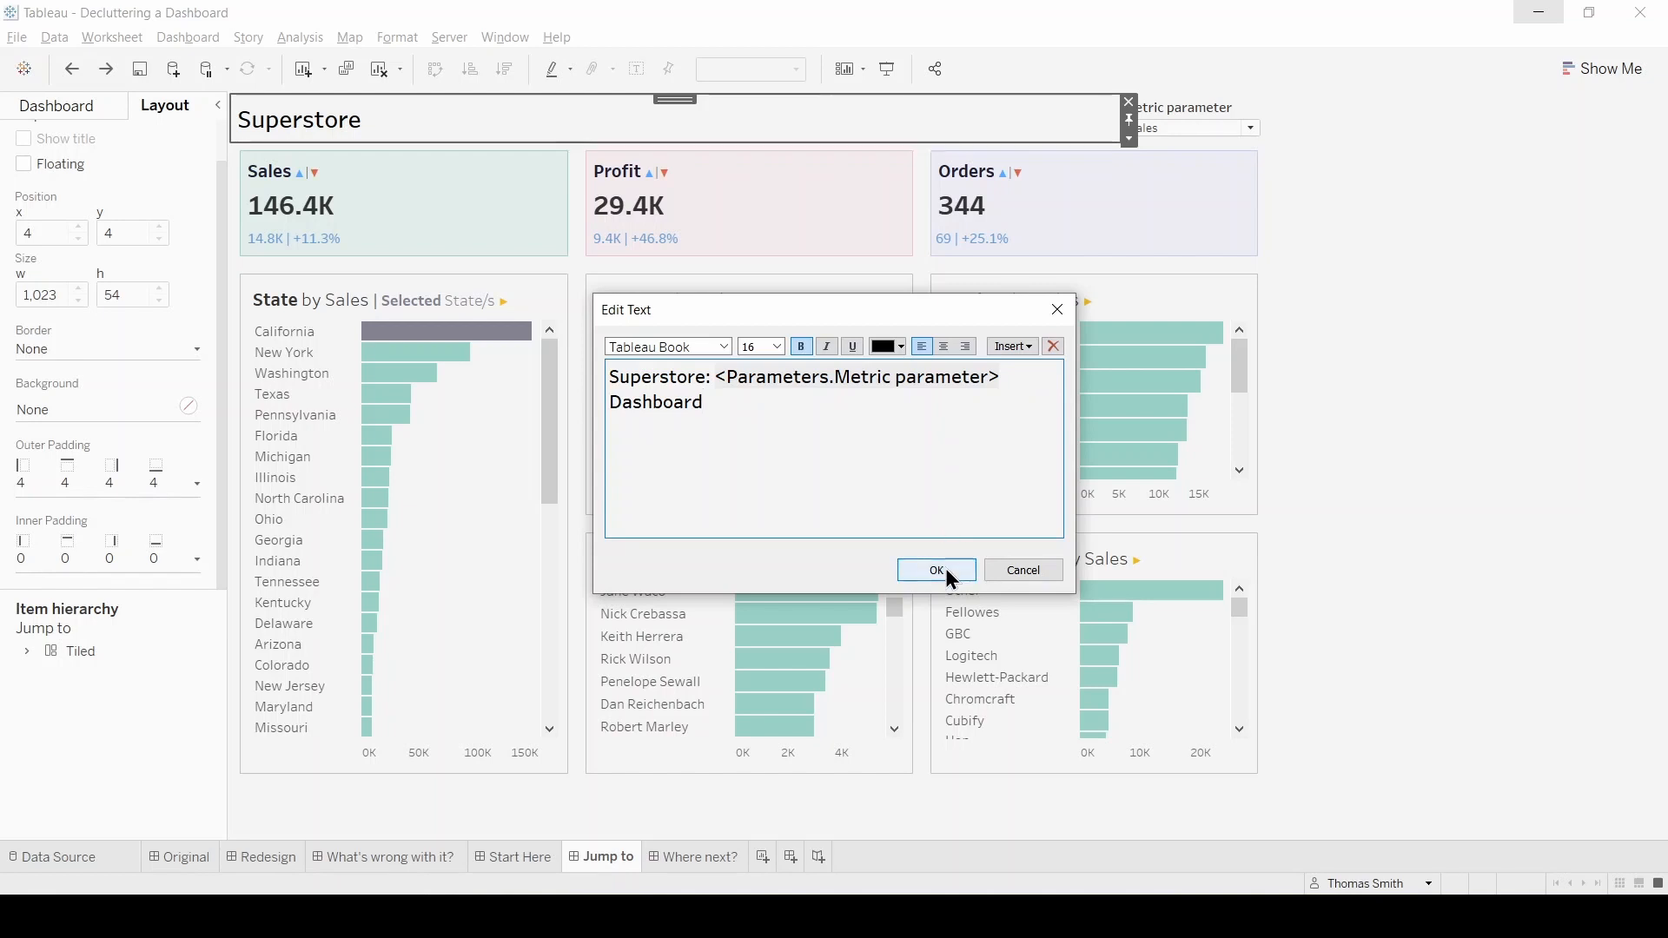
click(934, 570)
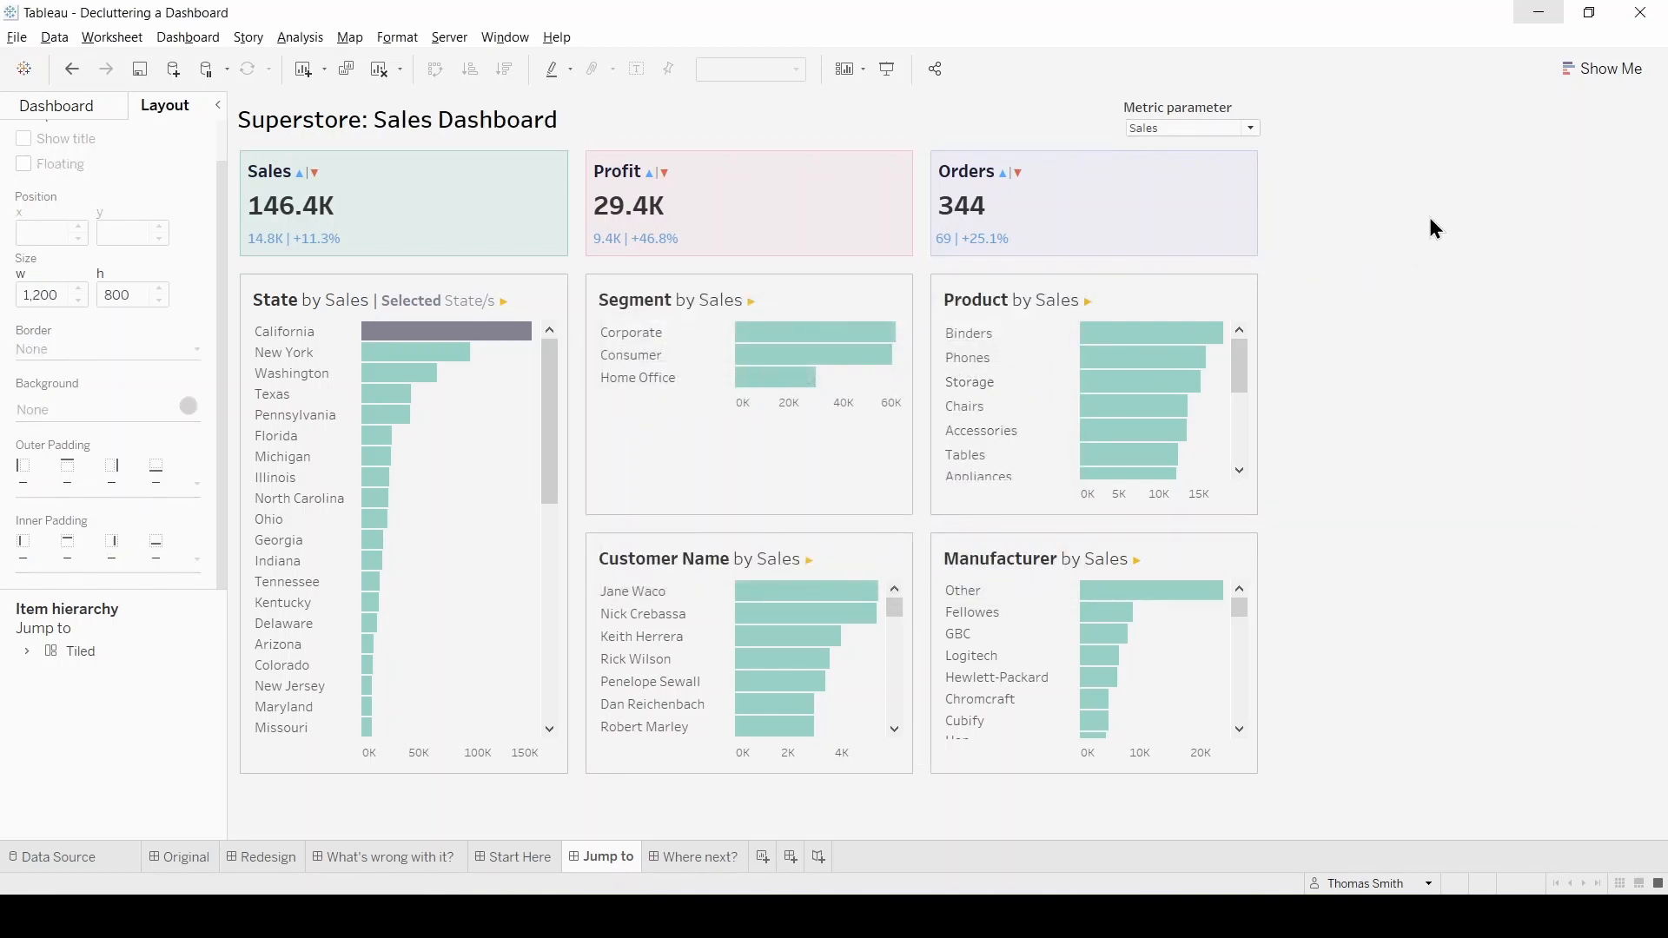
Step: Check the metric choices and title the Metric parameter control 'Select a metric:'
click(1250, 128)
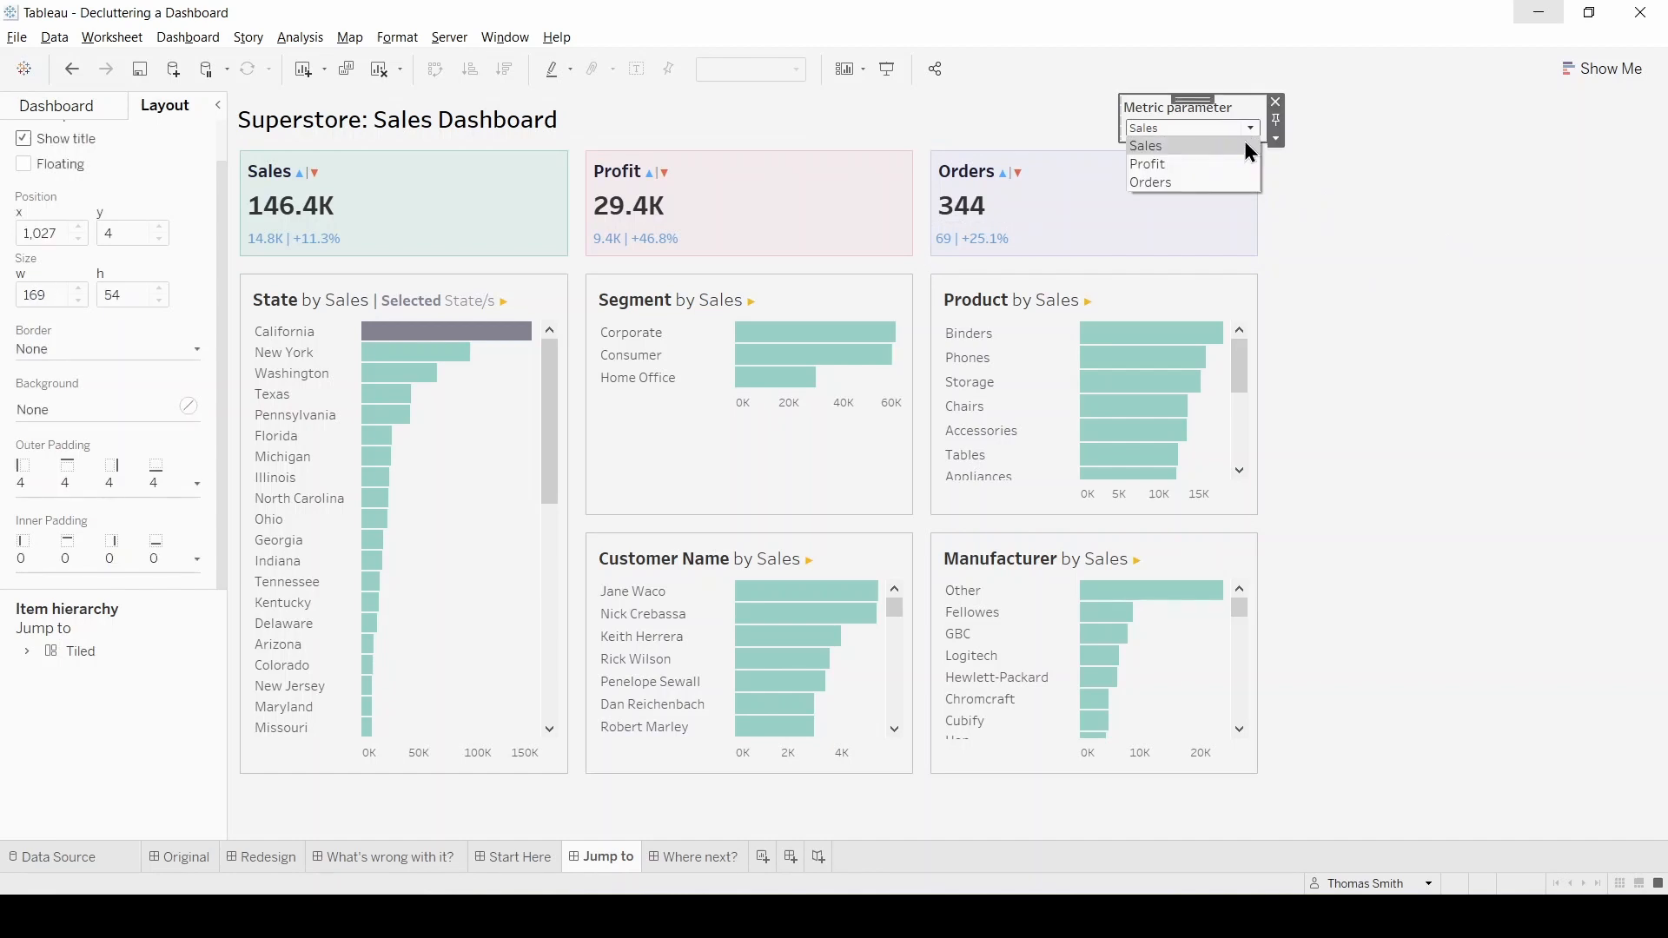
click(1146, 146)
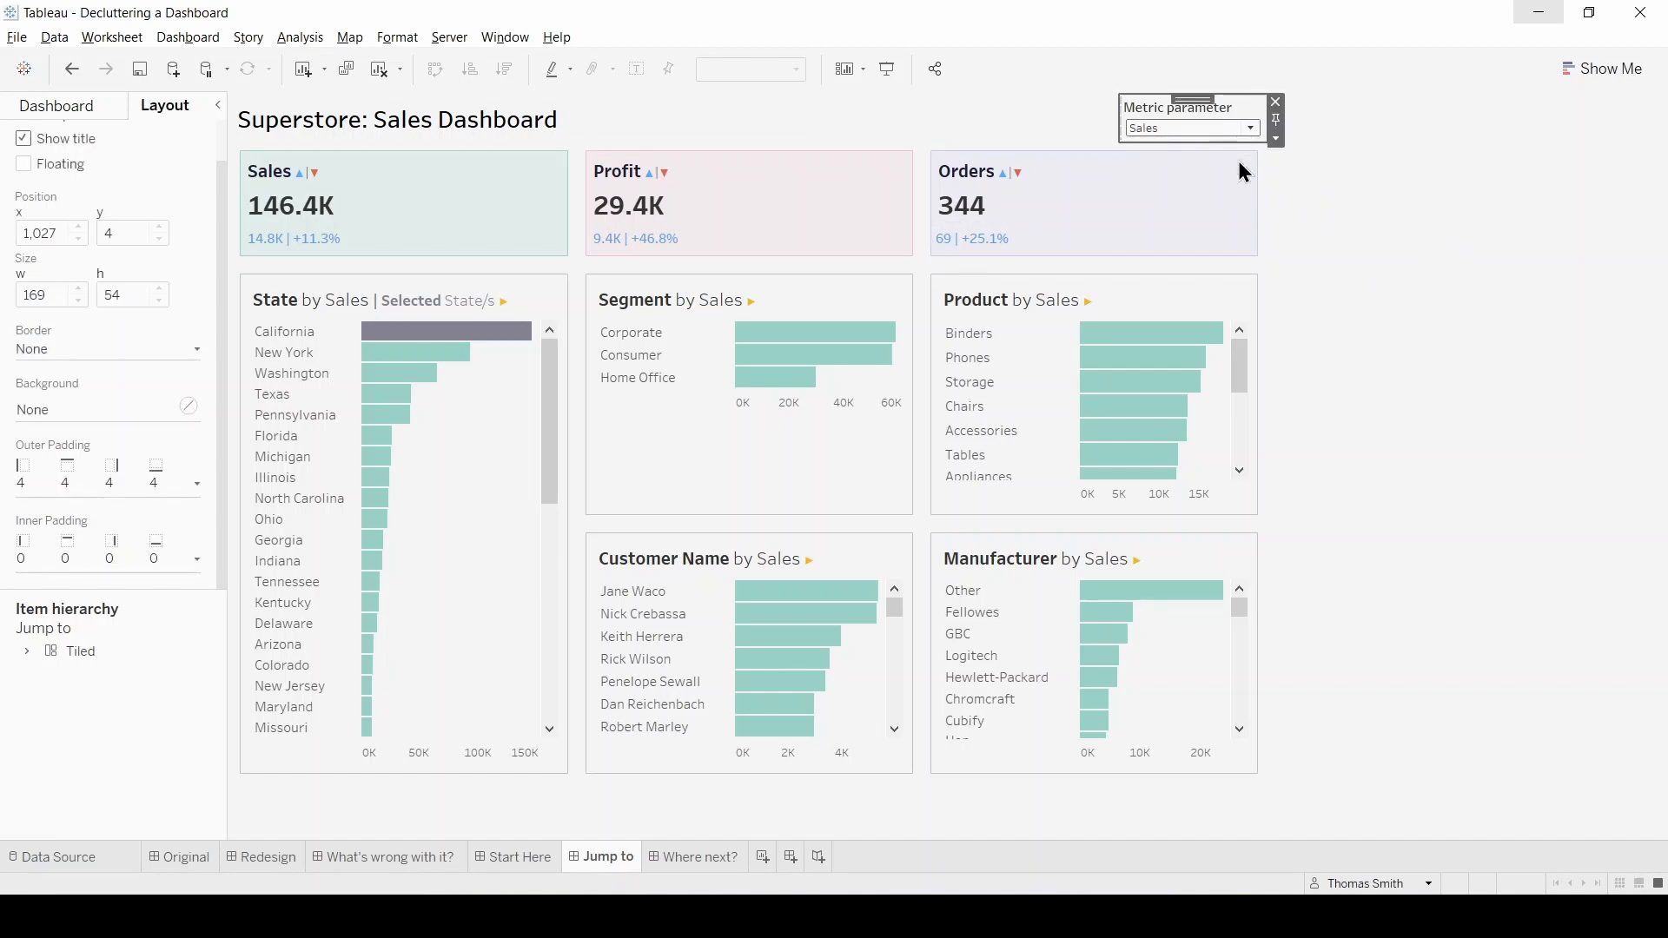
click(1261, 128)
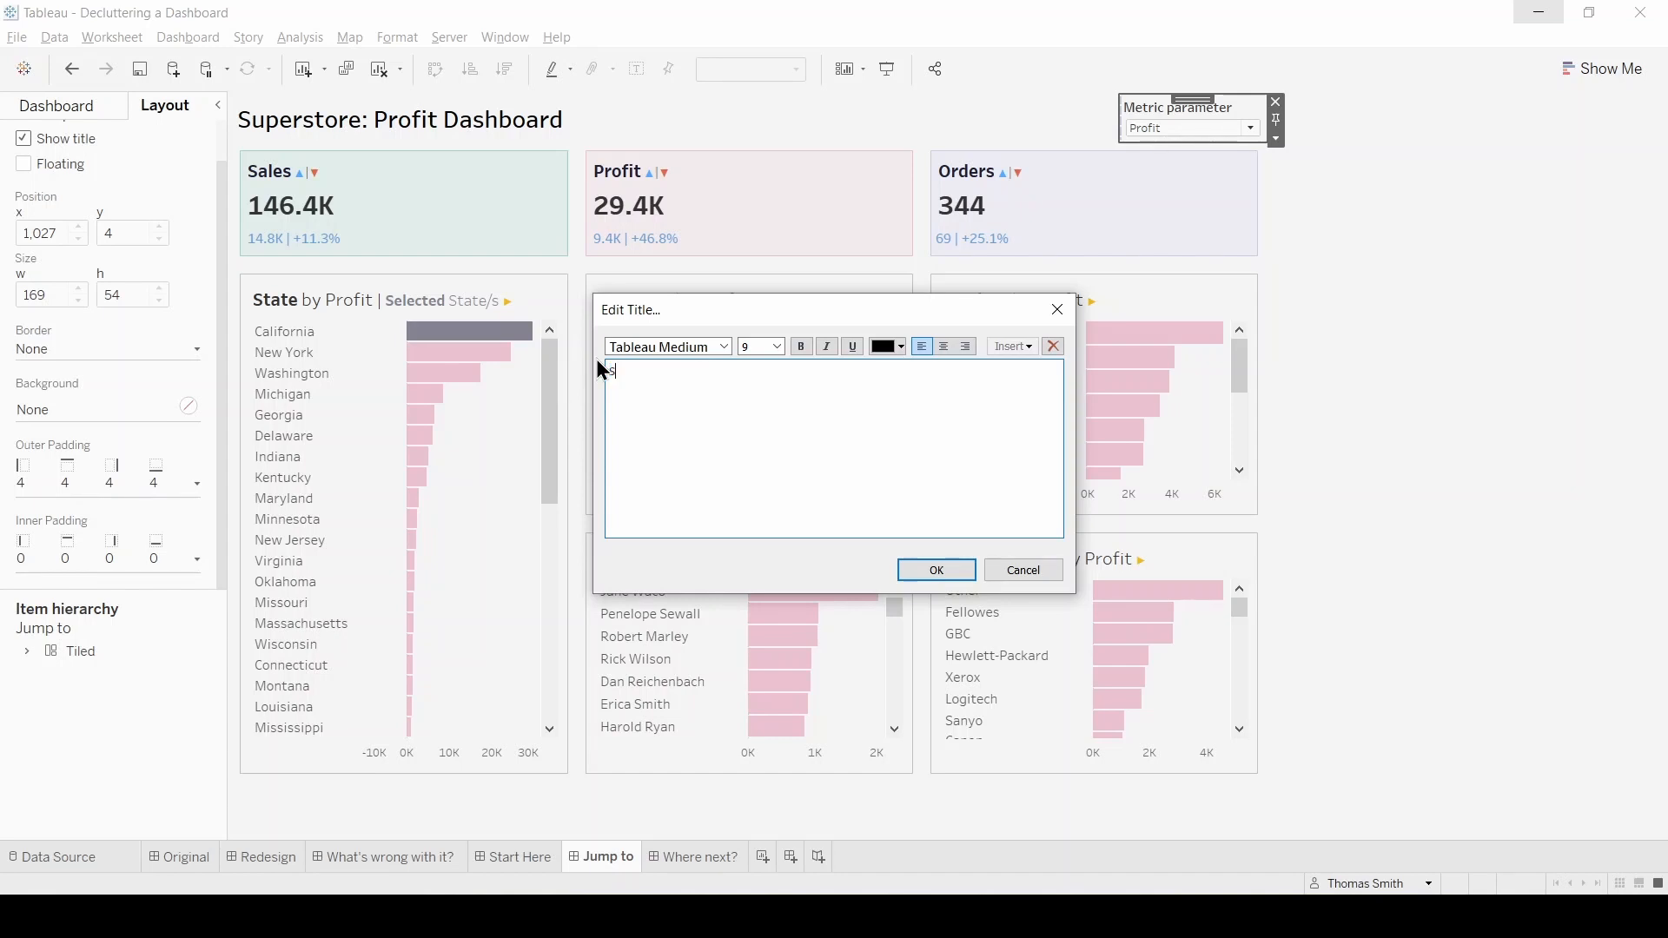
text(Select a)
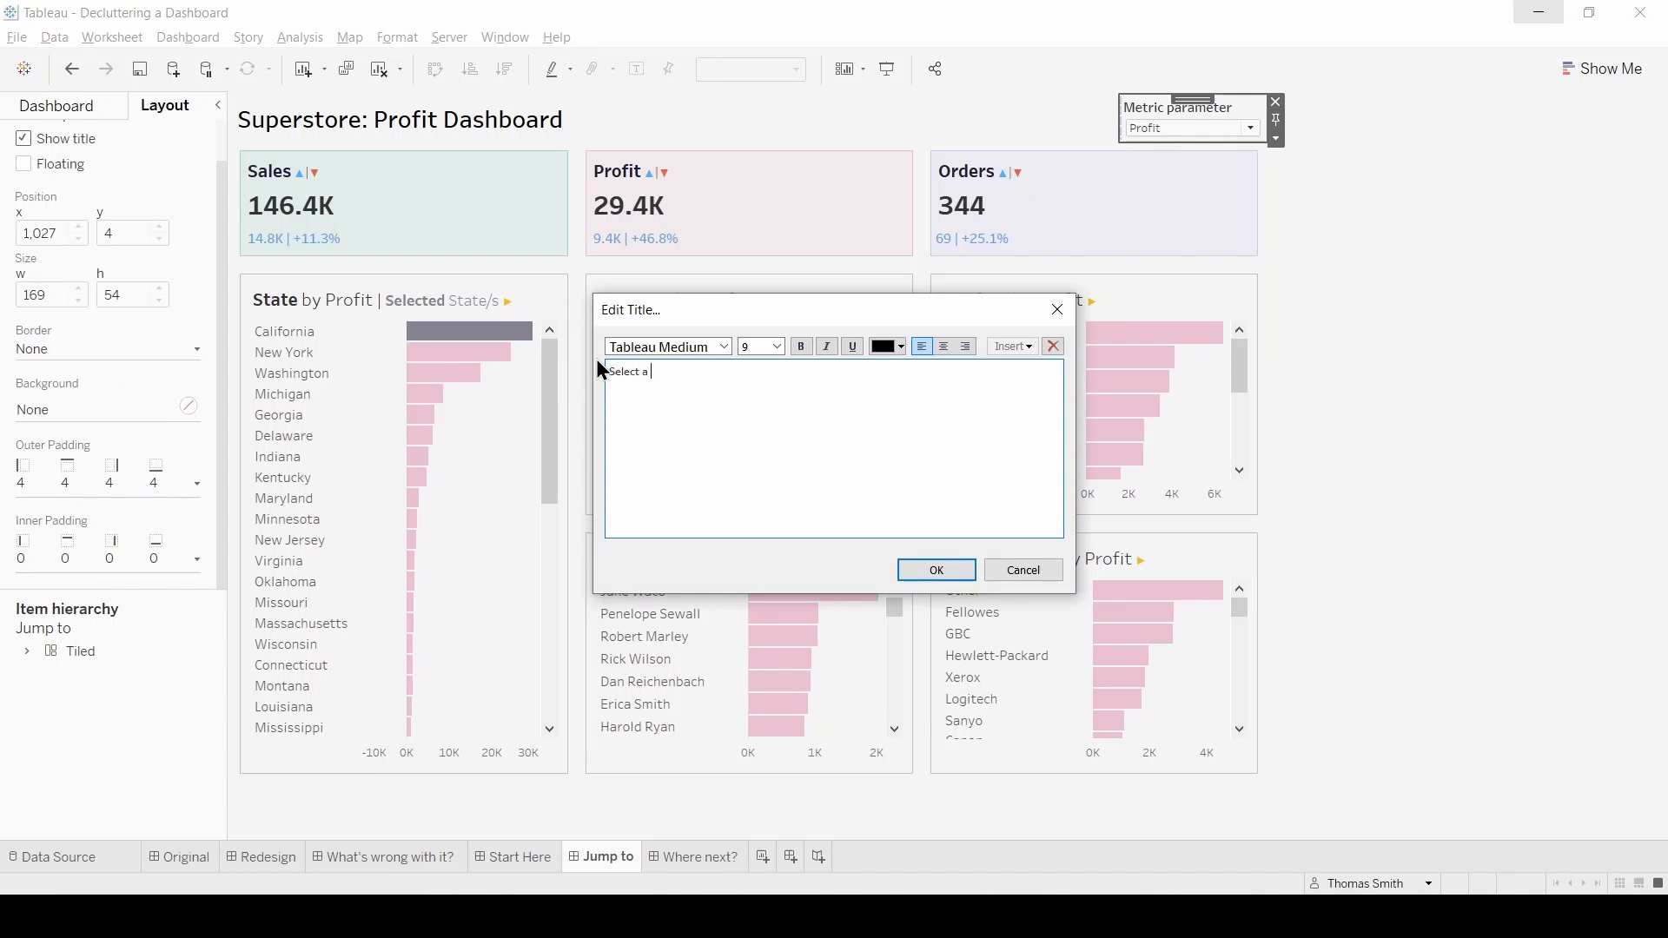
text(metric:)
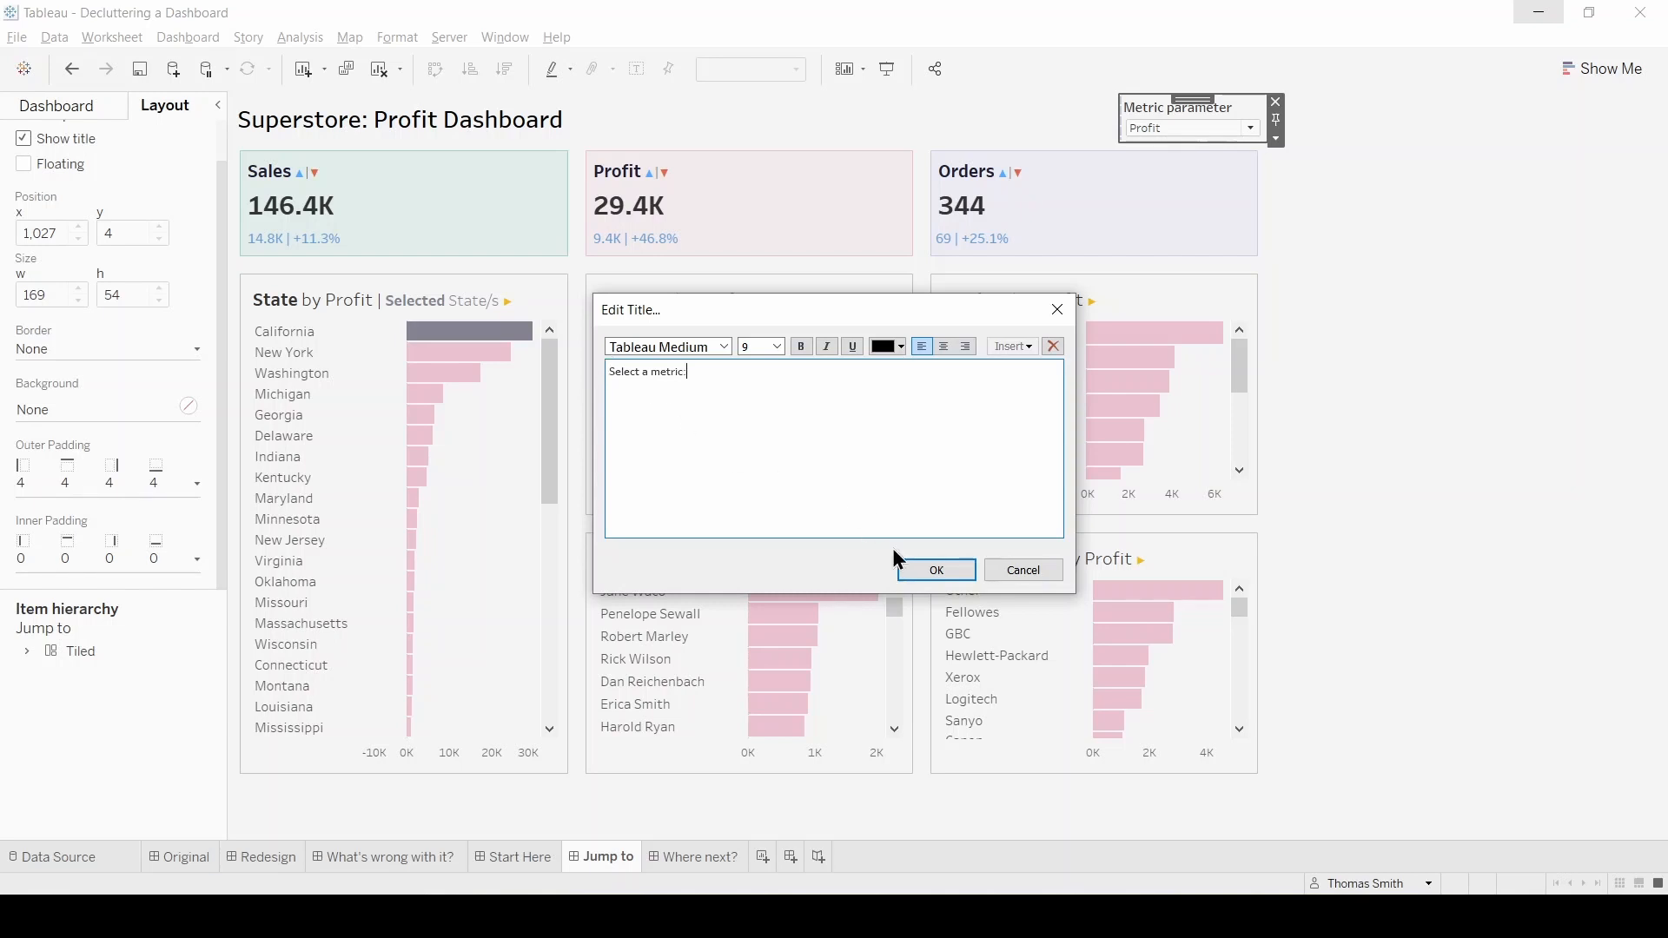
click(934, 569)
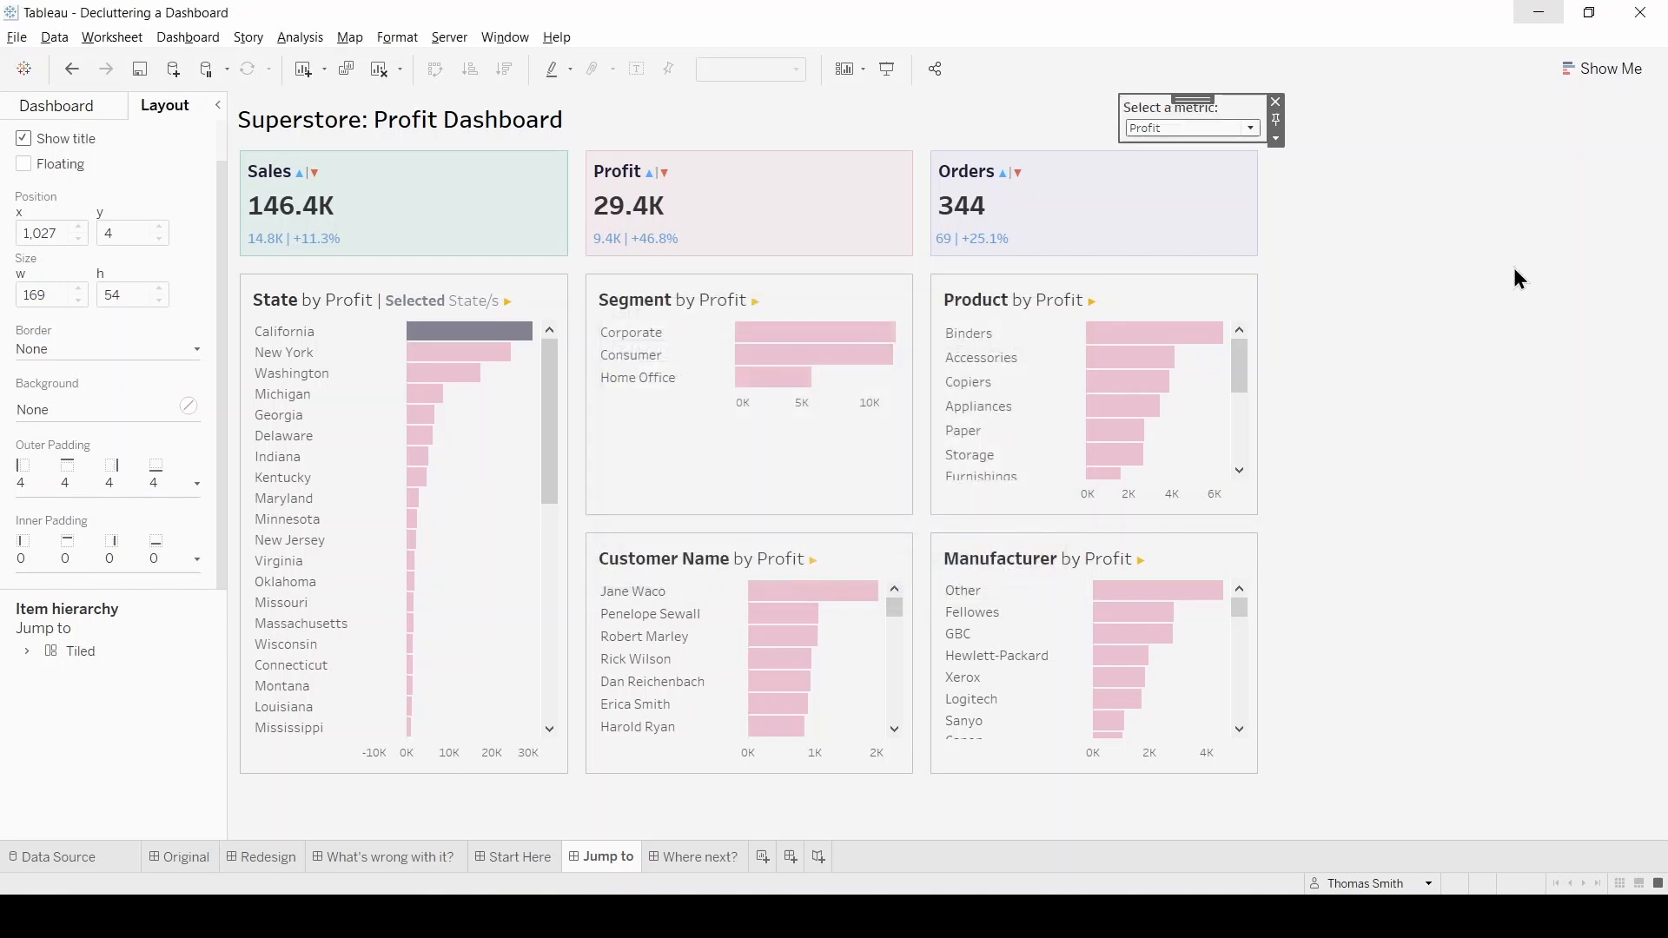
mouse_move(1534, 261)
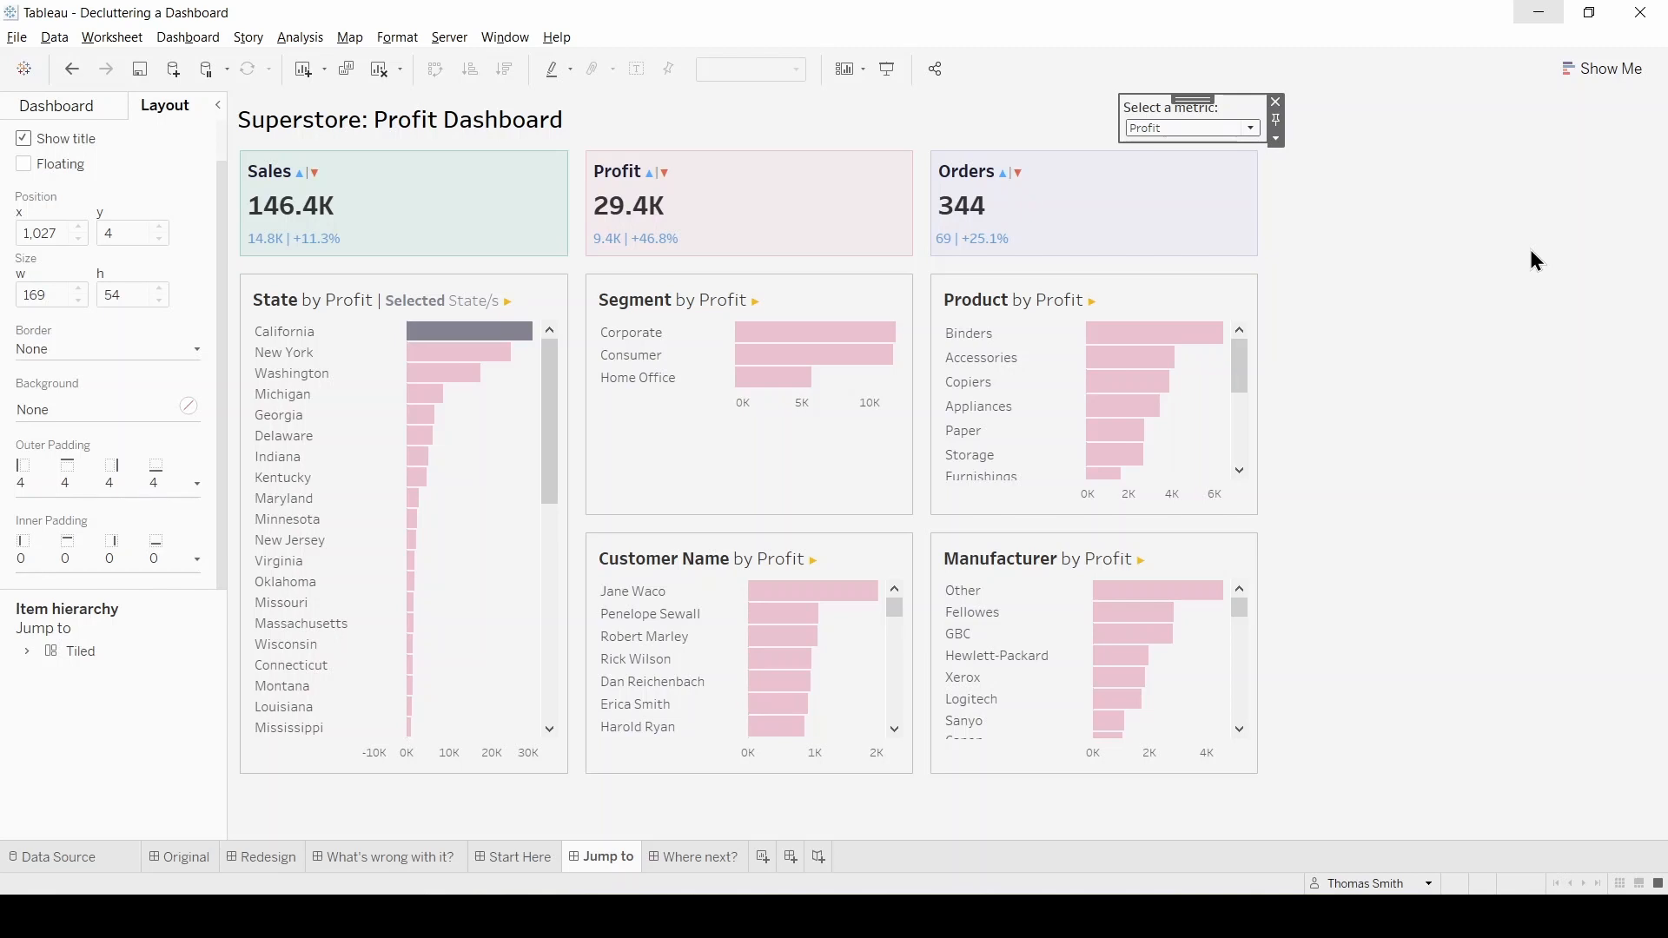
mouse_move(1487, 397)
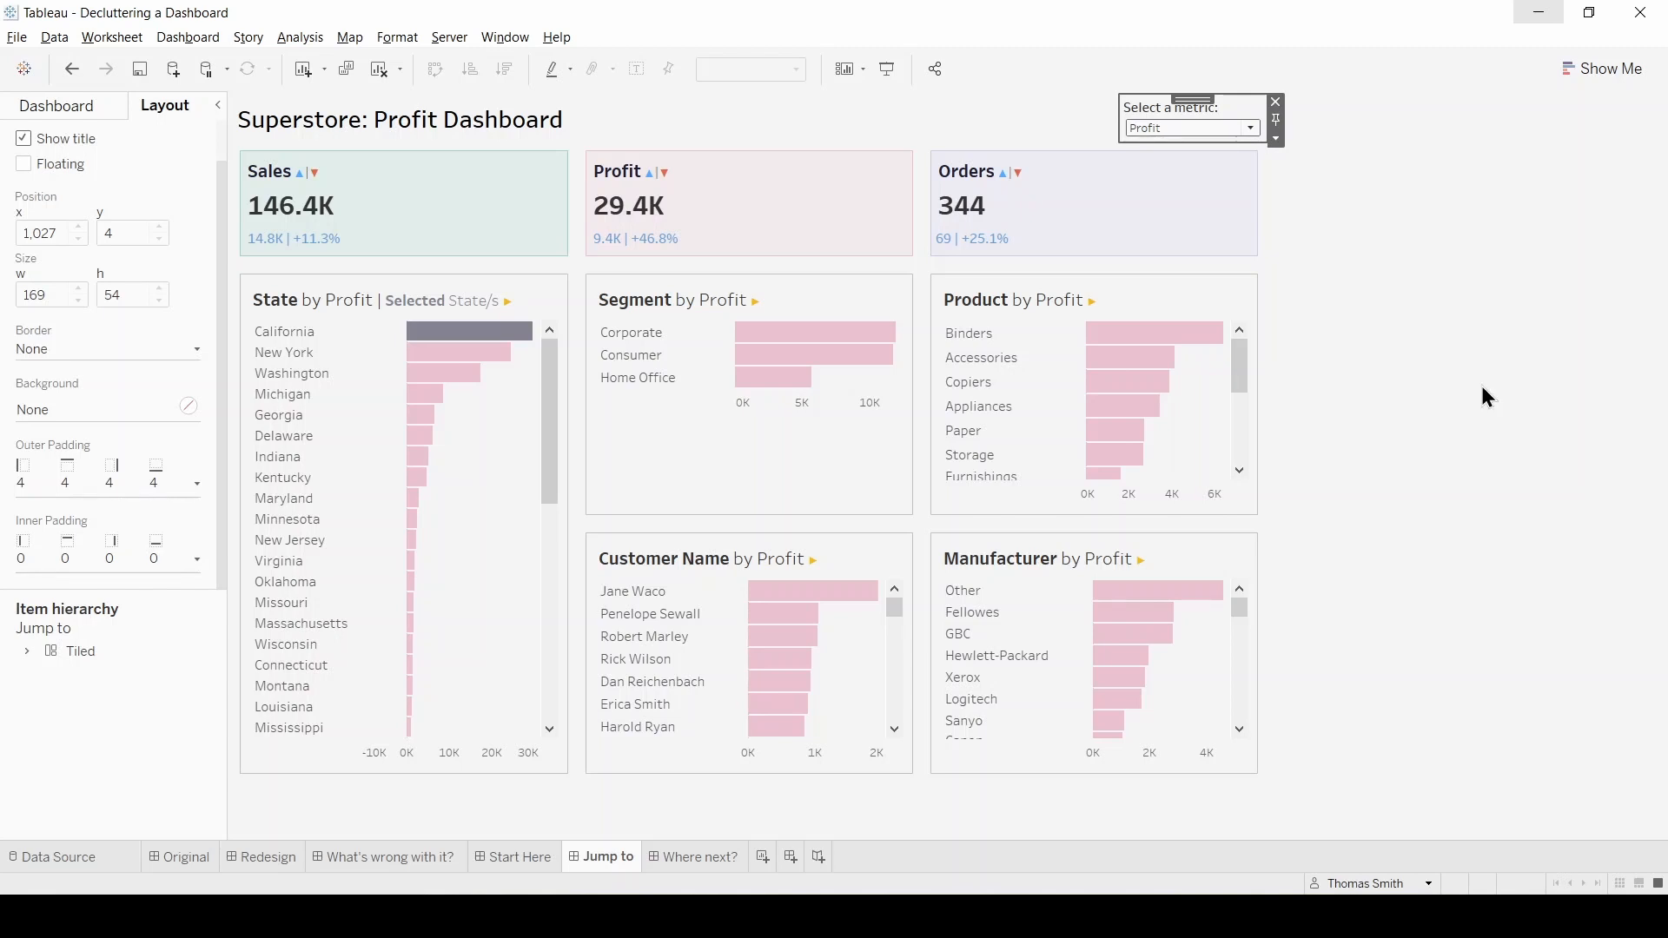